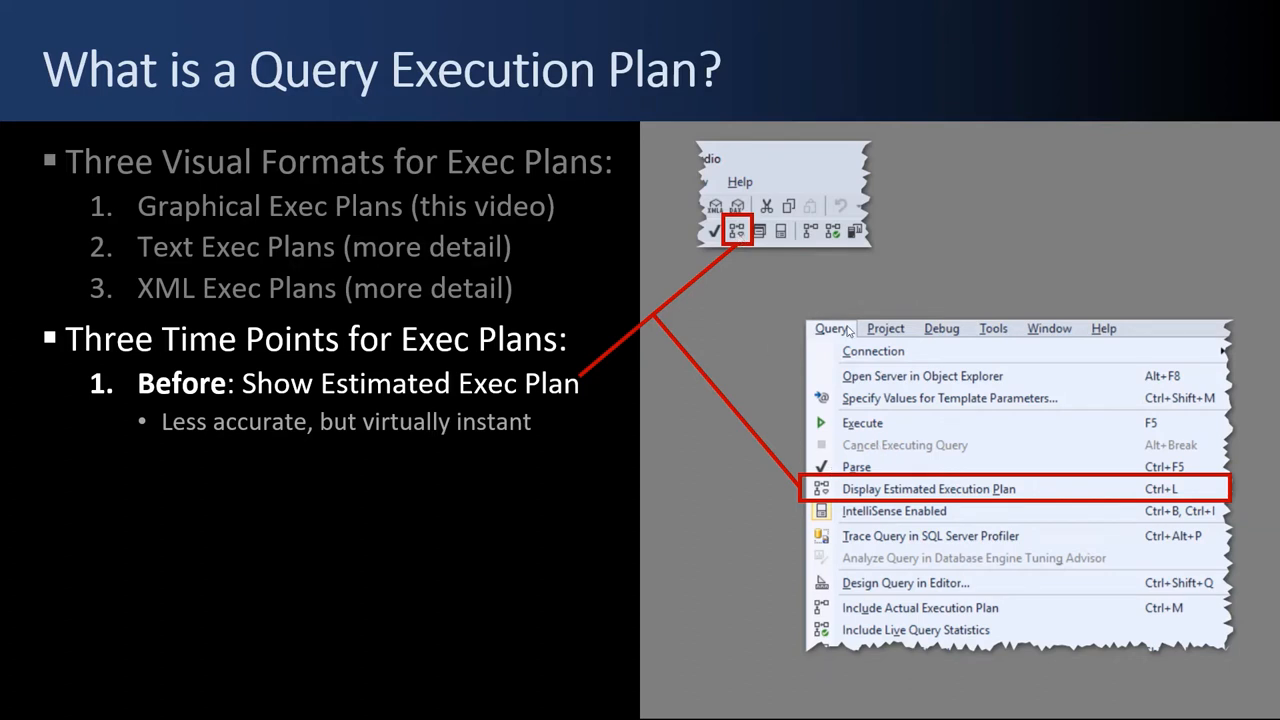
mouse_move(1016, 490)
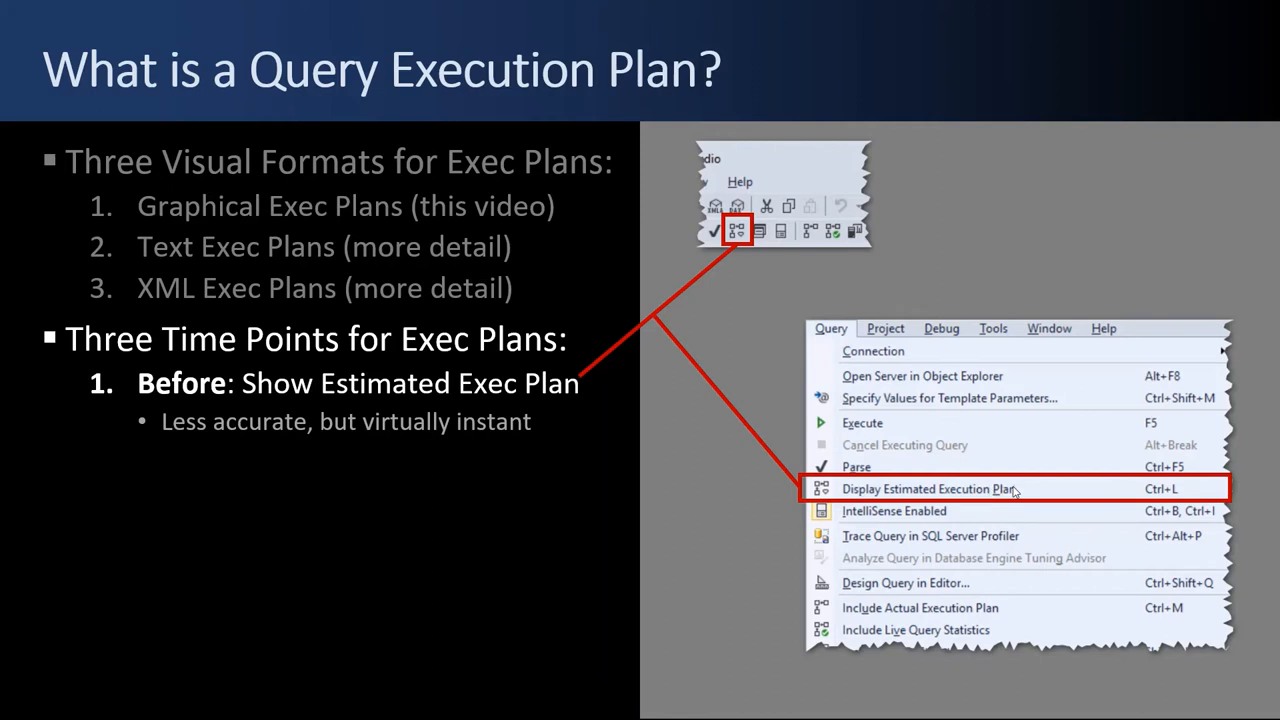
mouse_move(290, 450)
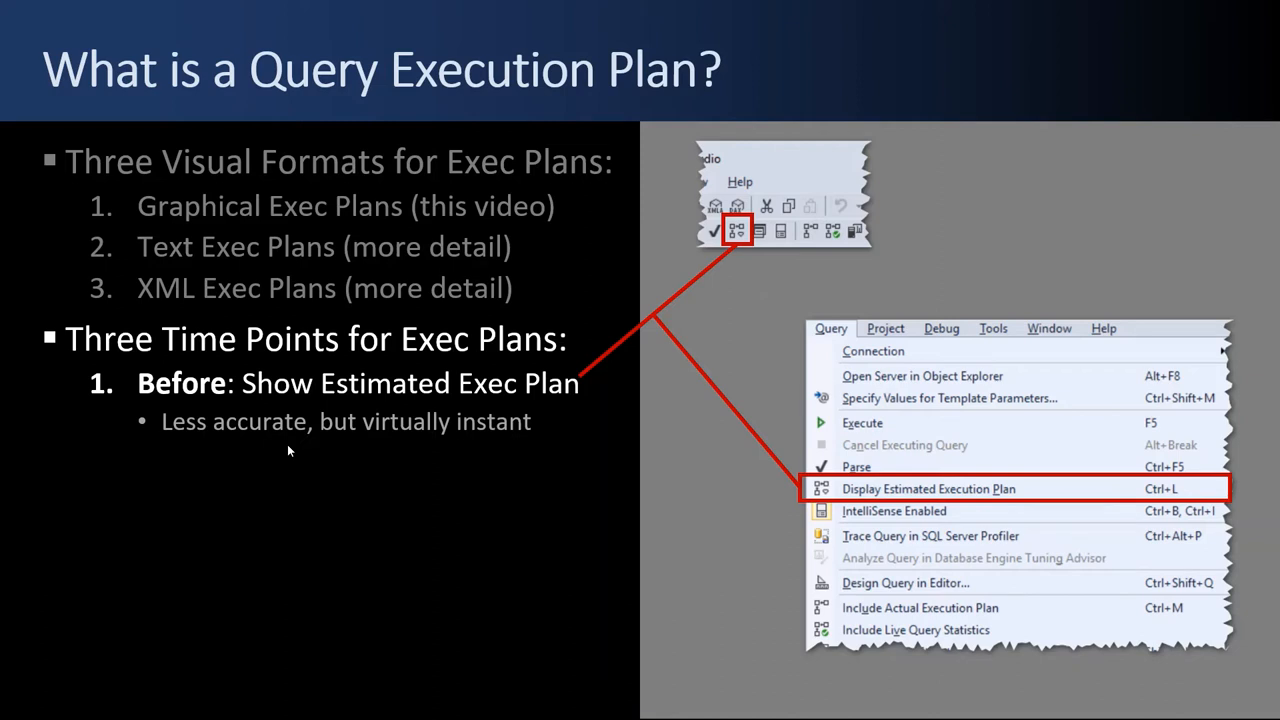
mouse_move(210, 424)
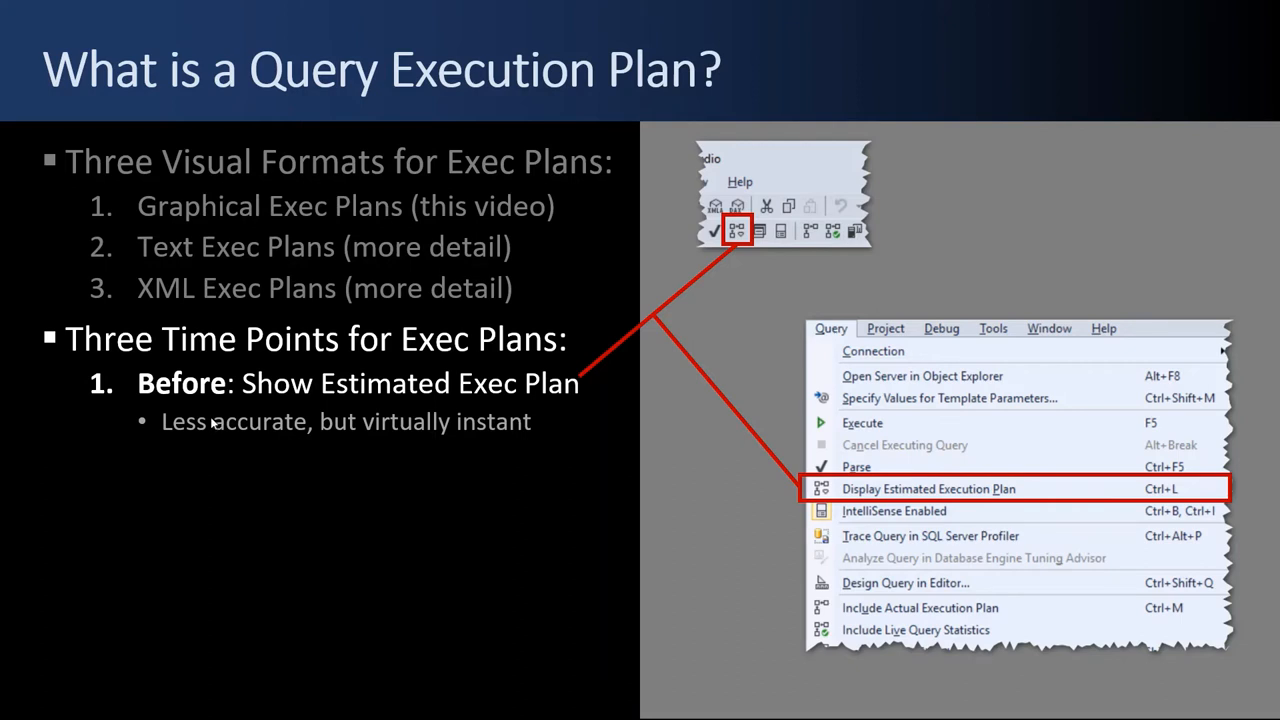
mouse_move(640, 304)
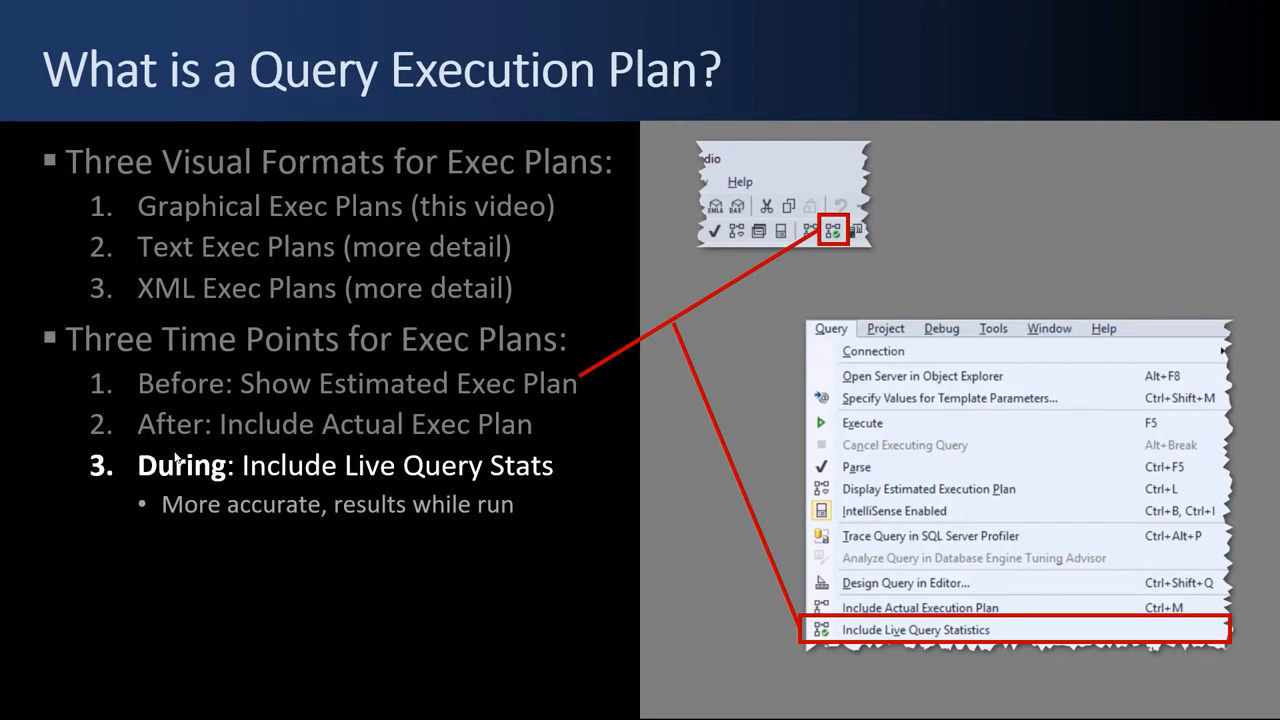
mouse_move(304, 476)
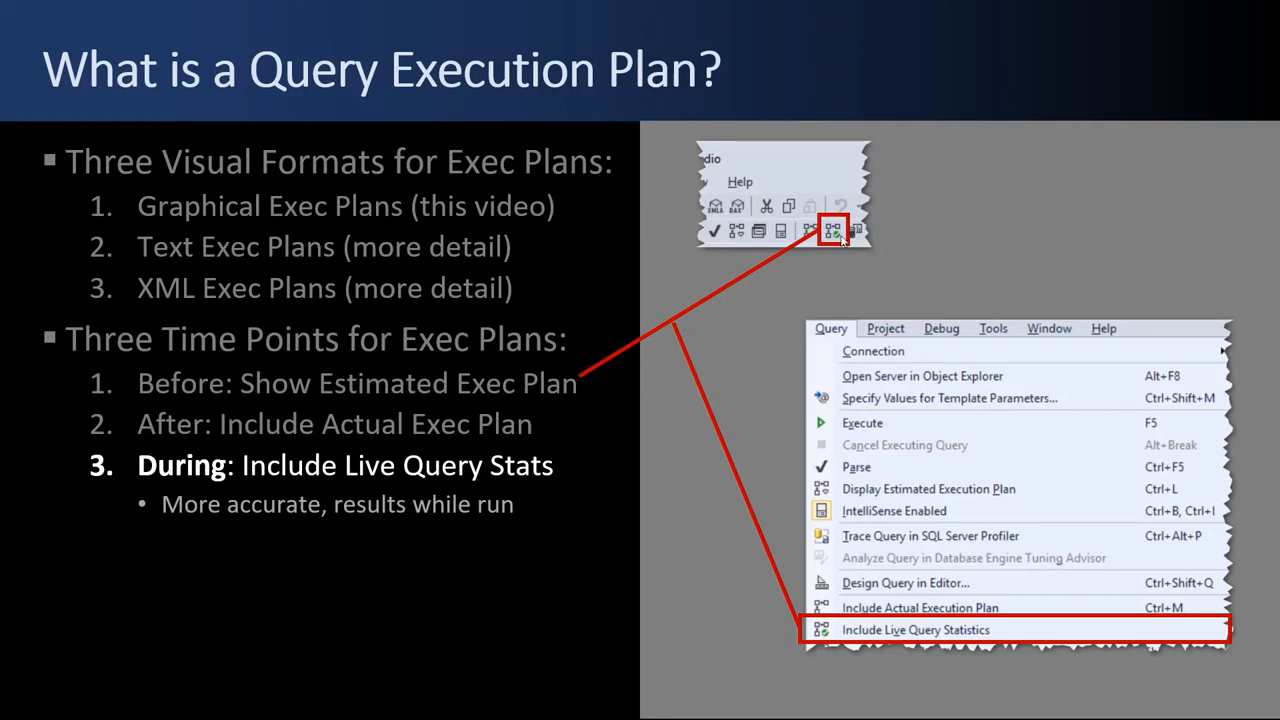
mouse_move(848, 524)
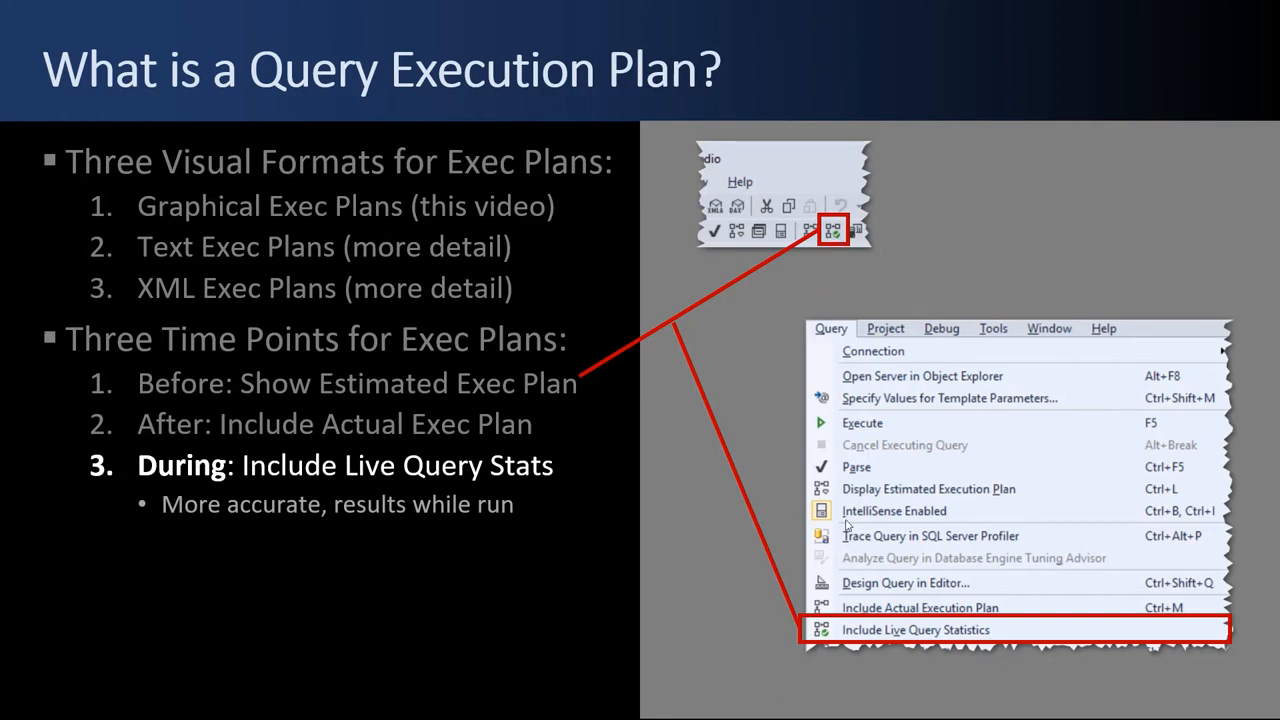
mouse_move(888, 644)
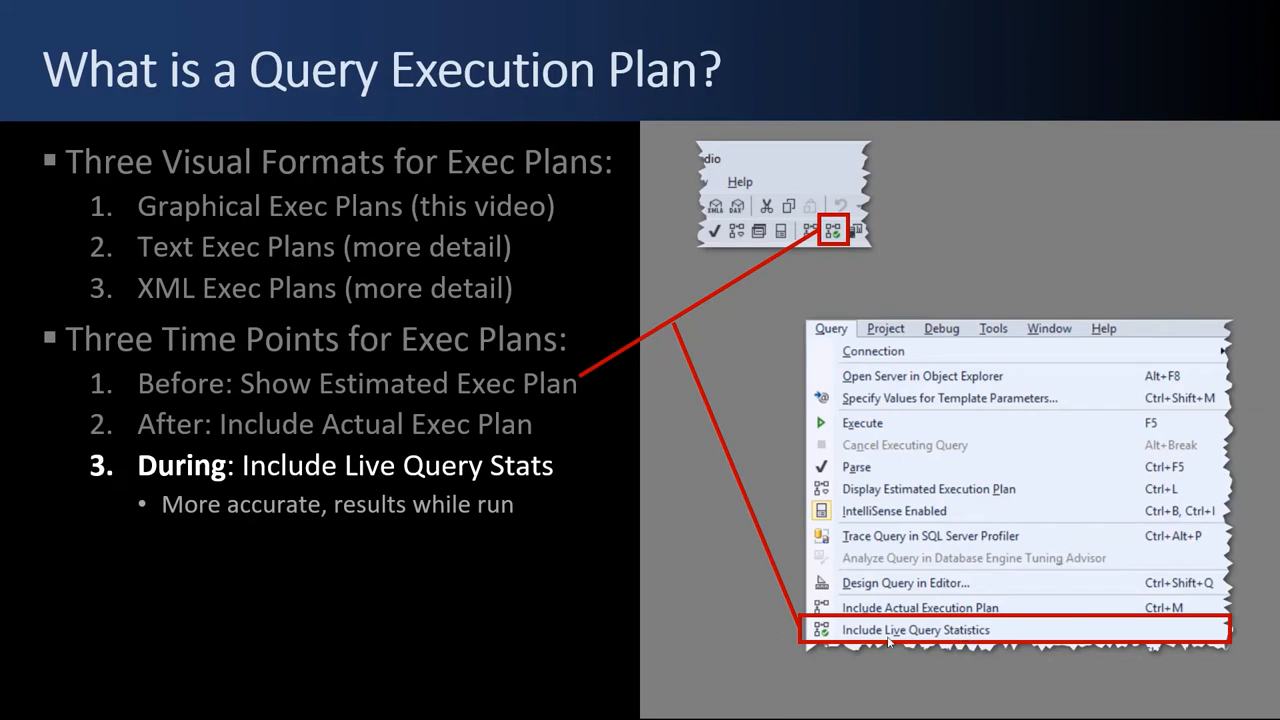
mouse_move(198, 410)
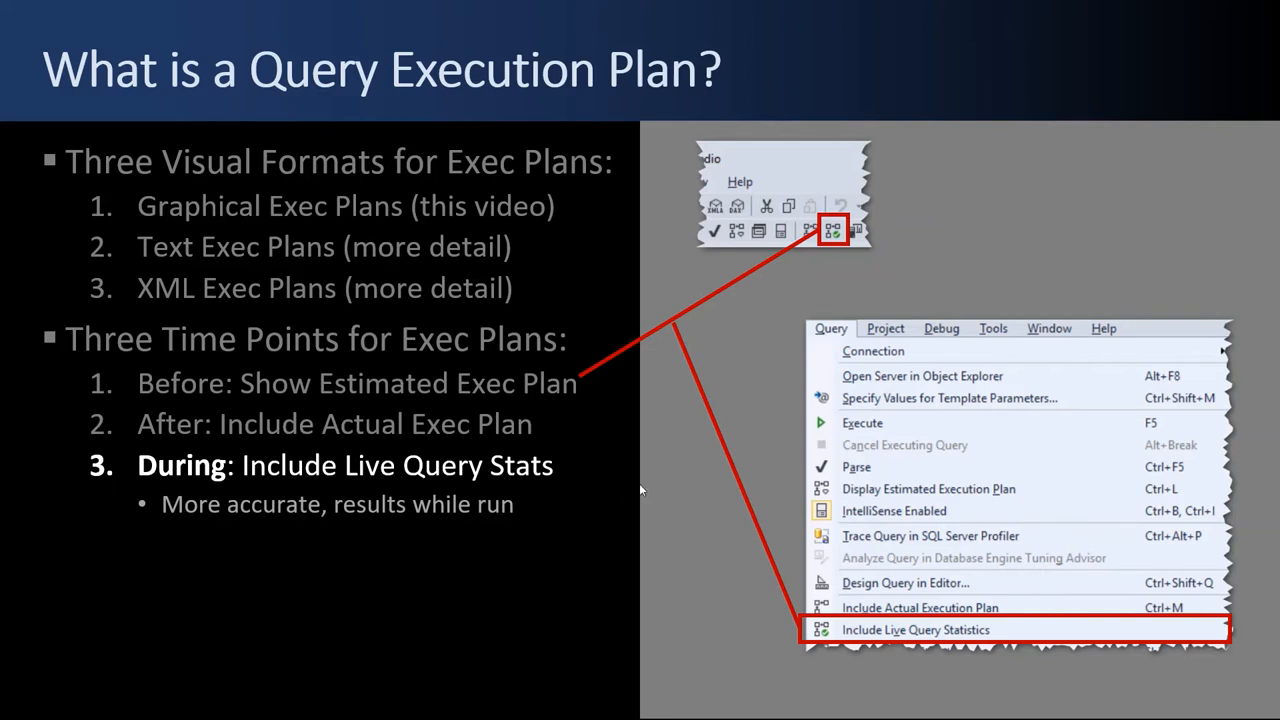
mouse_move(1032, 500)
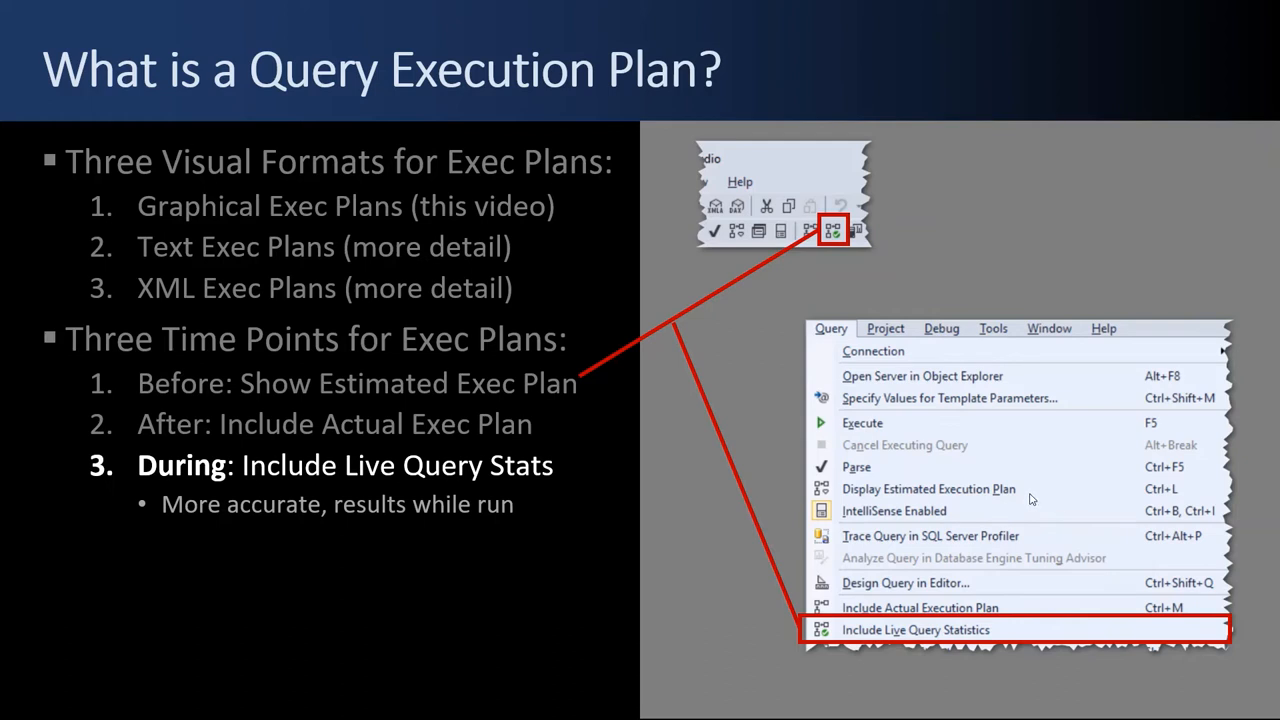
mouse_move(972, 504)
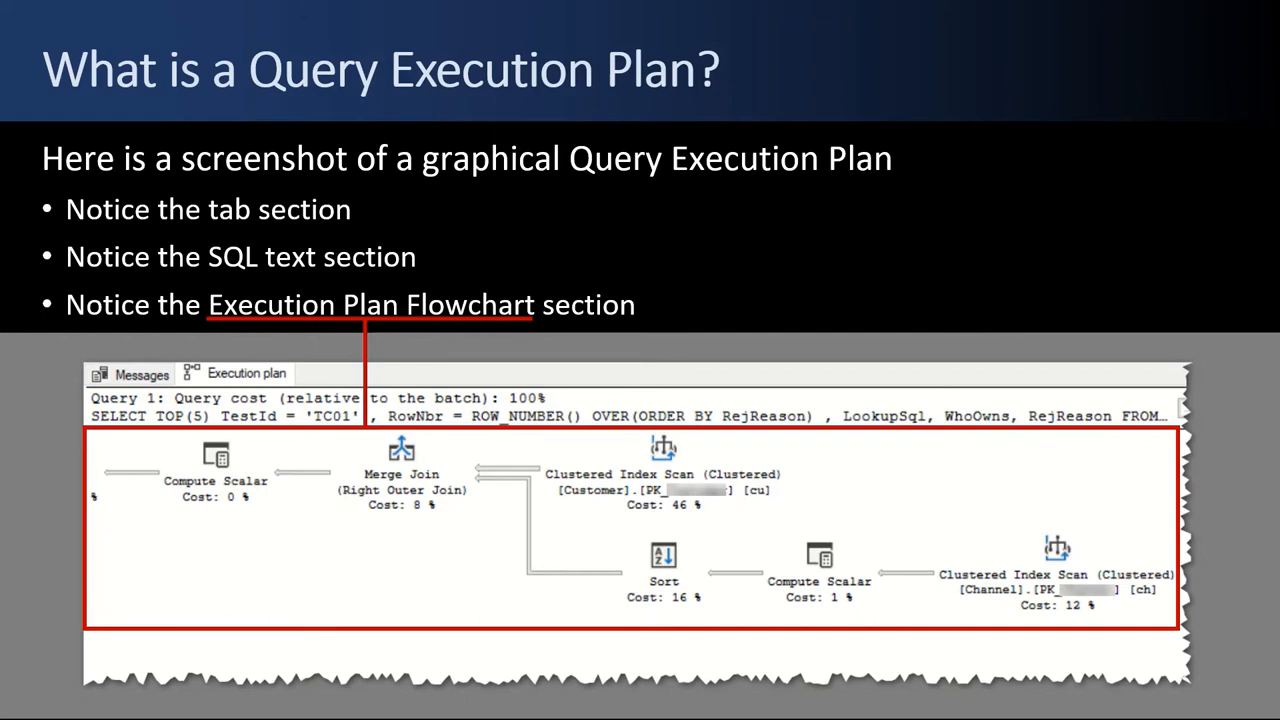
- Advance to the 'How to Read a Query Execution Plan' slide about operators and ignoring Select
key("Right")
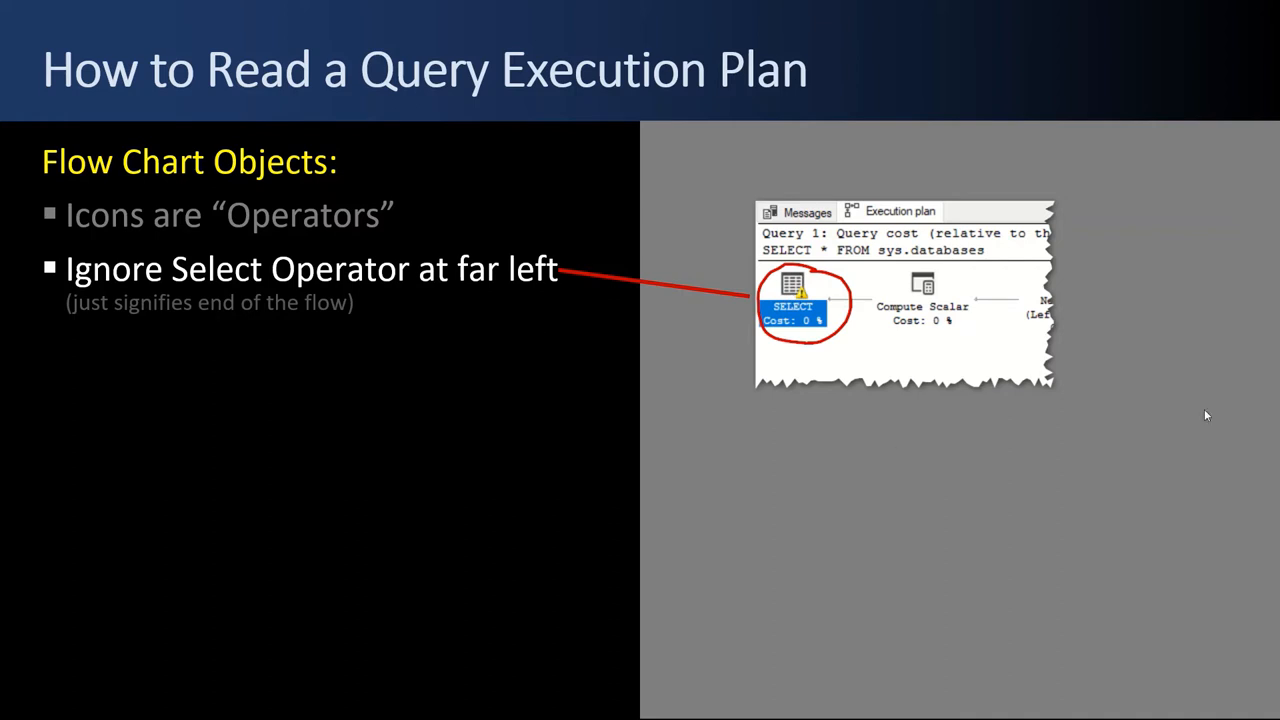
mouse_move(796, 344)
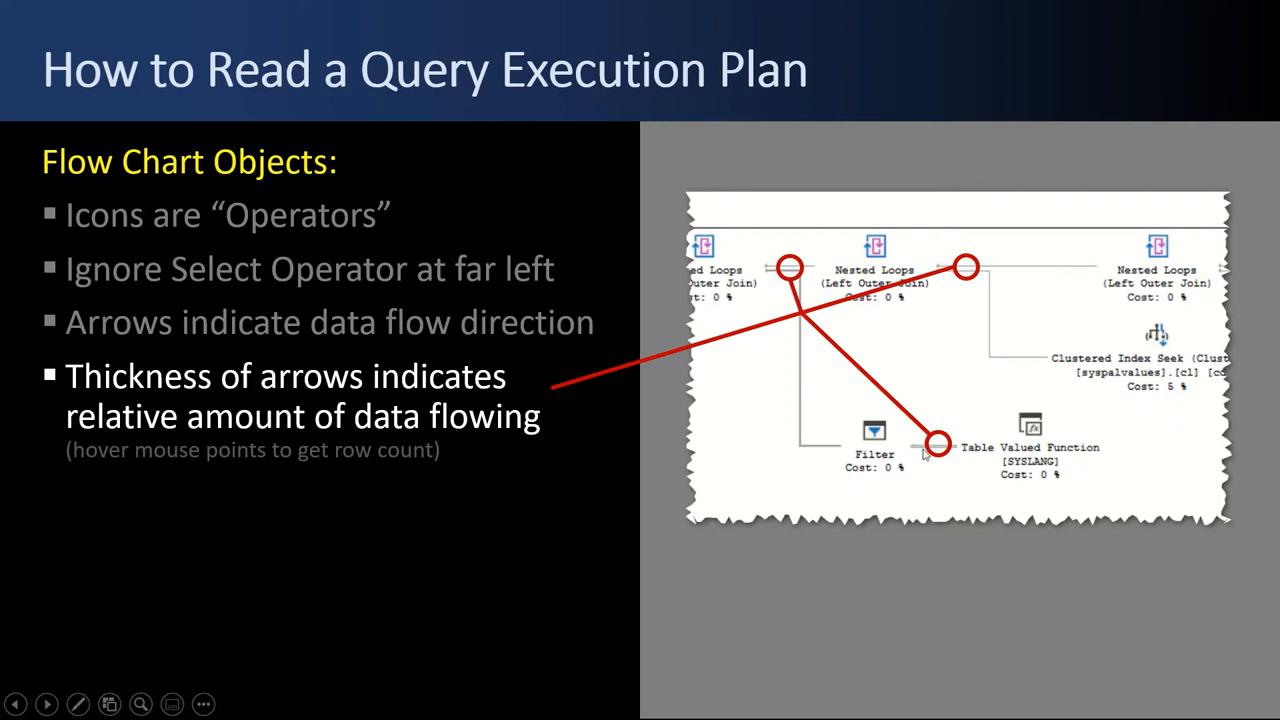
mouse_move(978, 288)
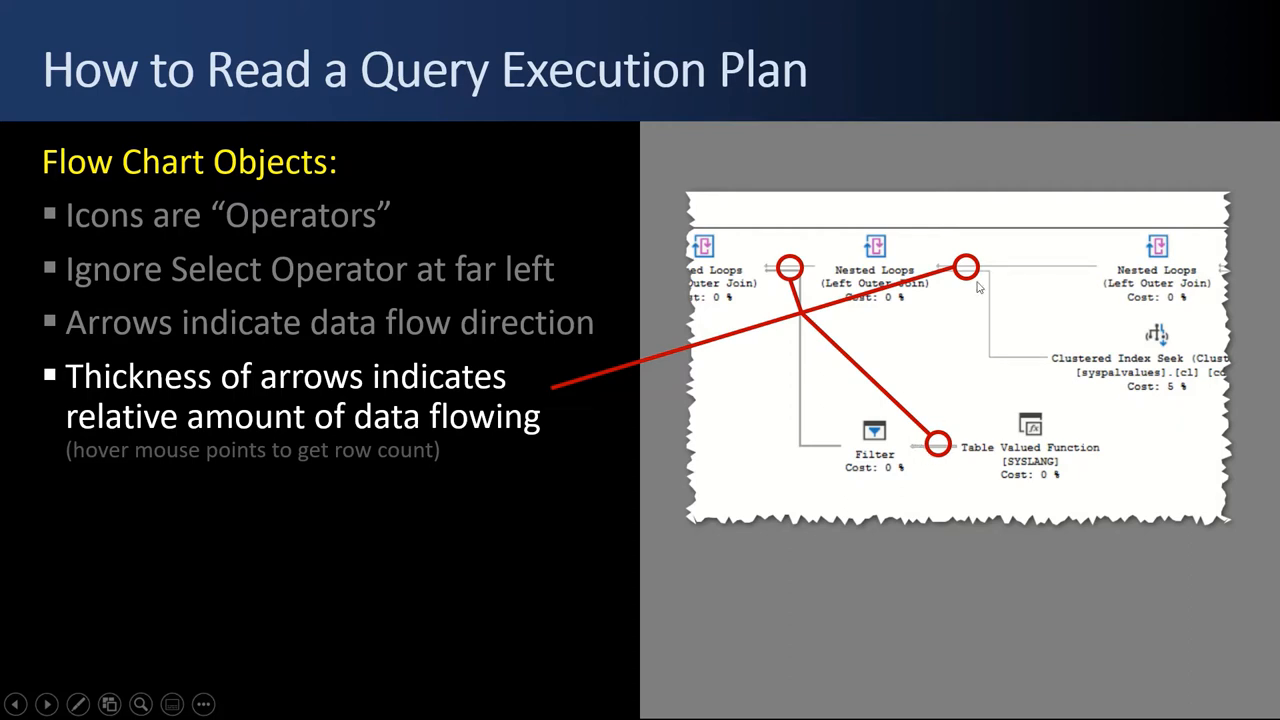
mouse_move(588, 382)
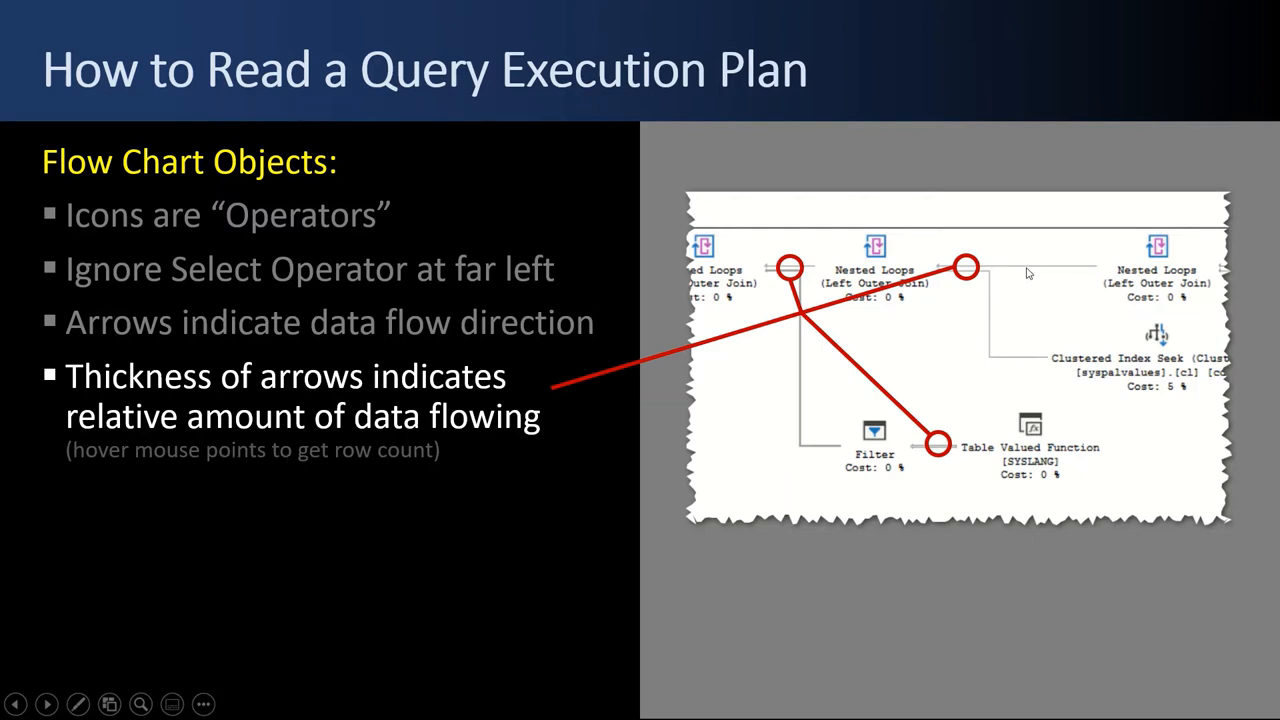
mouse_move(780, 276)
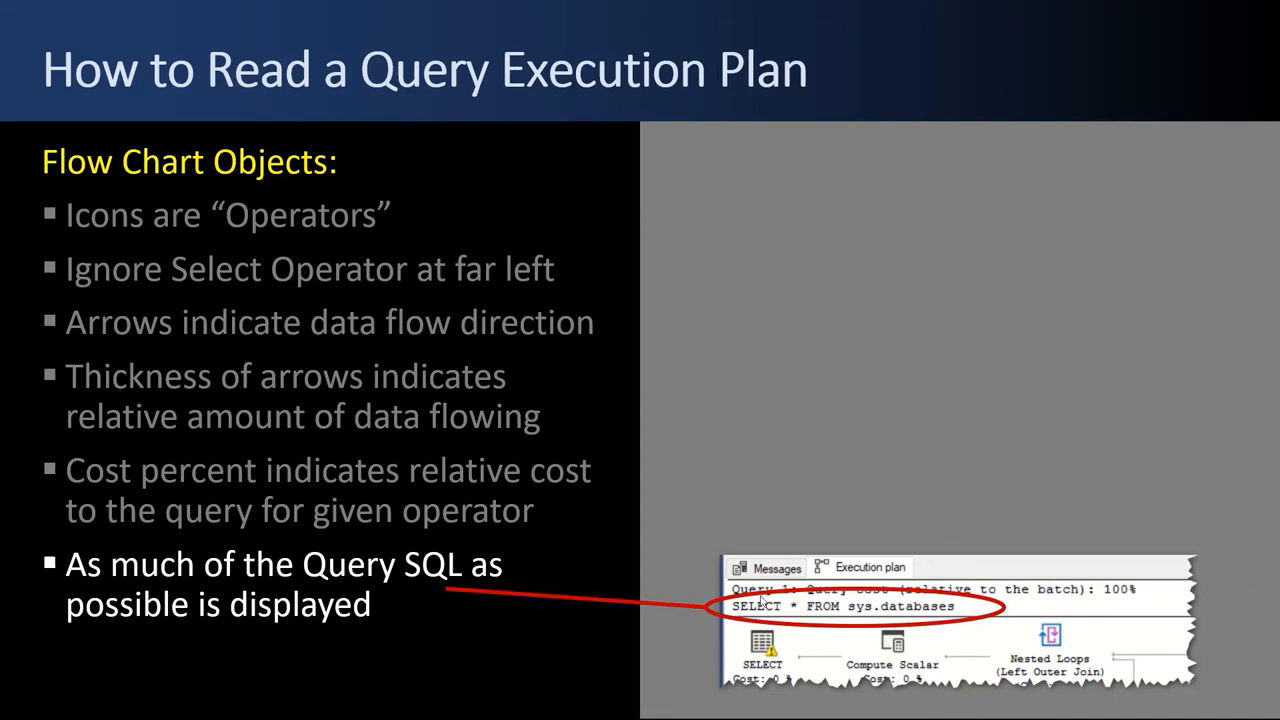
mouse_move(1114, 606)
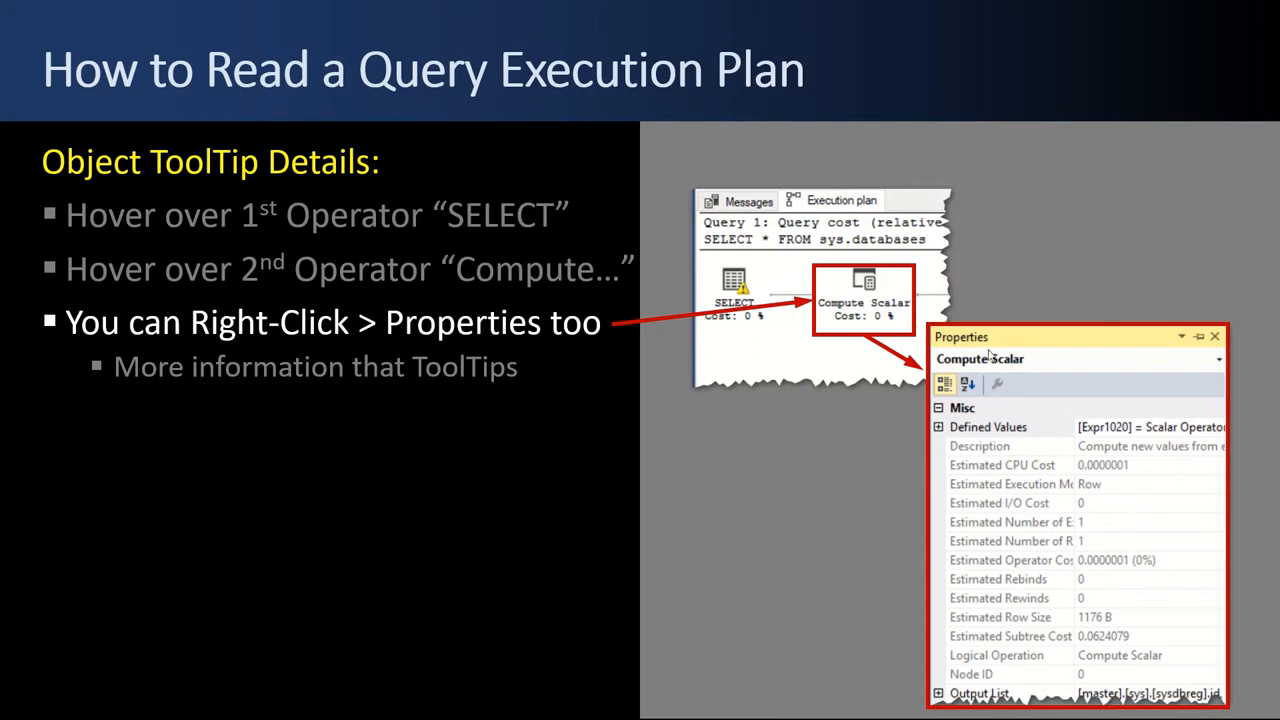
mouse_move(1076, 502)
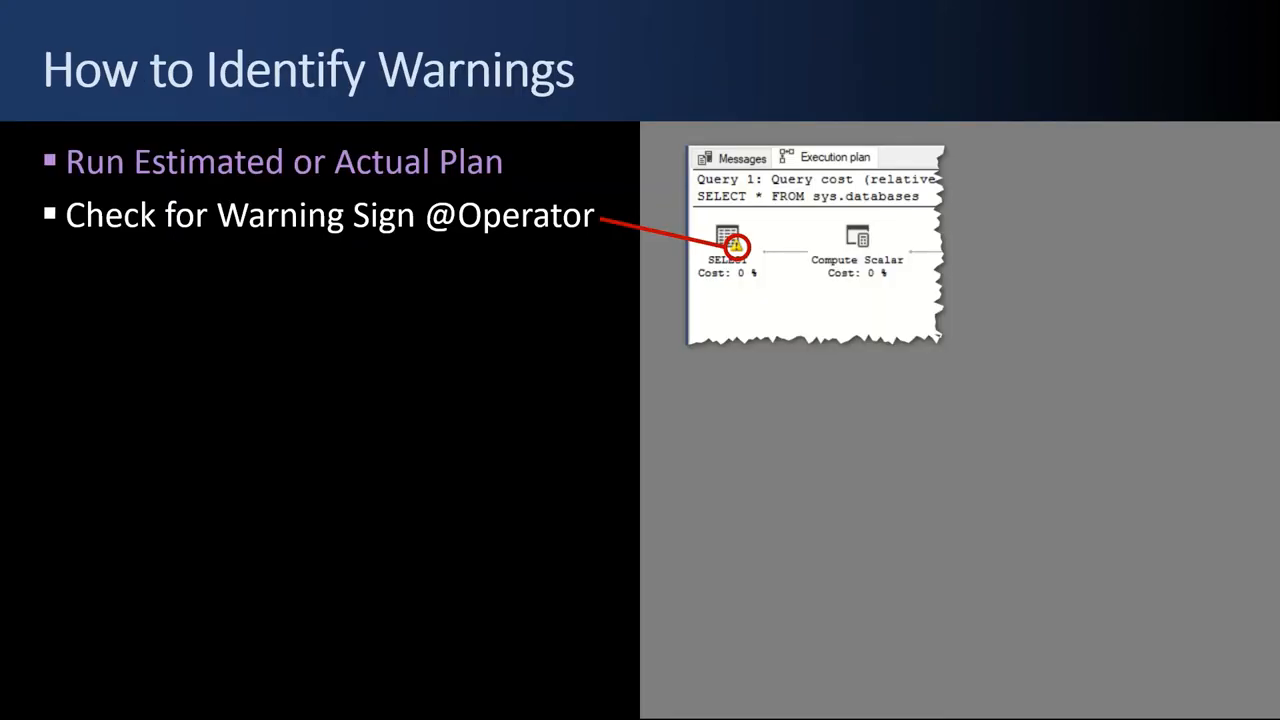
mouse_move(756, 268)
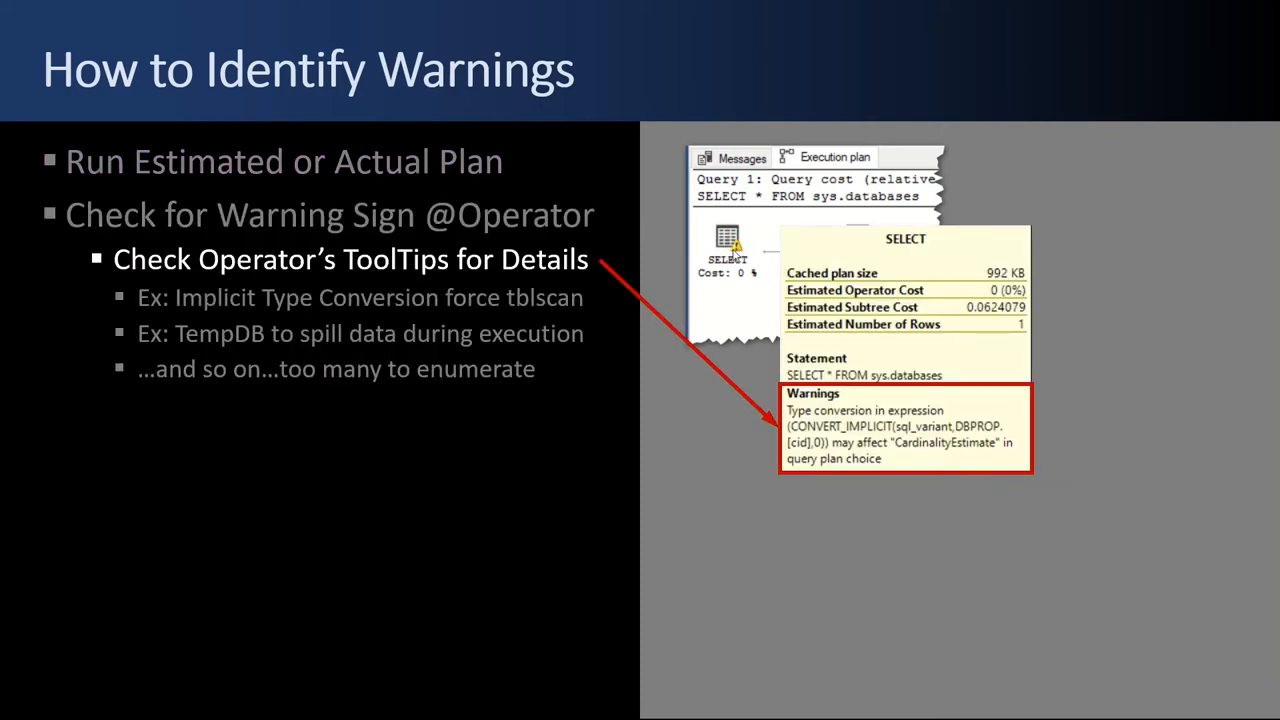
mouse_move(448, 320)
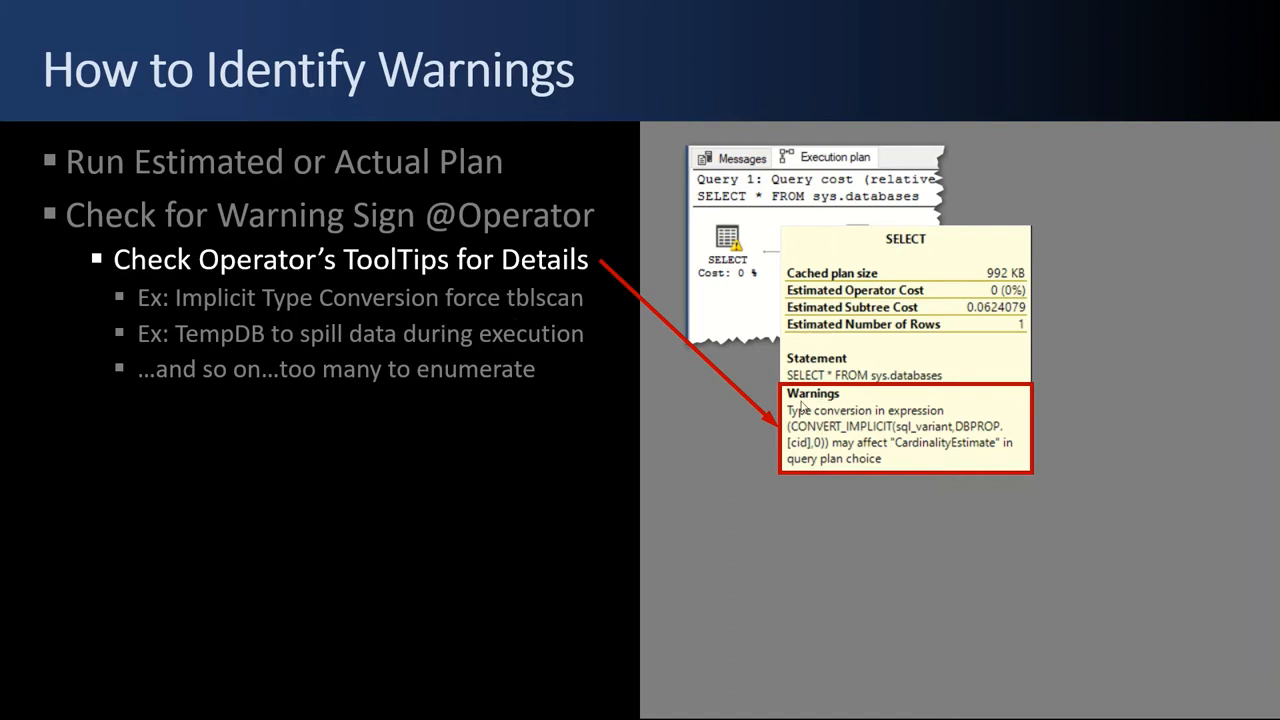
mouse_move(148, 336)
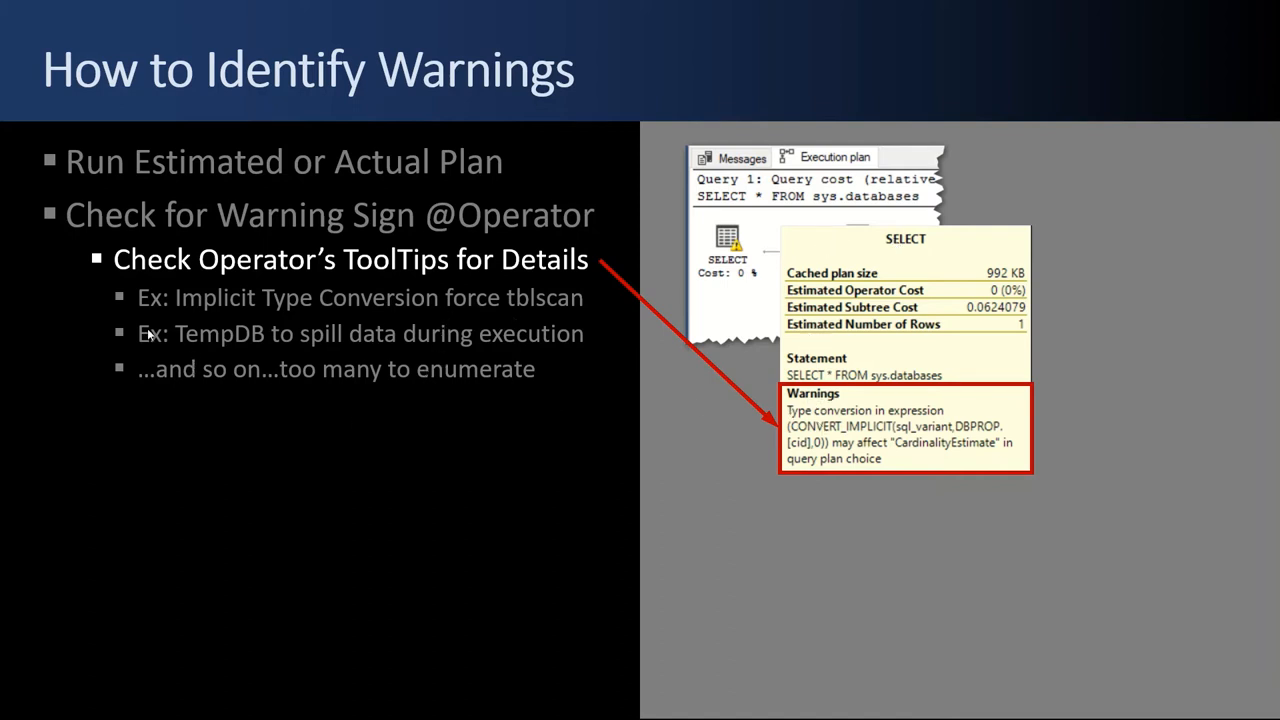
mouse_move(278, 304)
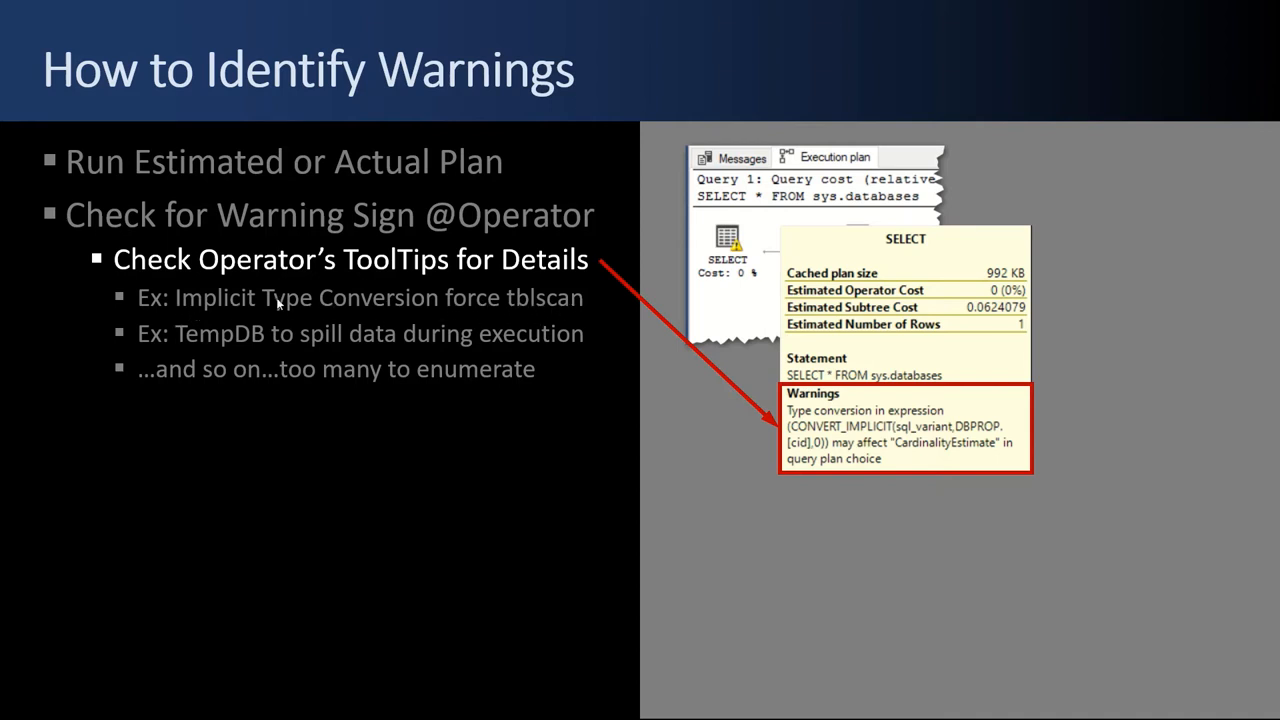
mouse_move(456, 348)
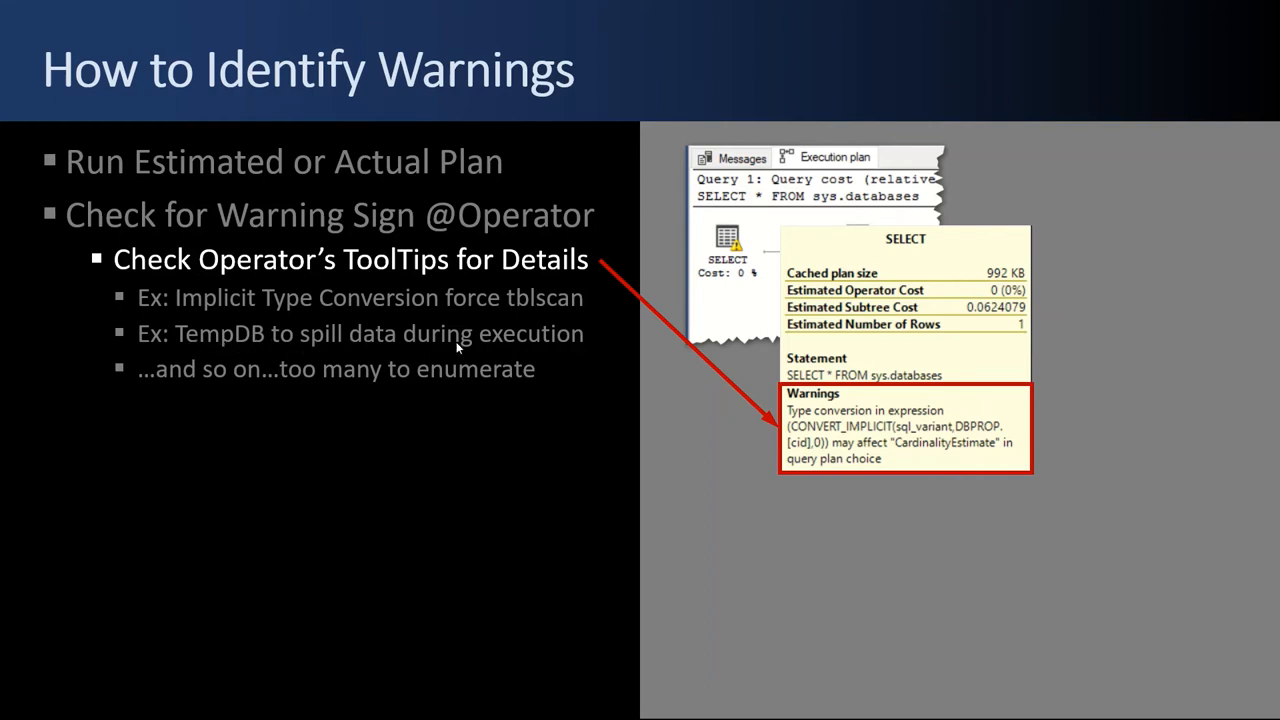
mouse_move(418, 352)
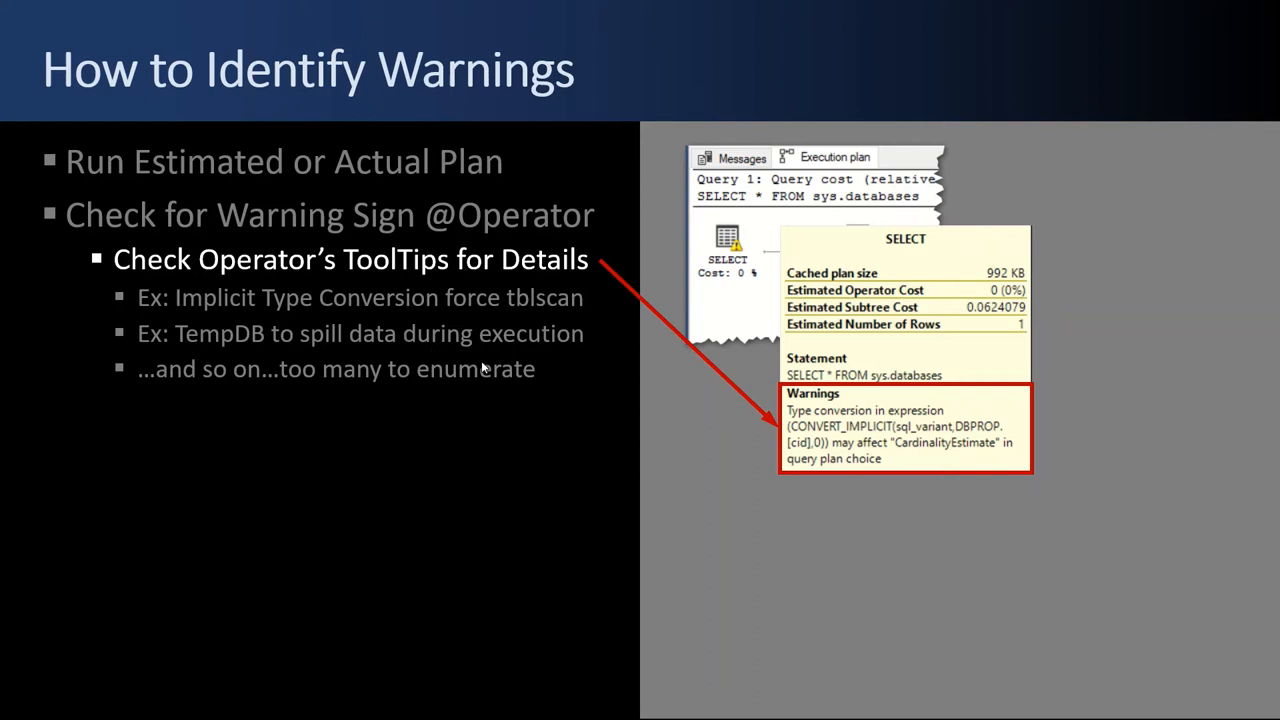
mouse_move(362, 390)
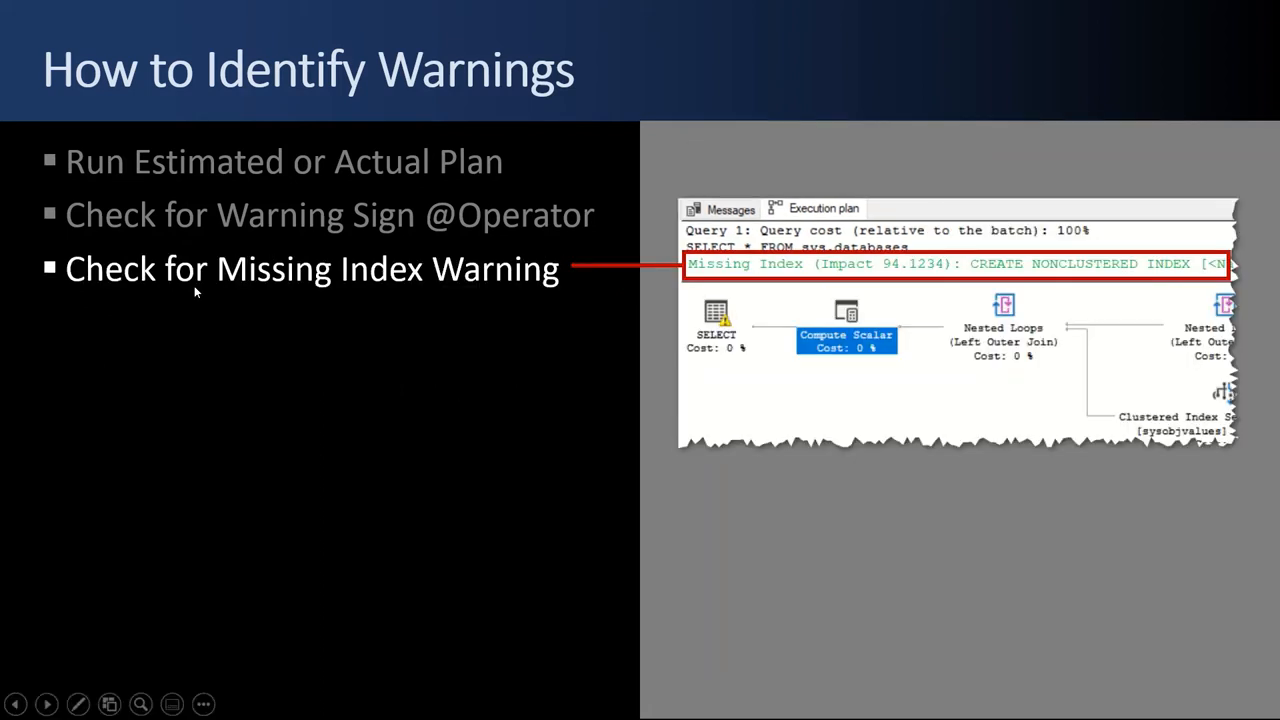
mouse_move(776, 276)
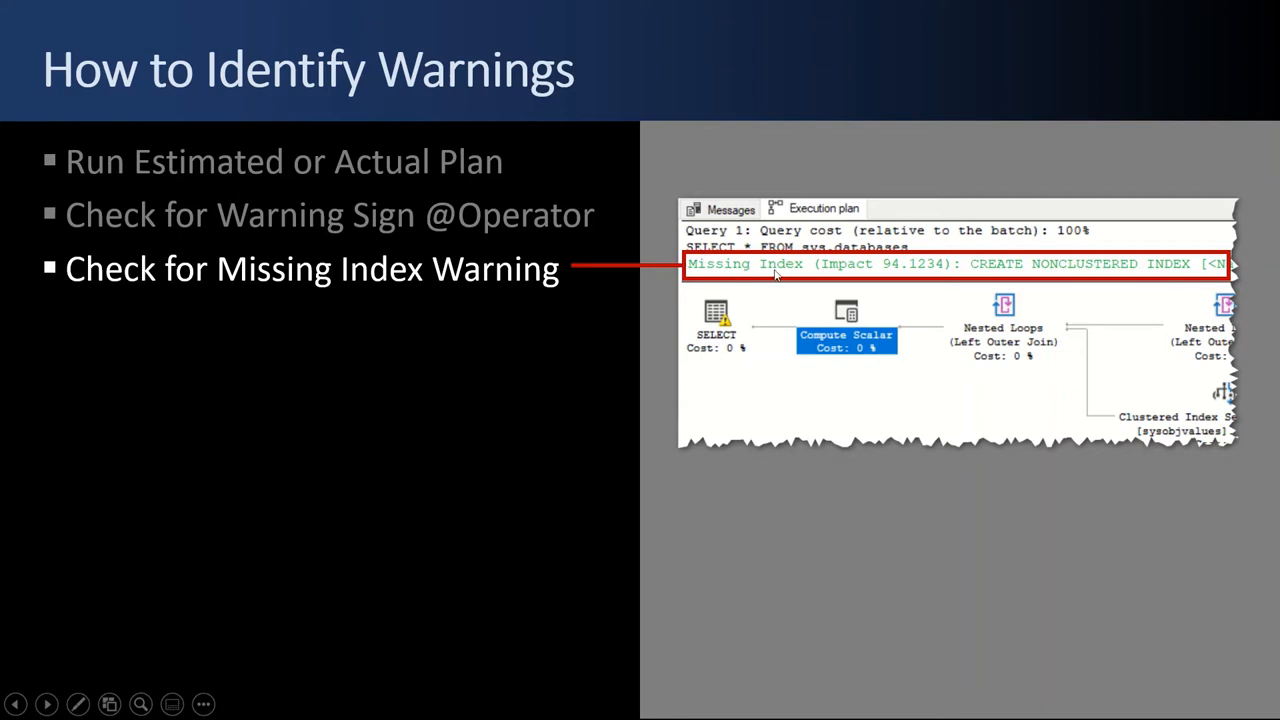
mouse_move(996, 276)
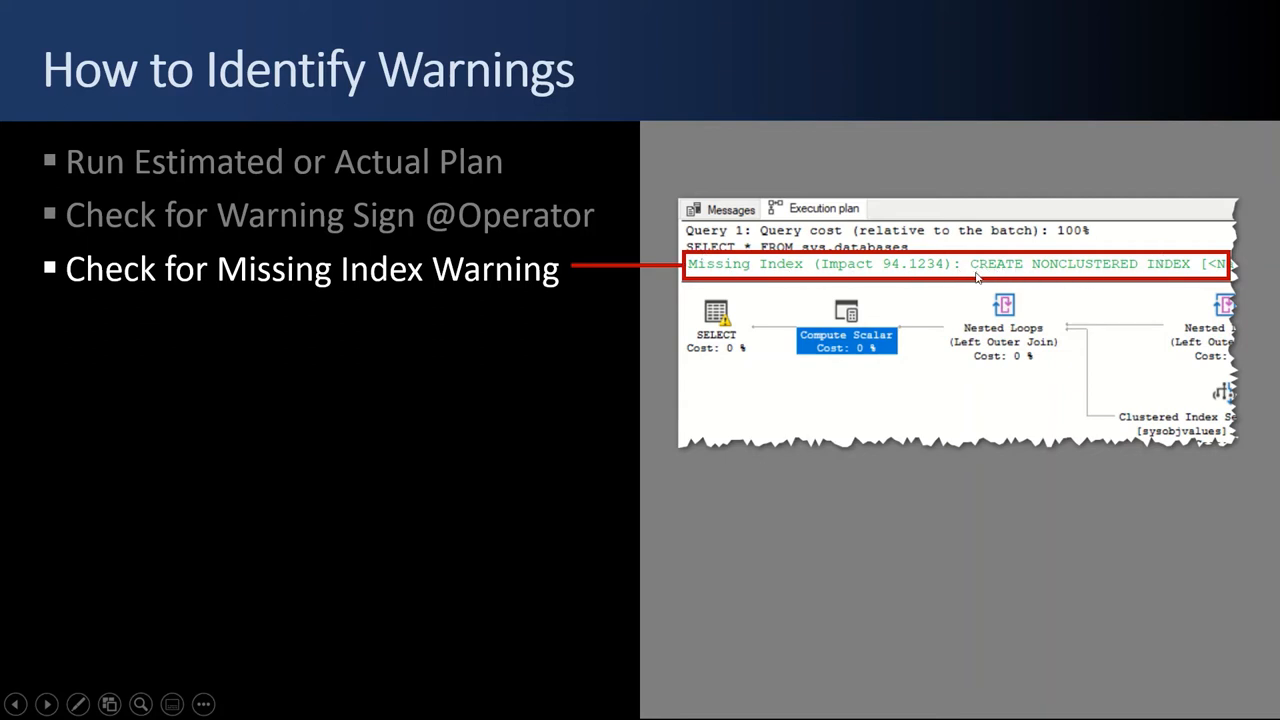
mouse_move(1222, 272)
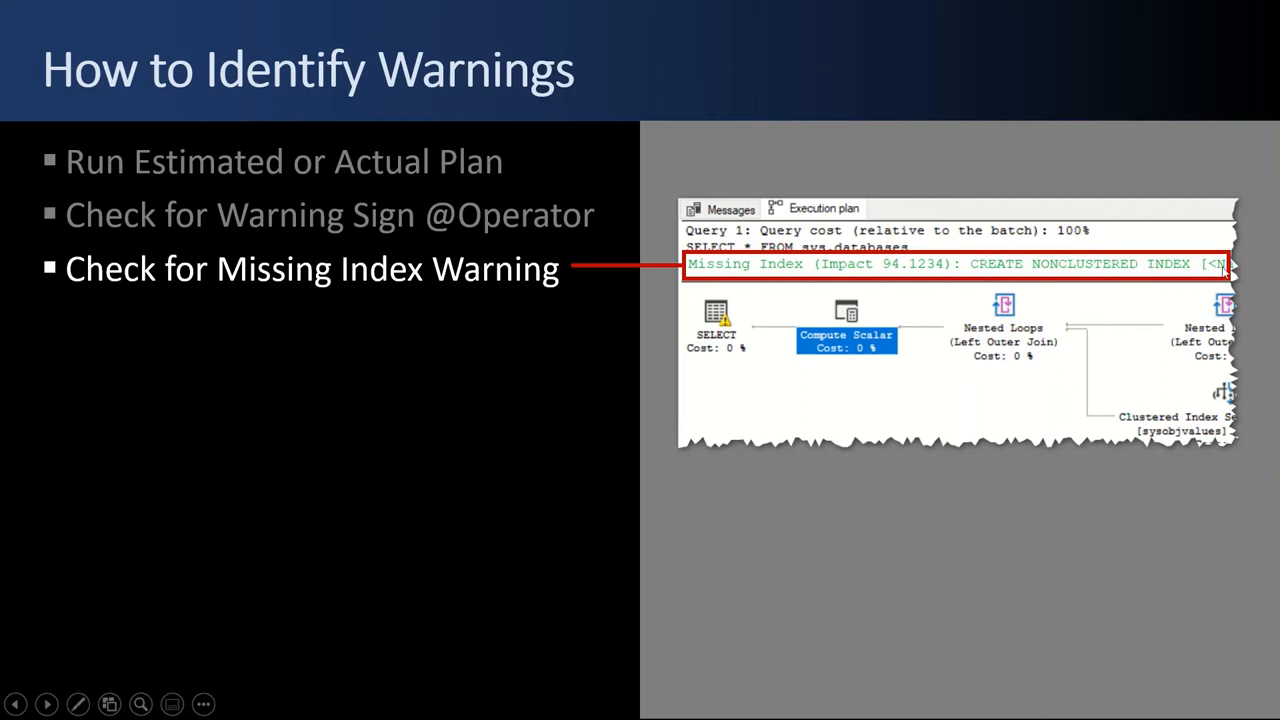
mouse_move(584, 264)
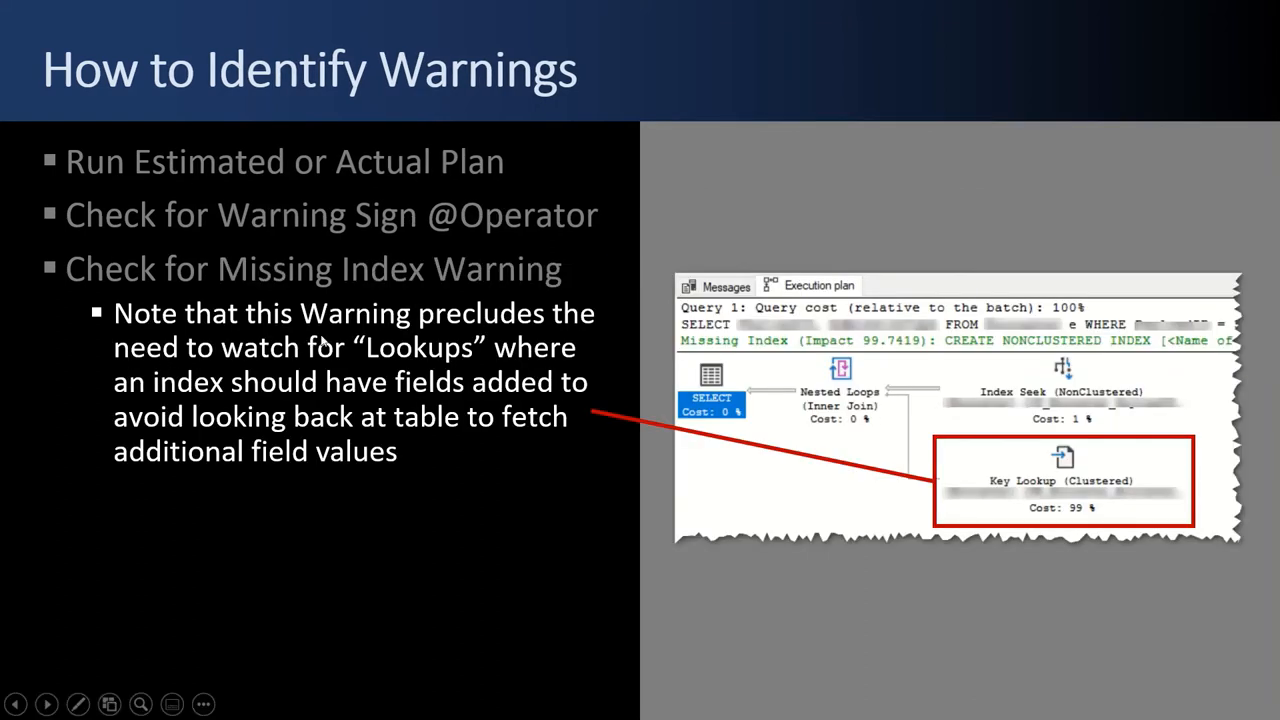
mouse_move(1094, 488)
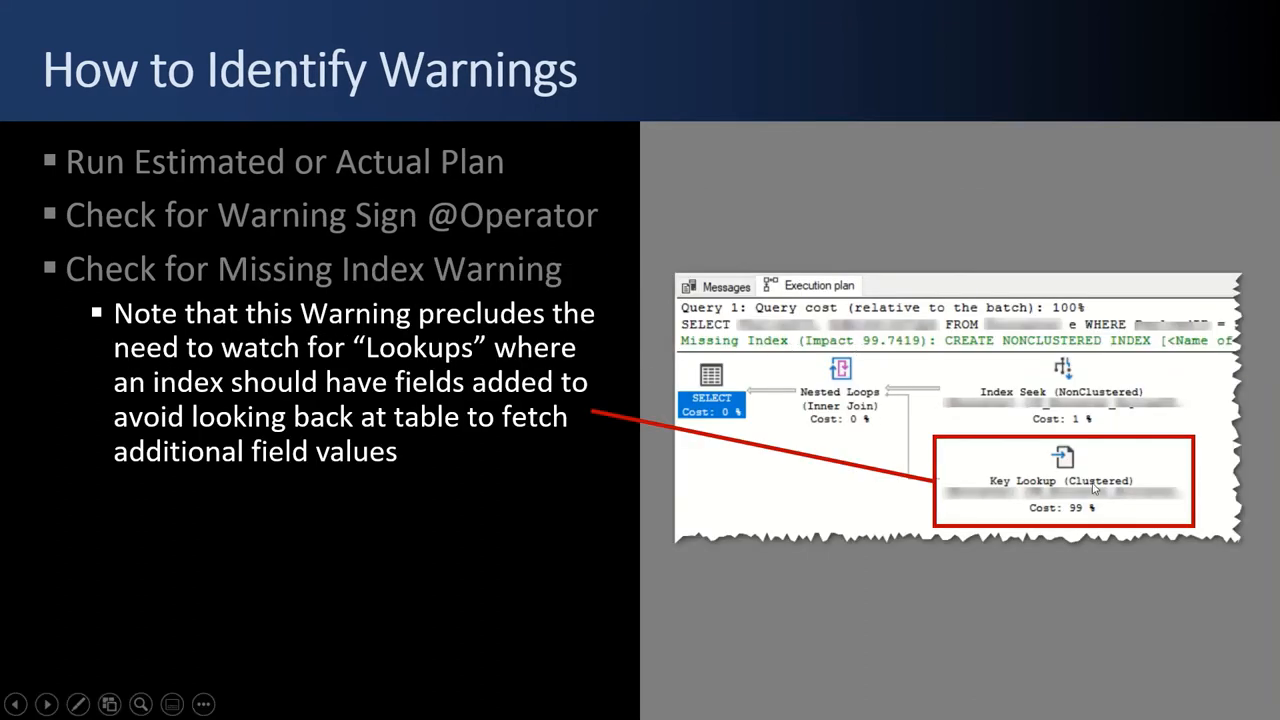
mouse_move(1050, 480)
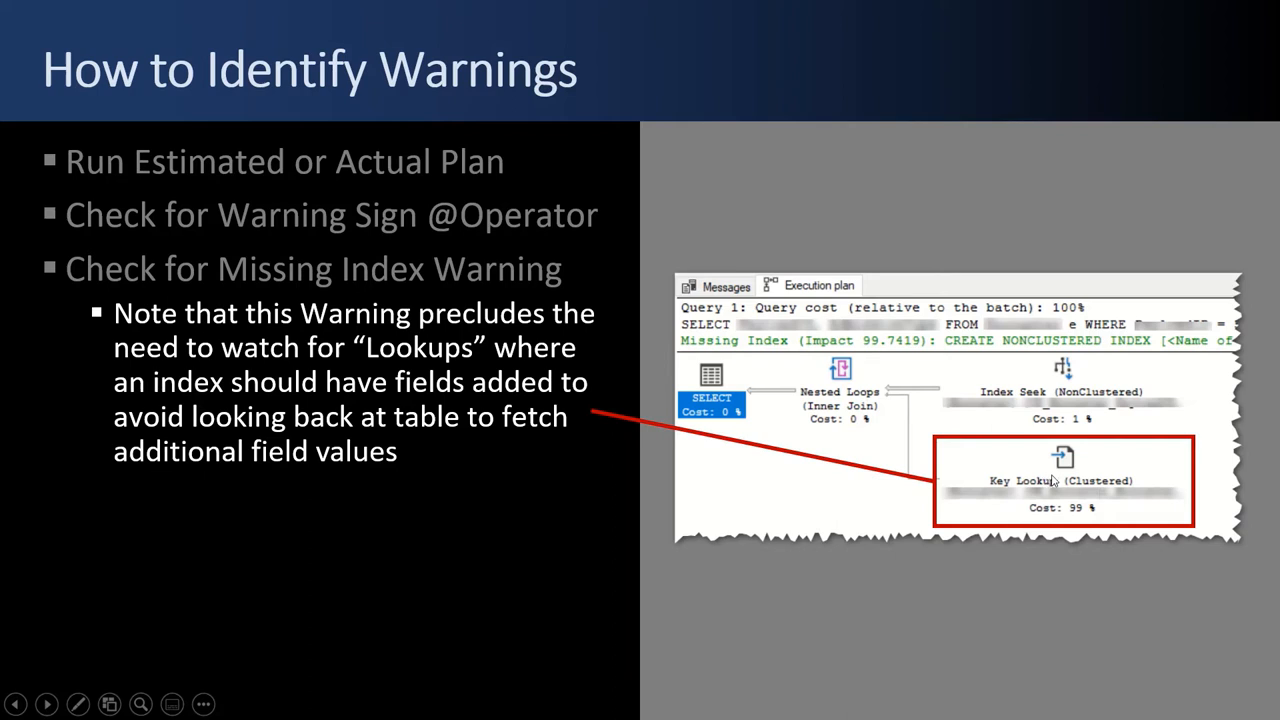
mouse_move(700, 508)
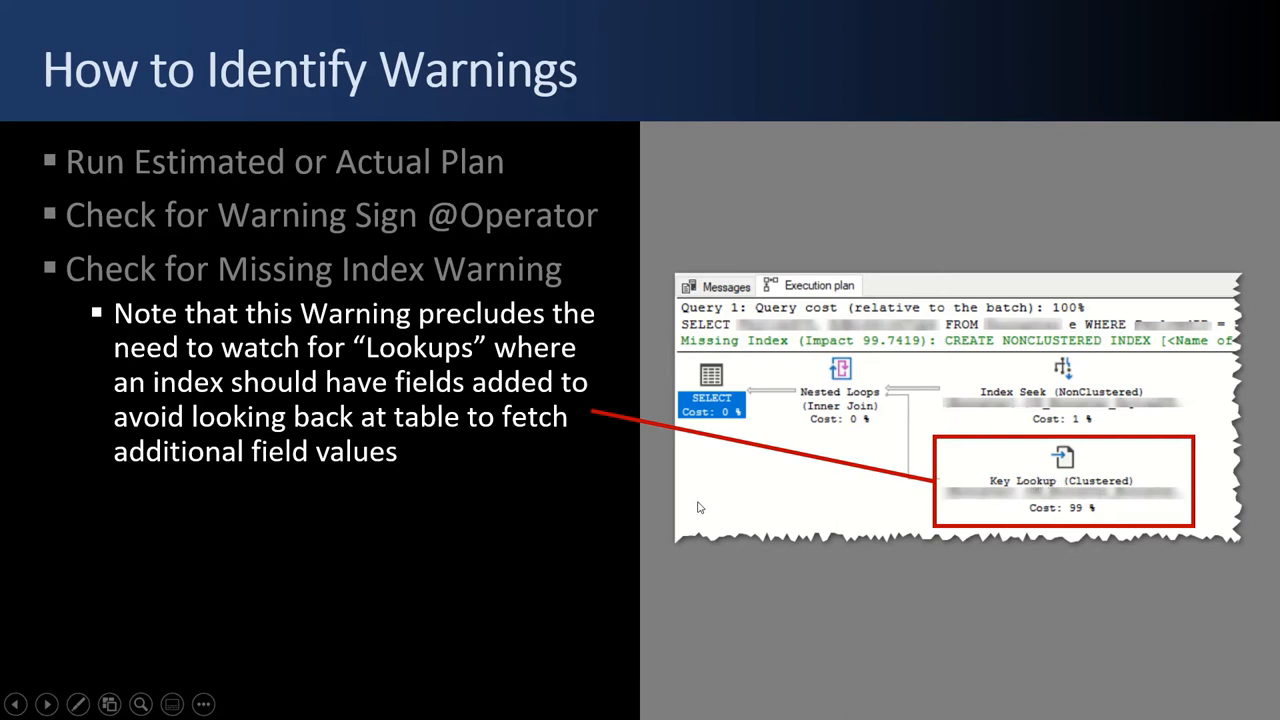
mouse_move(1060, 470)
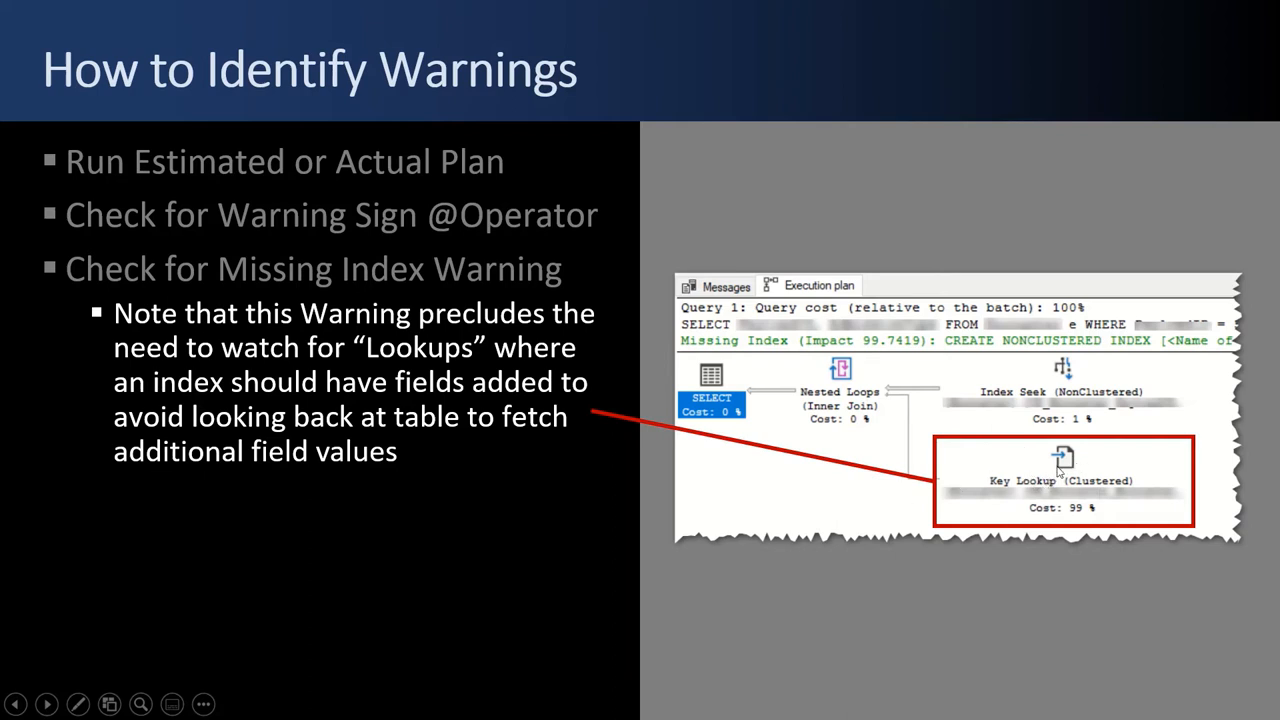
mouse_move(1024, 488)
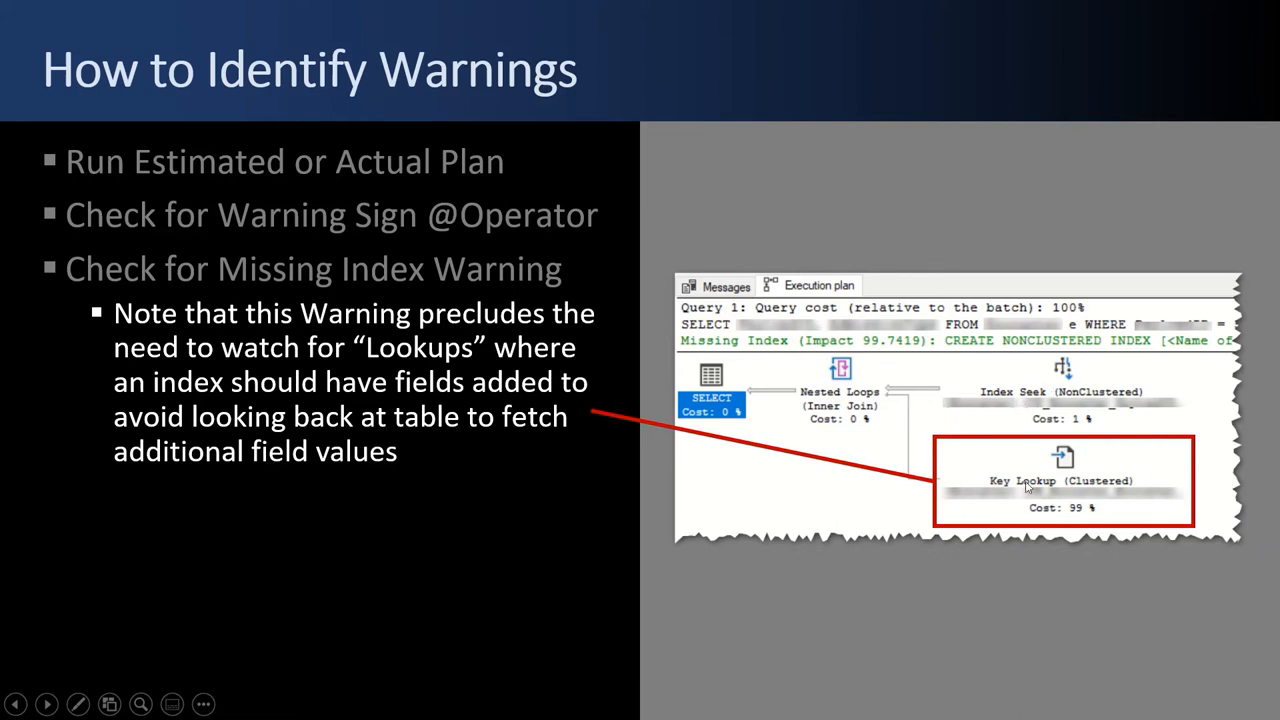
mouse_move(1032, 392)
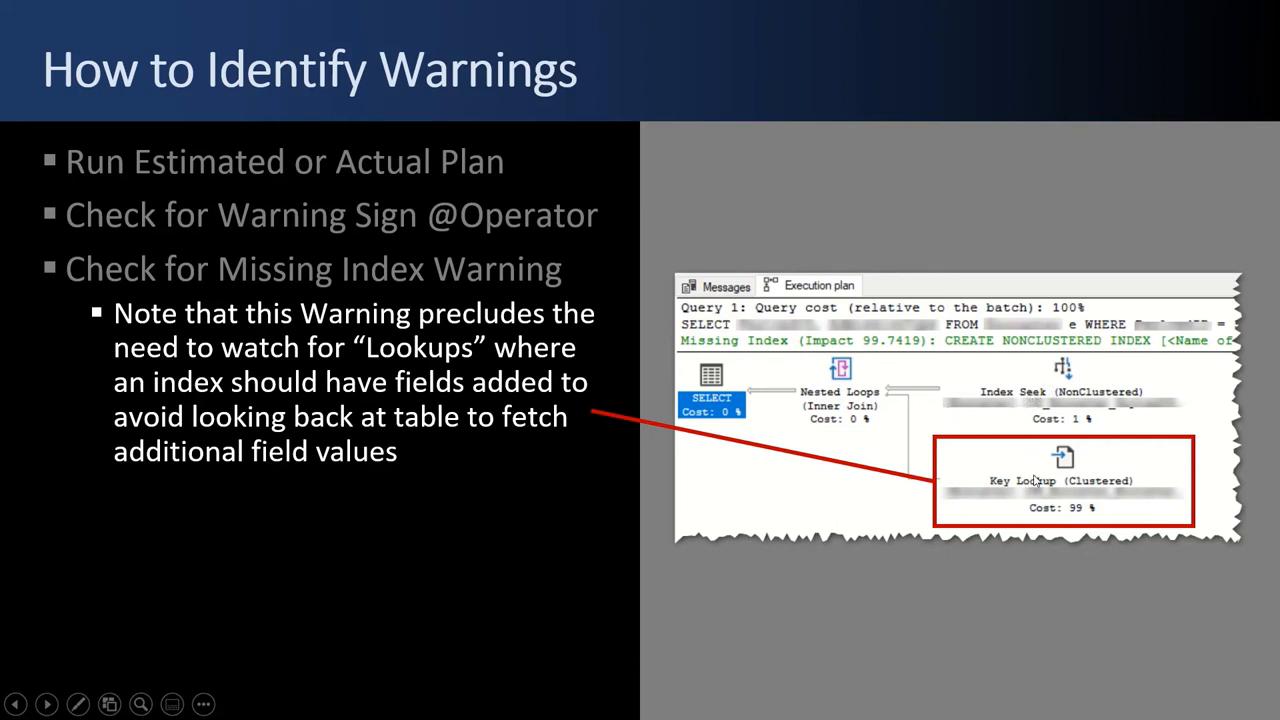
mouse_move(1070, 390)
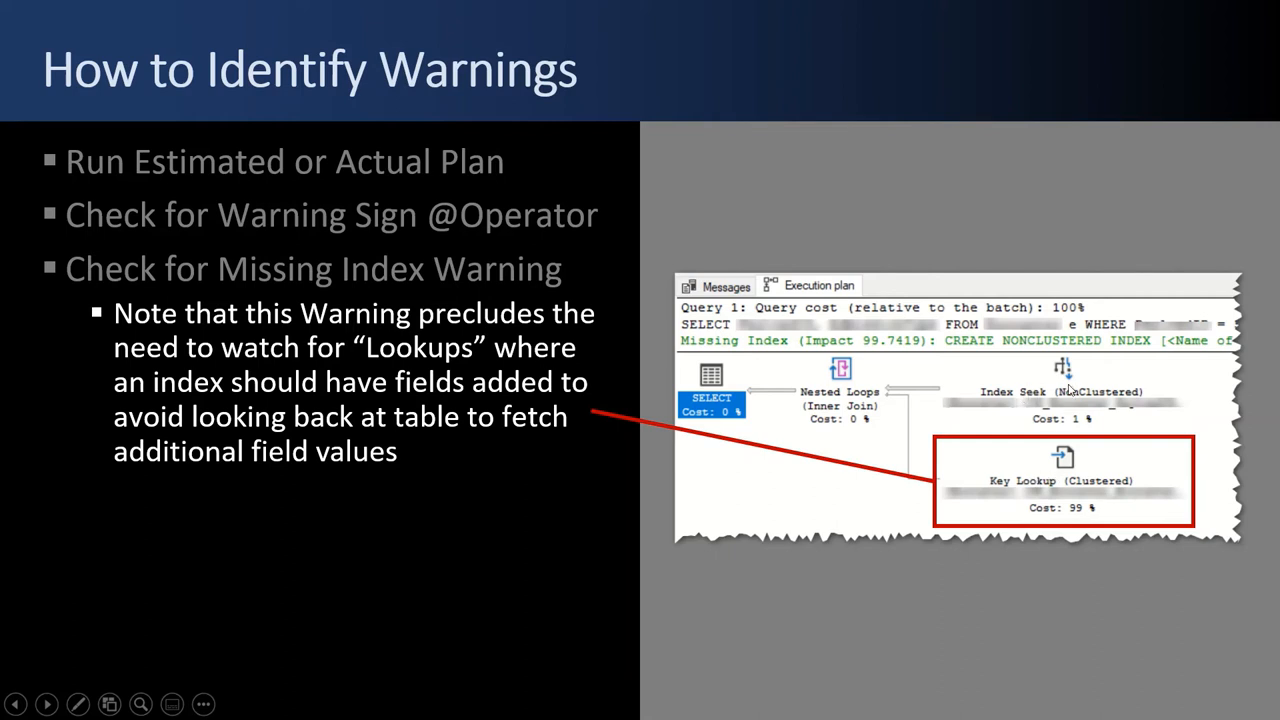
mouse_move(1088, 486)
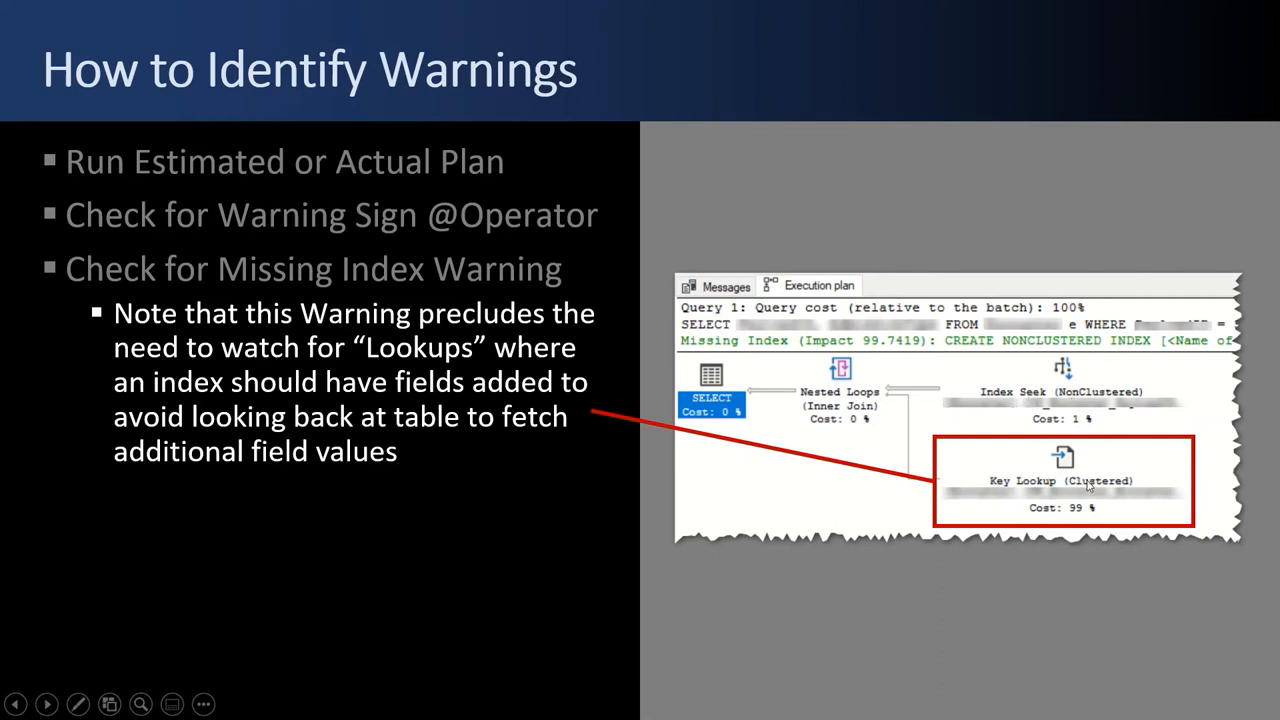
mouse_move(1062, 482)
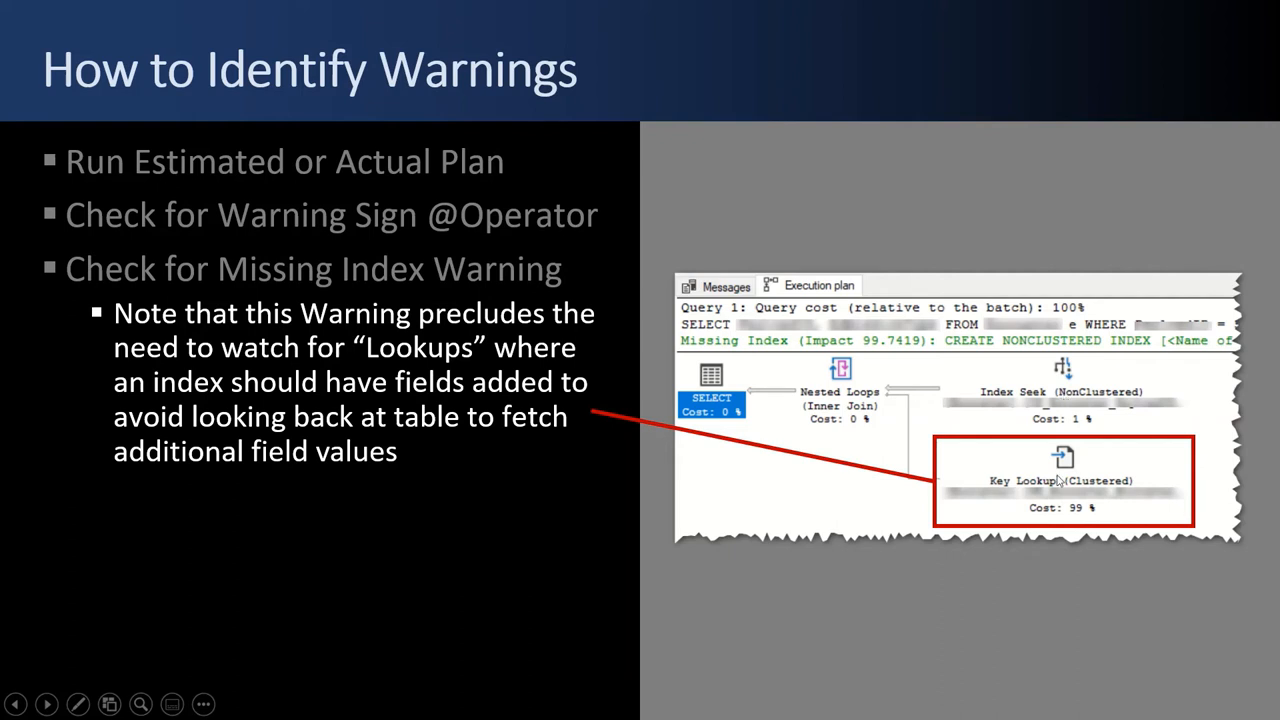
mouse_move(716, 348)
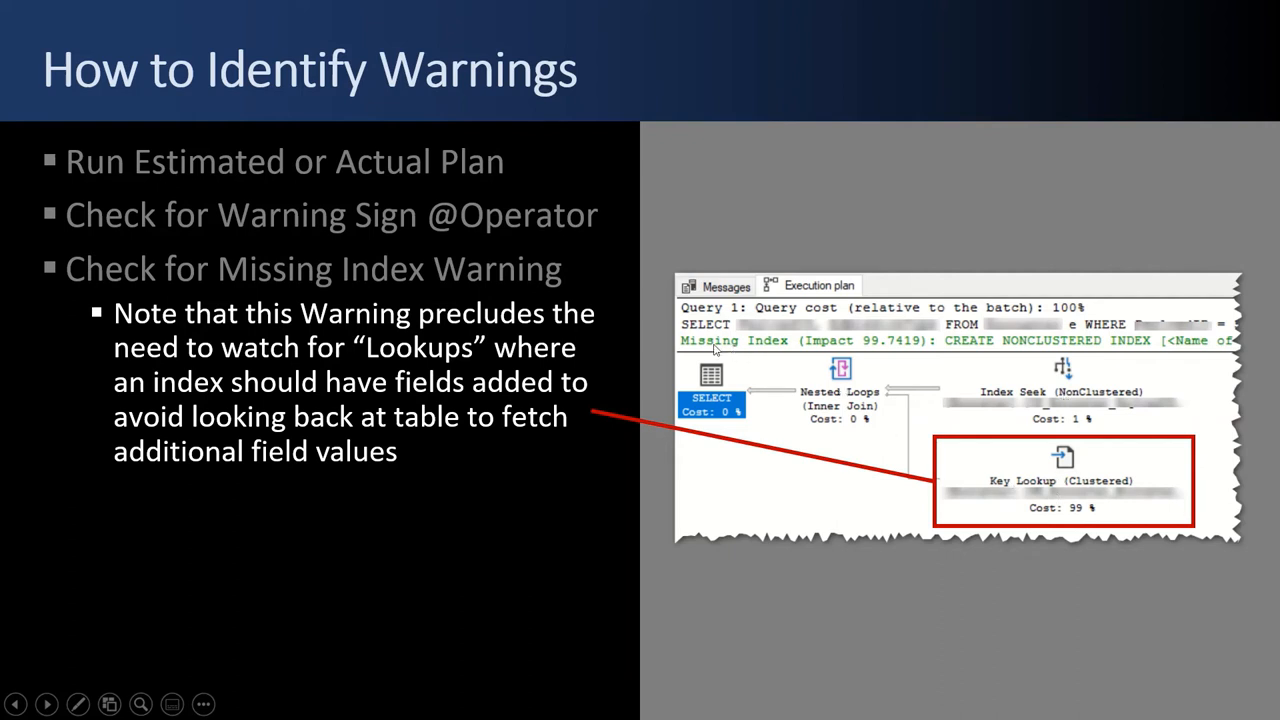
mouse_move(688, 312)
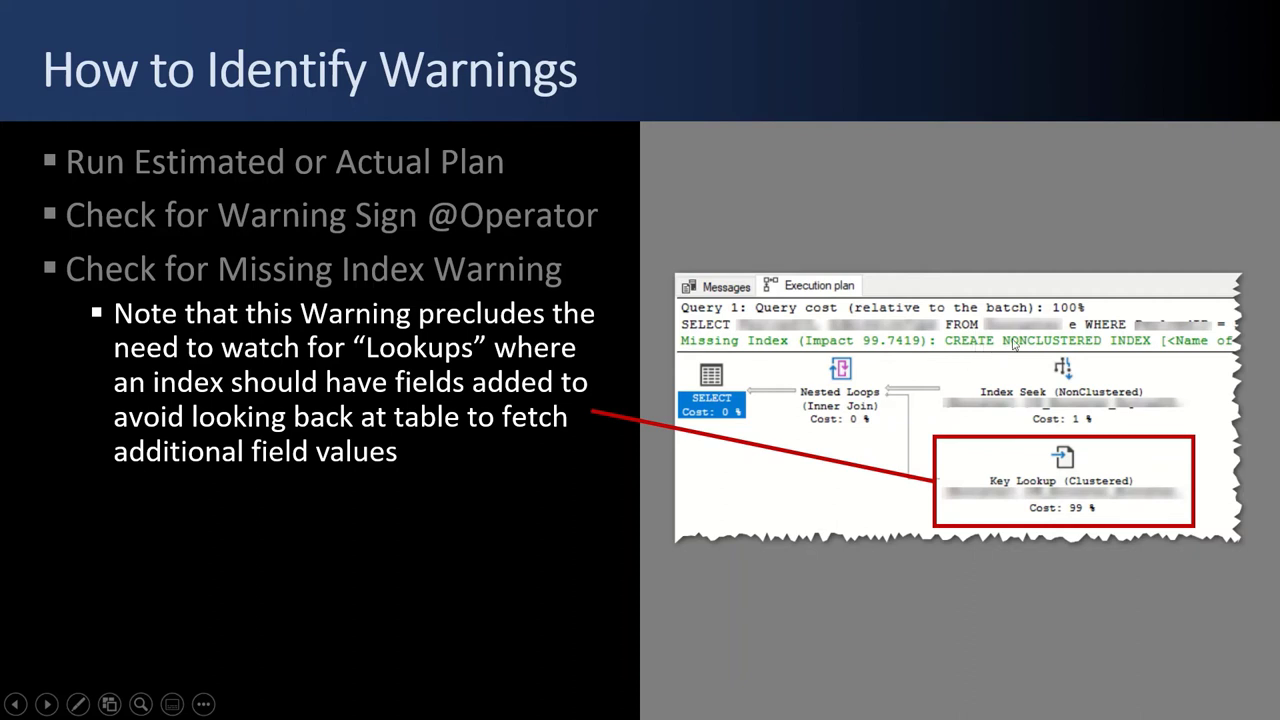
mouse_move(872, 374)
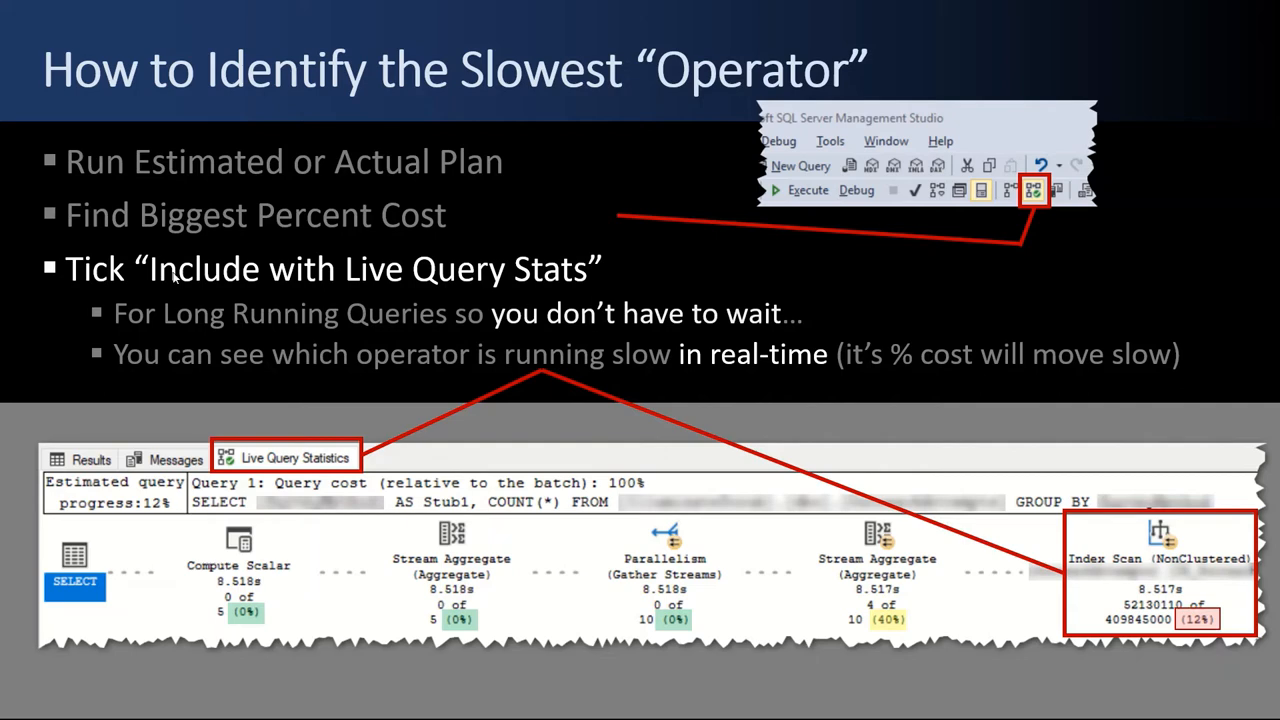
mouse_move(614, 280)
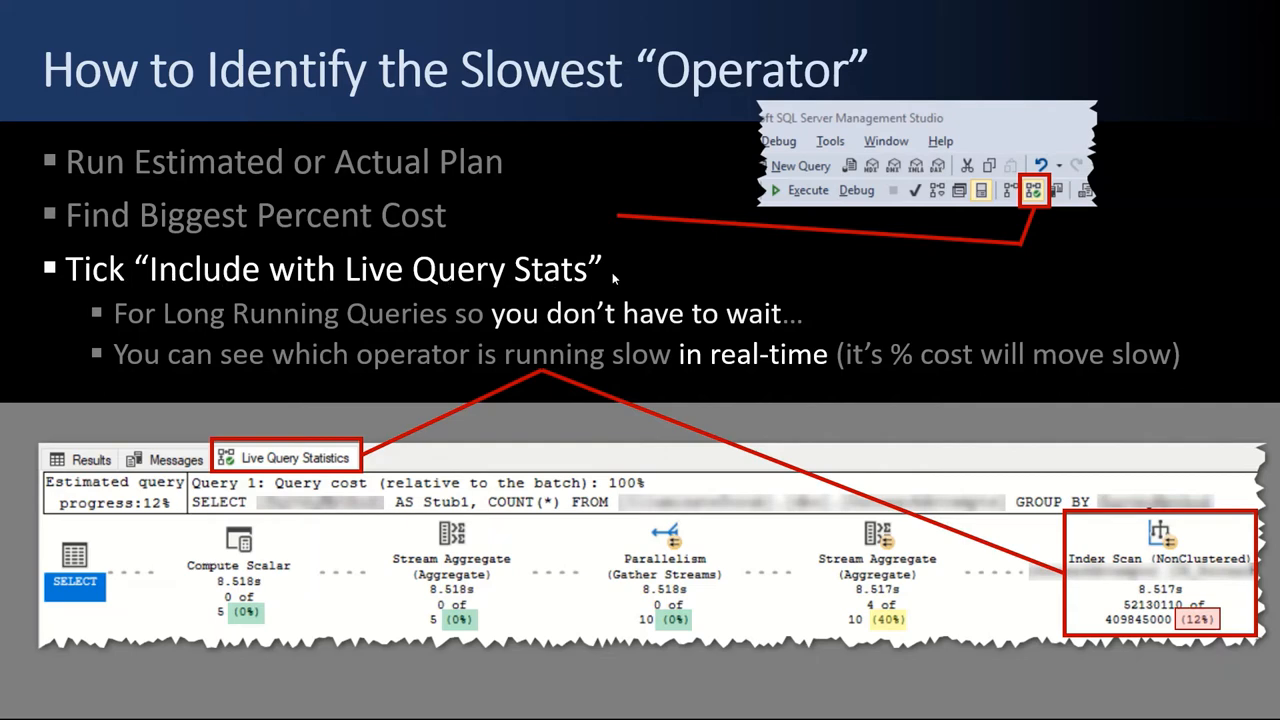
mouse_move(956, 220)
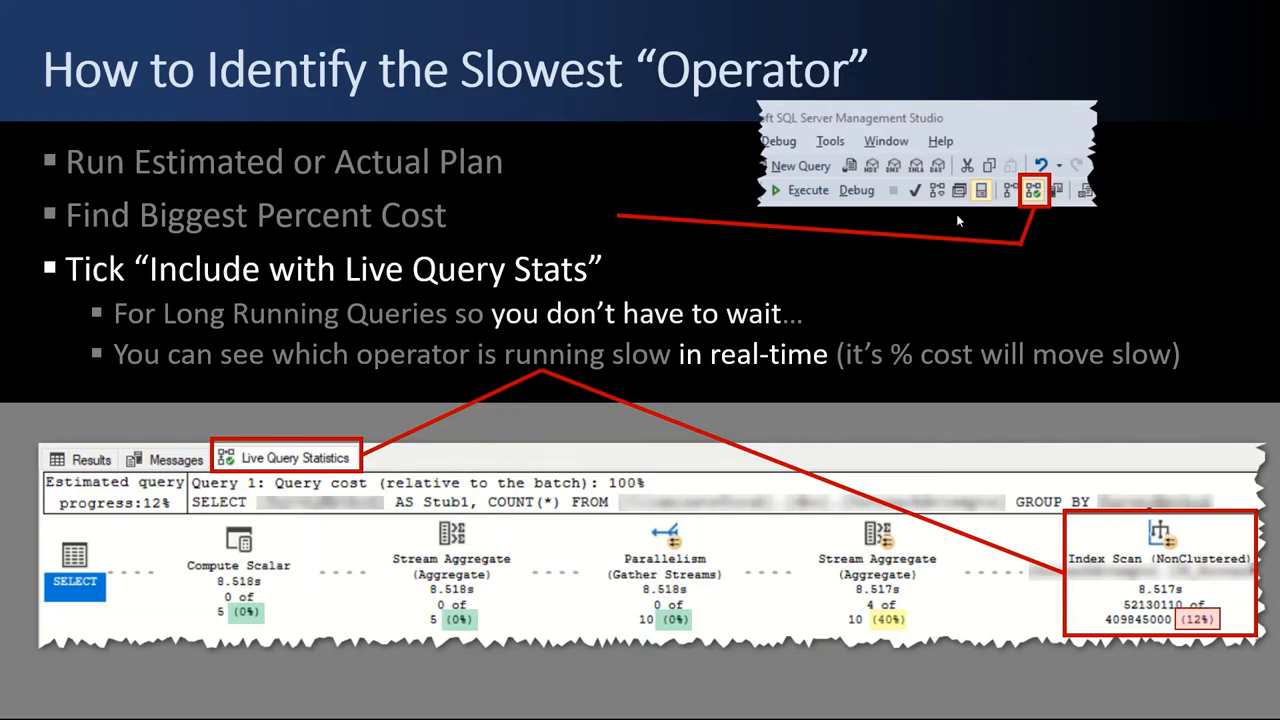
mouse_move(196, 344)
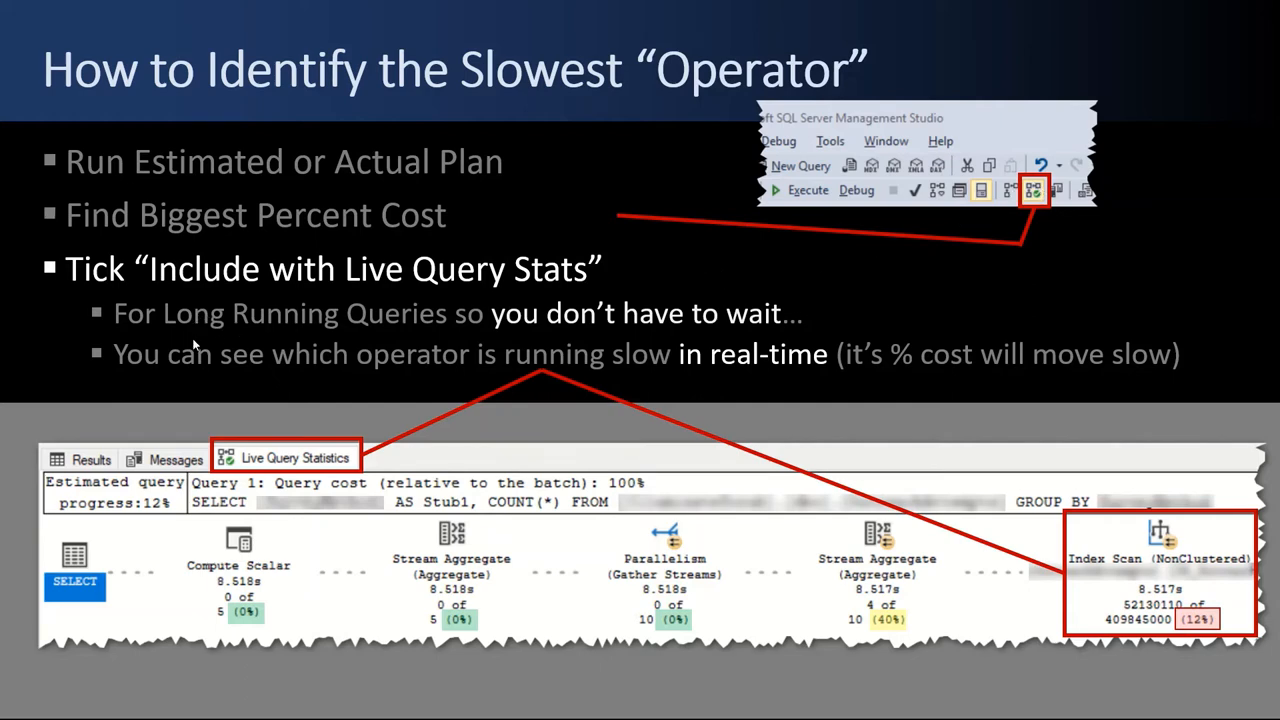
mouse_move(1012, 560)
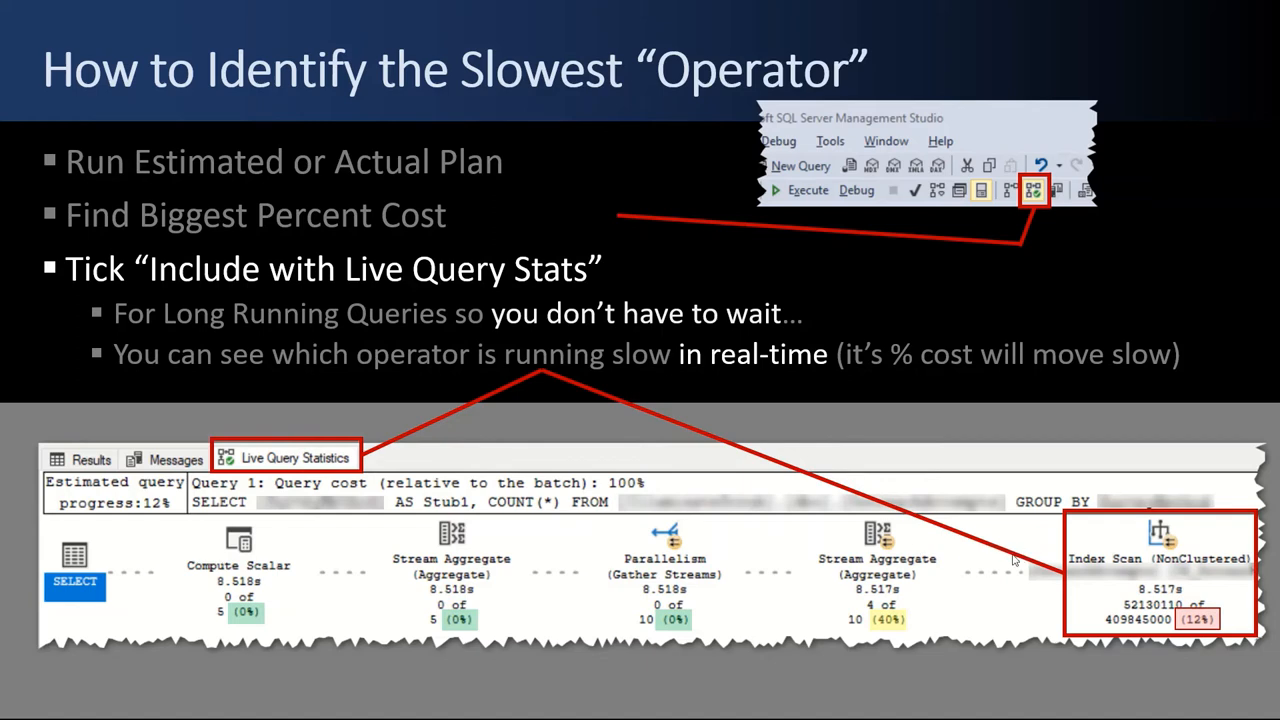
mouse_move(596, 368)
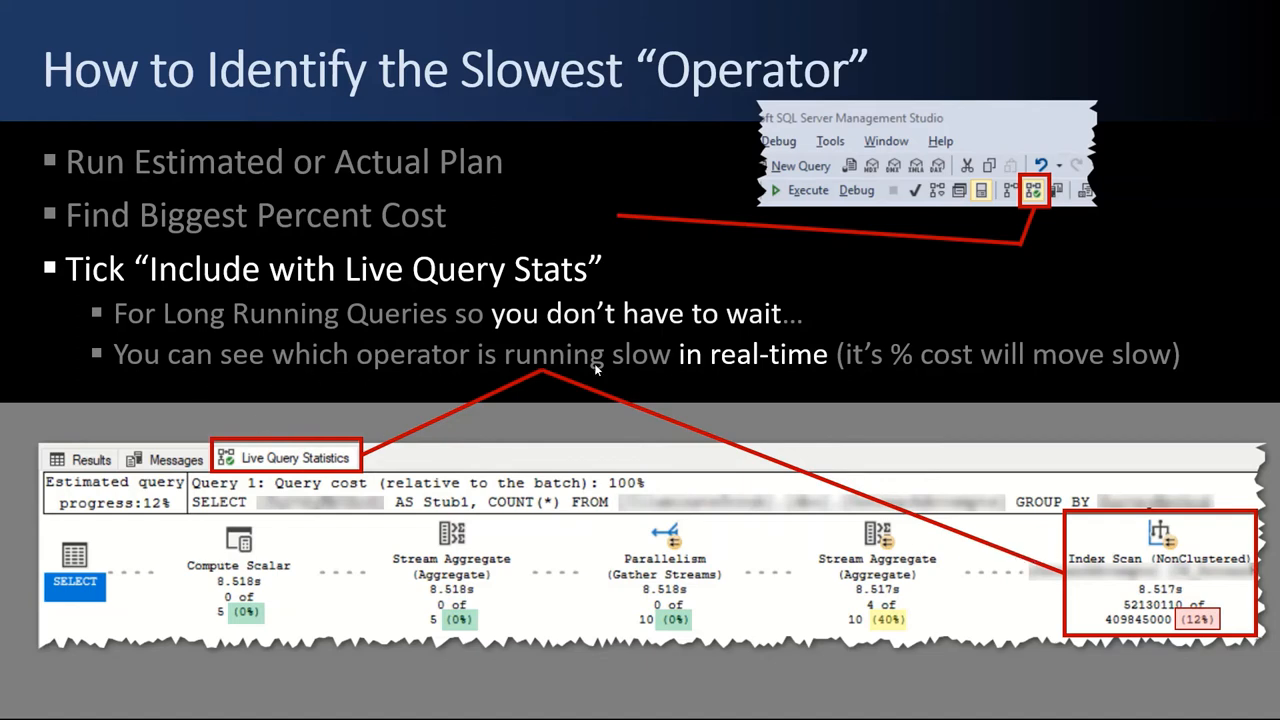
mouse_move(1068, 384)
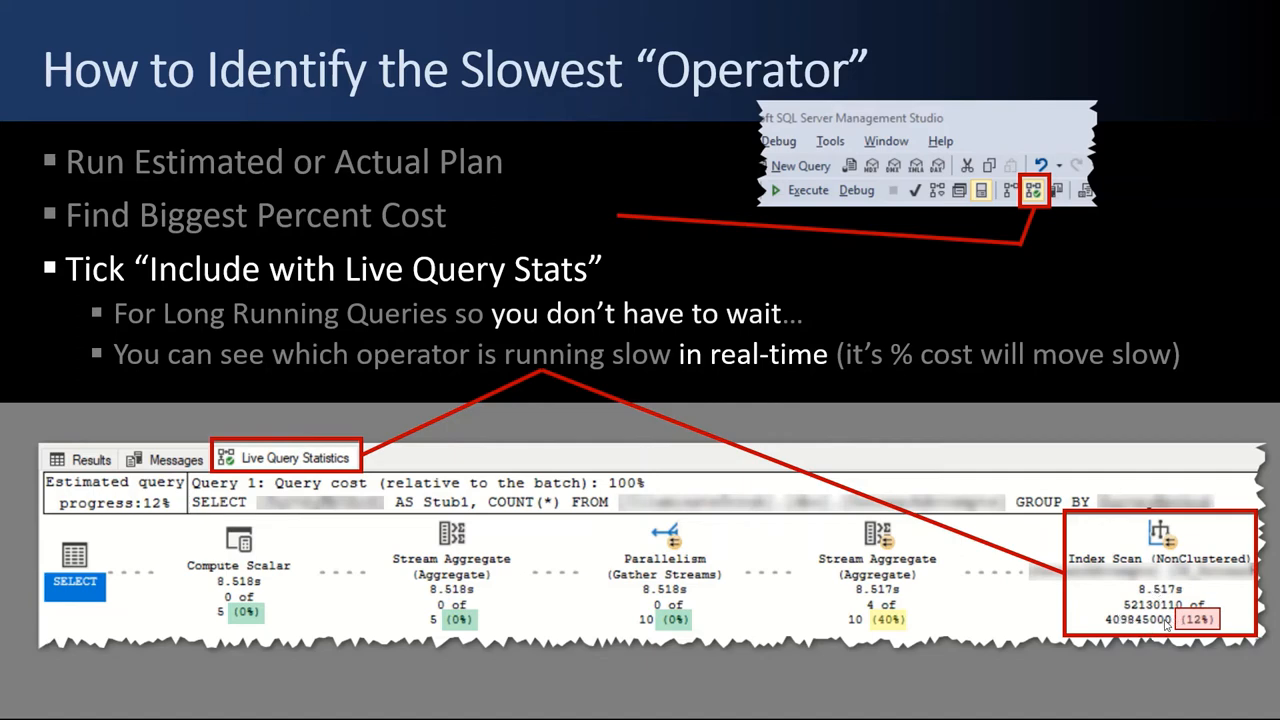
mouse_move(700, 614)
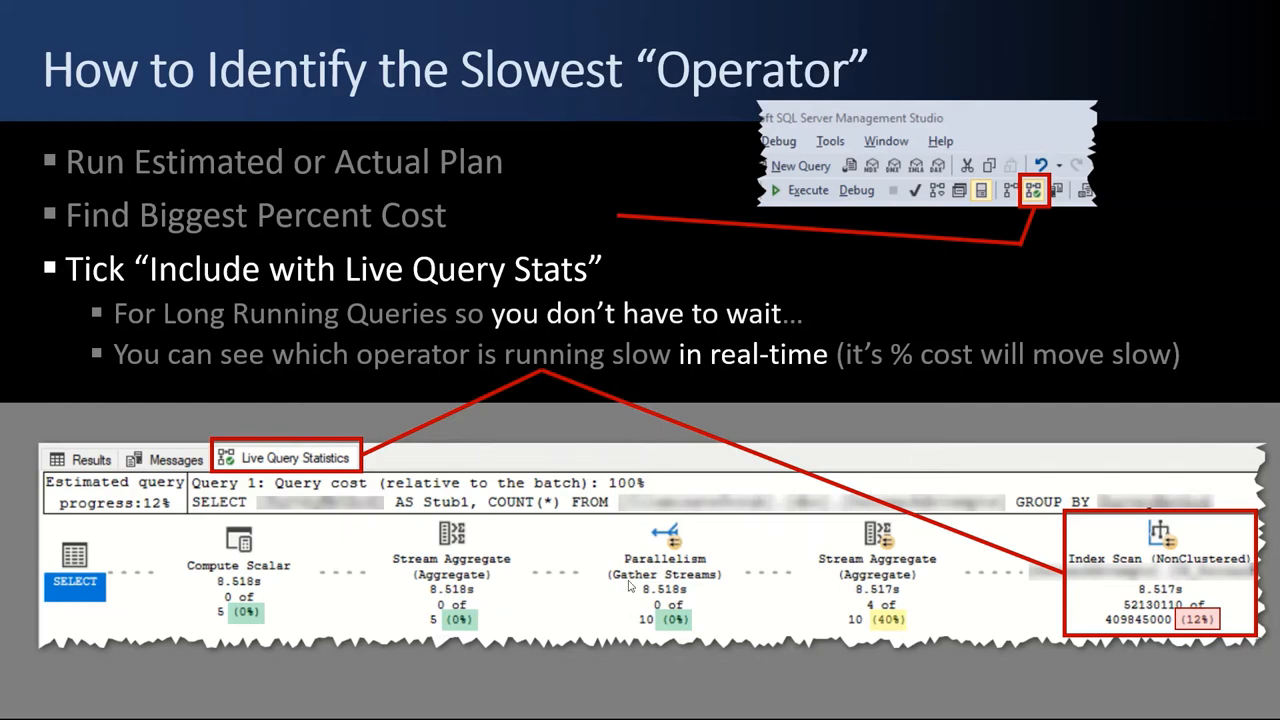
mouse_move(932, 588)
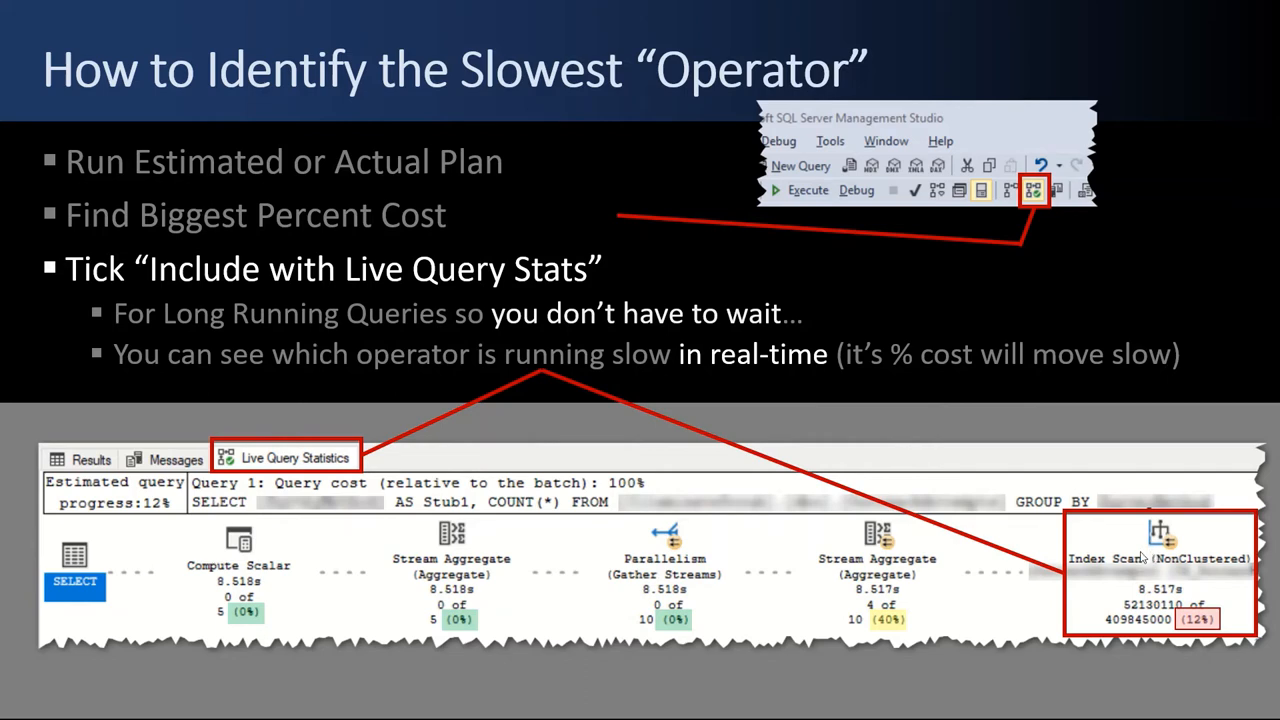
mouse_move(850, 588)
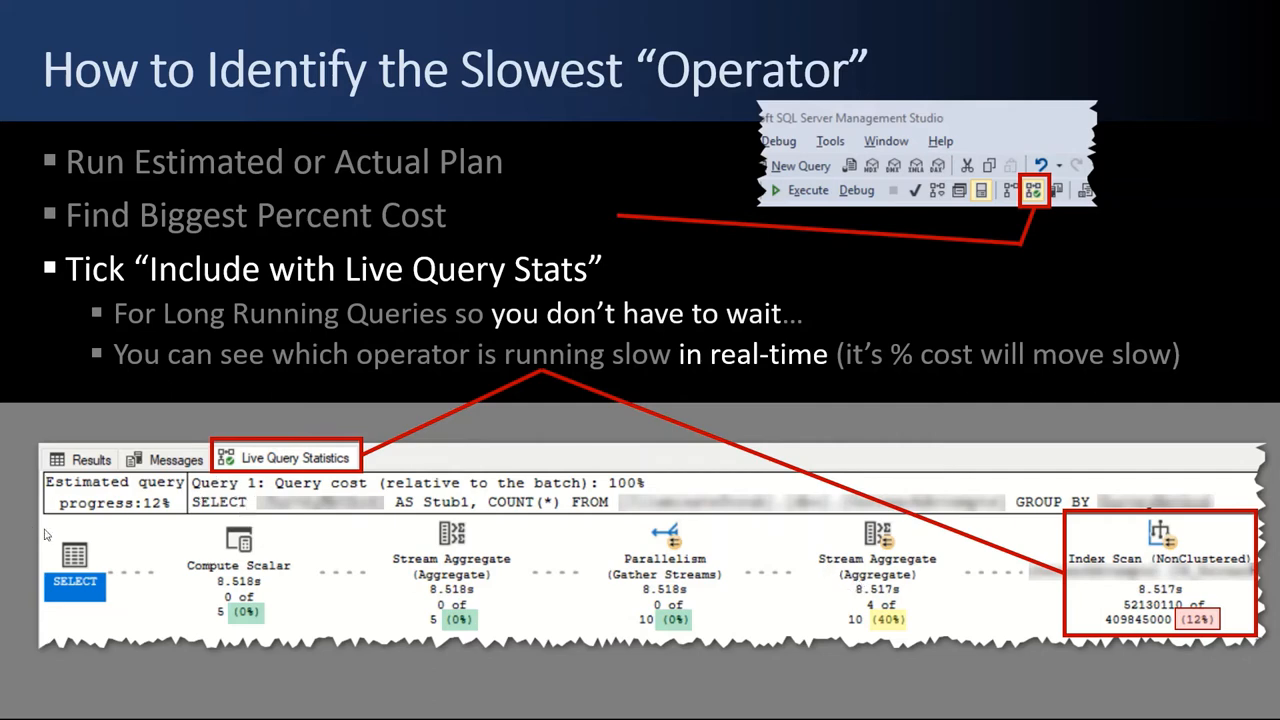
mouse_move(1130, 560)
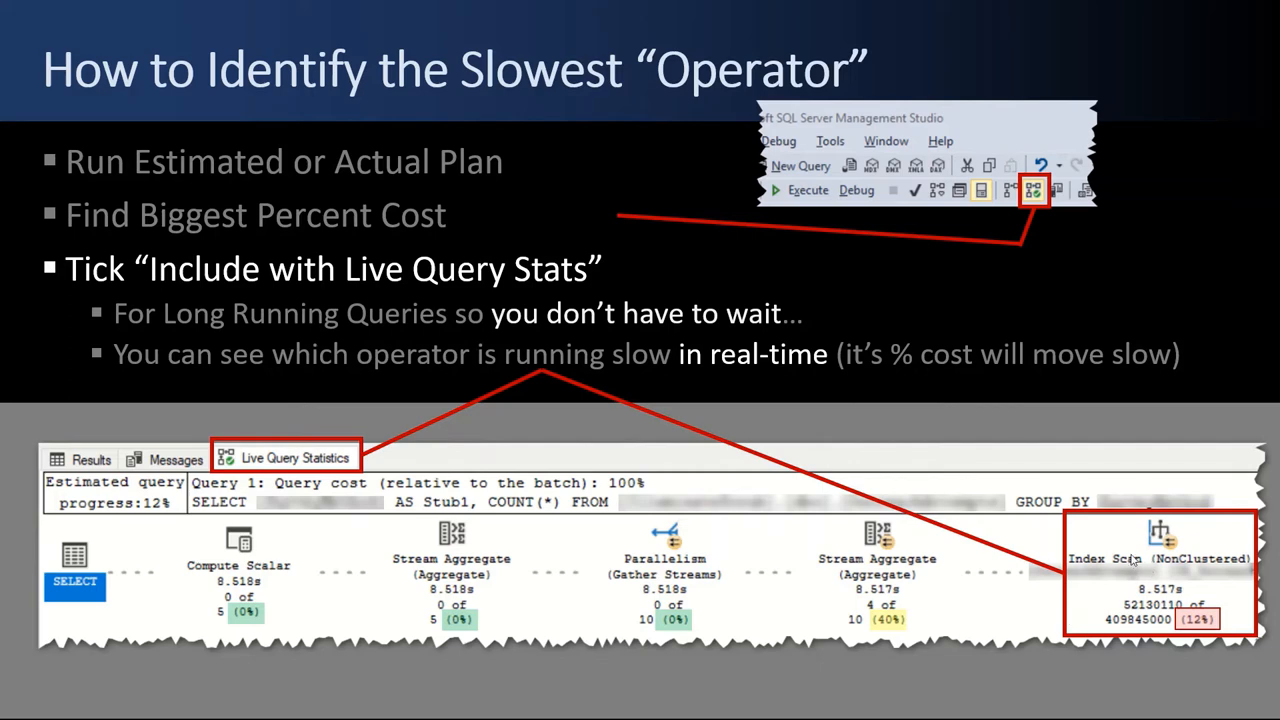
mouse_move(172, 572)
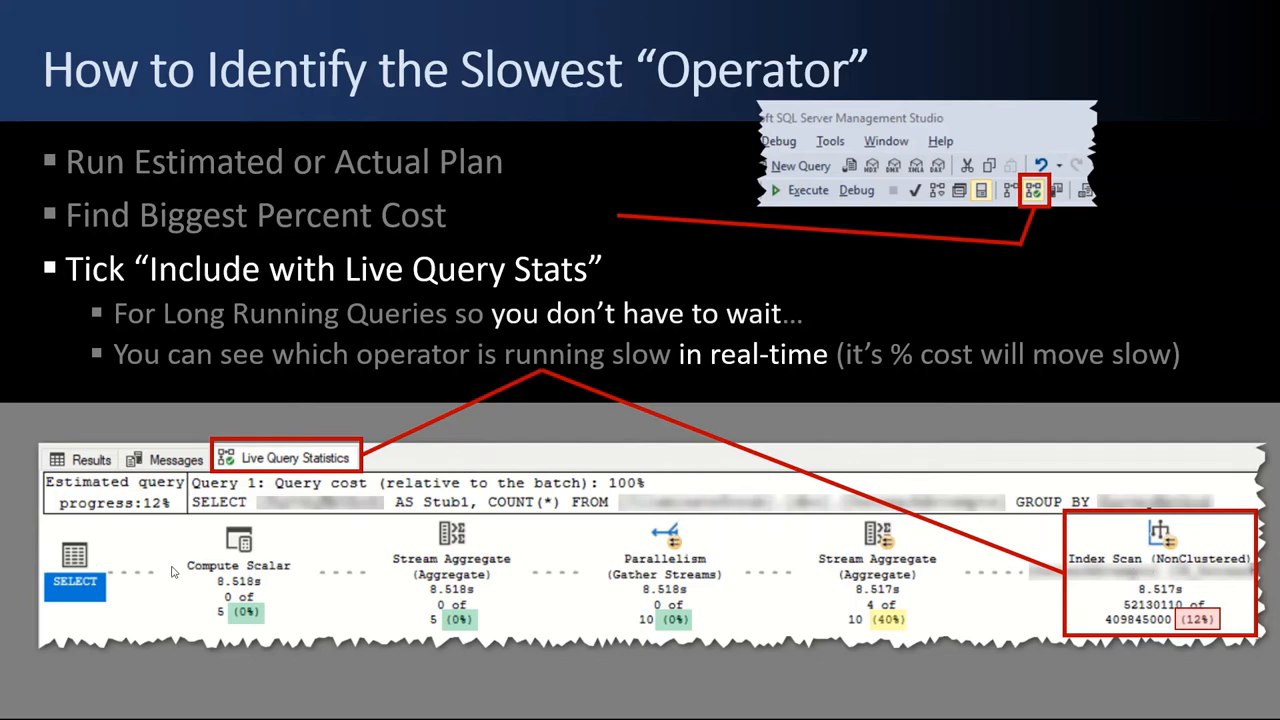
mouse_move(288, 496)
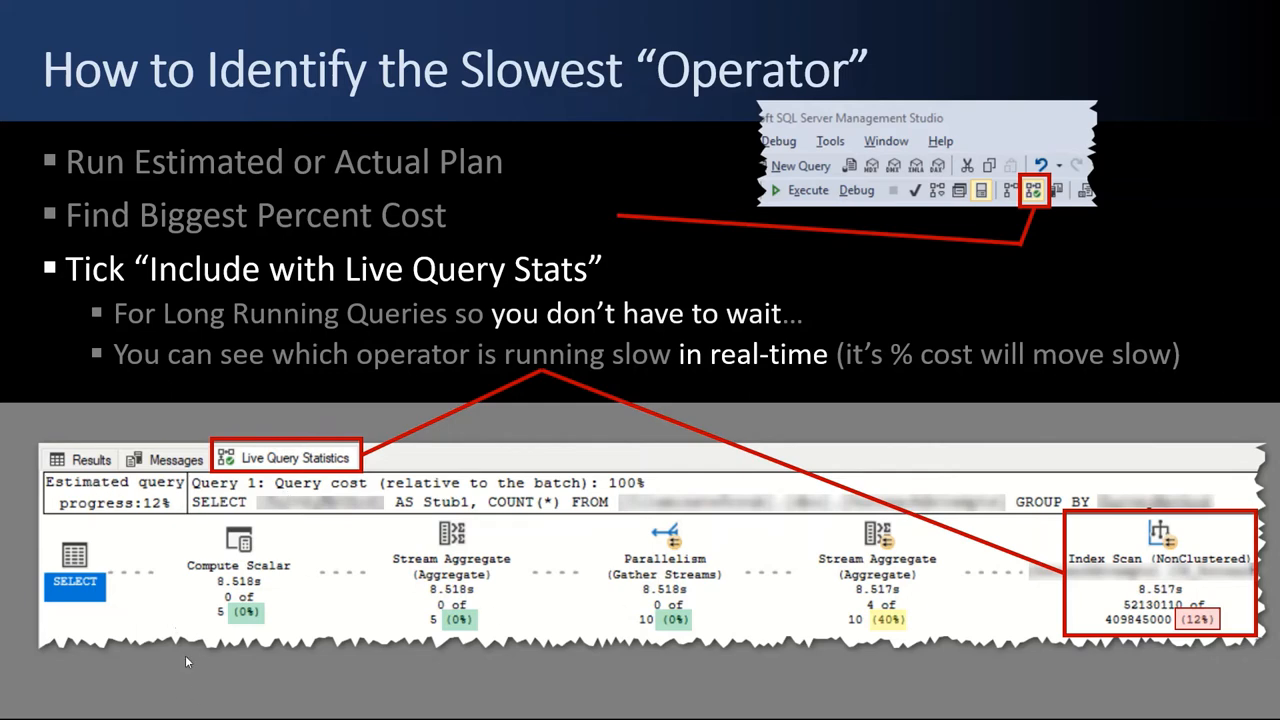
mouse_move(304, 376)
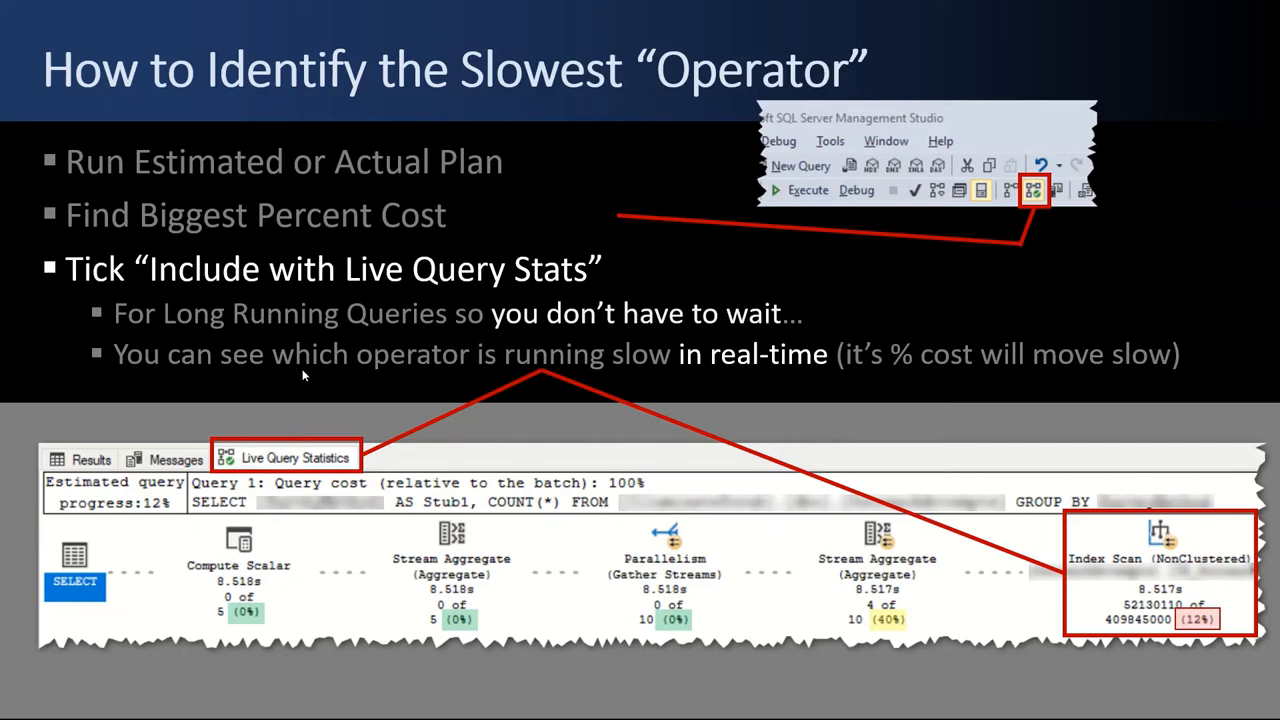
mouse_move(304, 468)
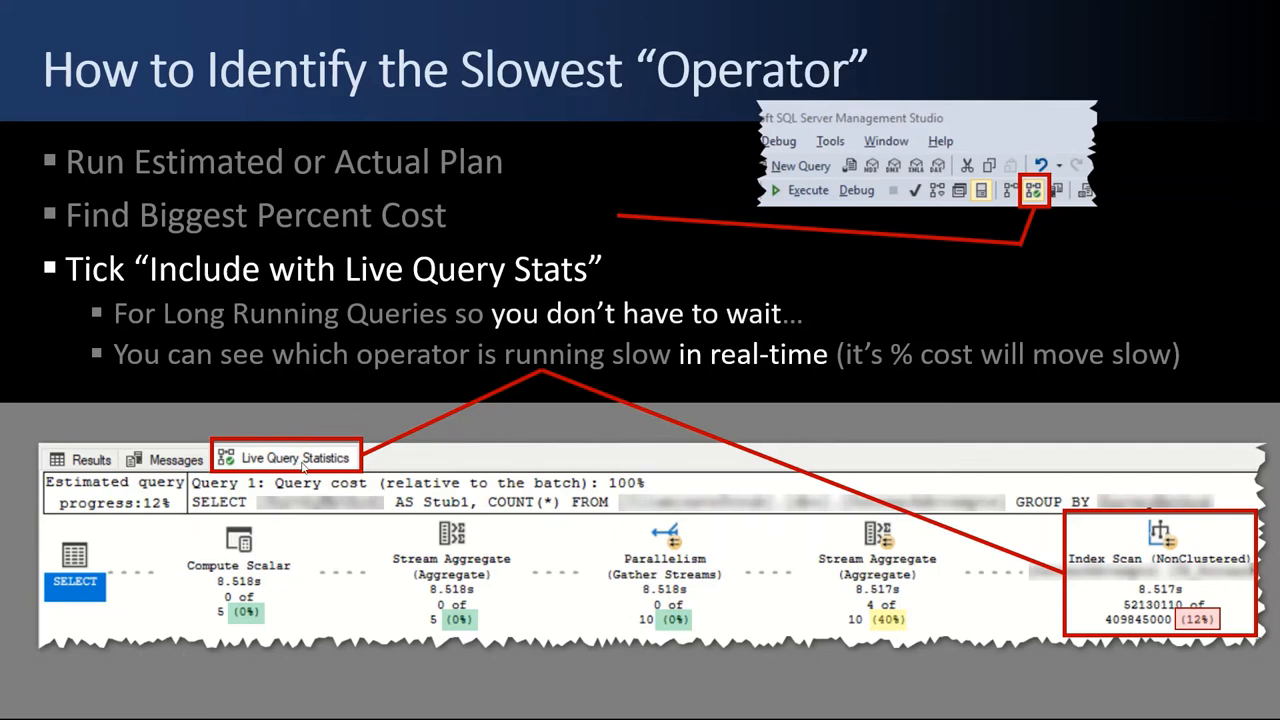
mouse_move(568, 488)
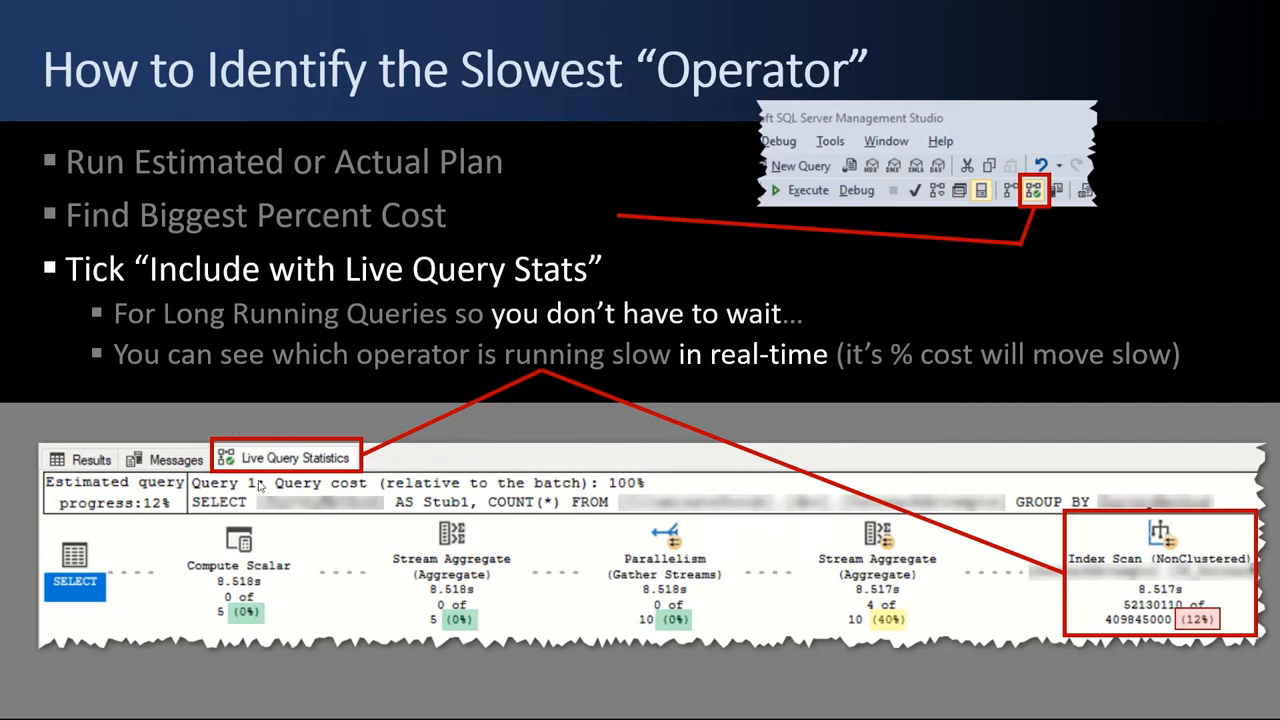
mouse_move(292, 526)
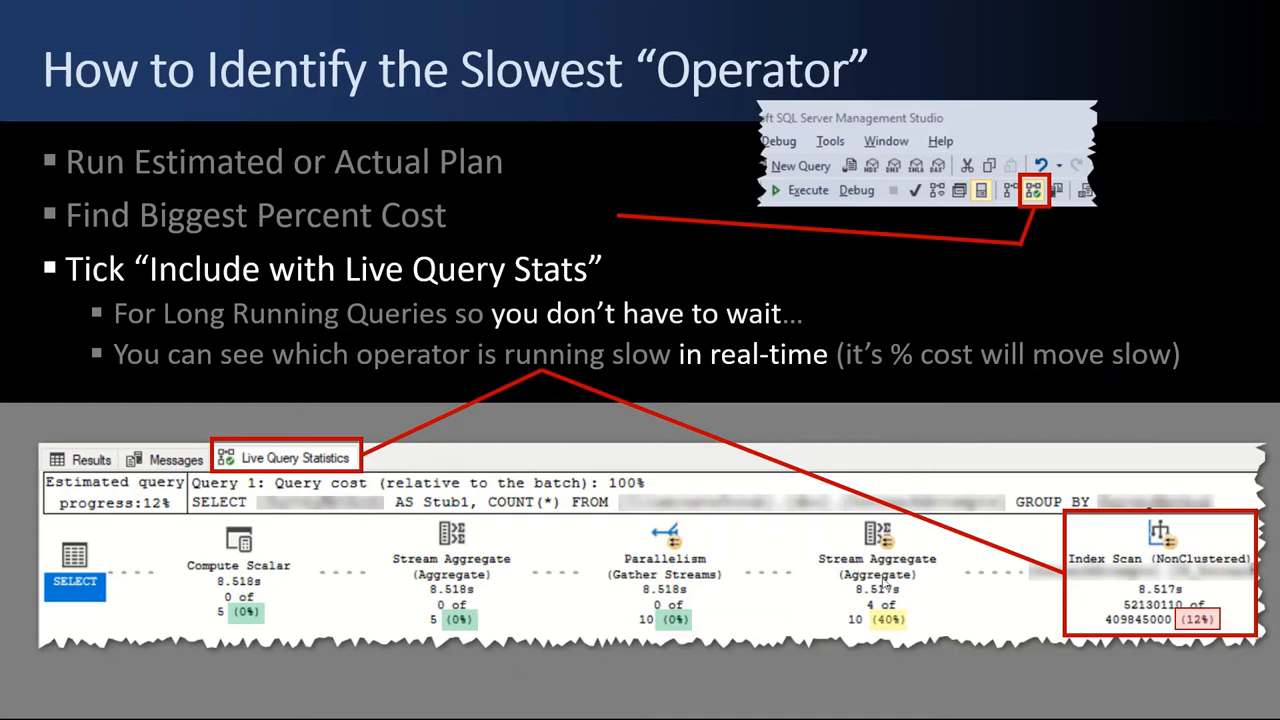
mouse_move(322, 384)
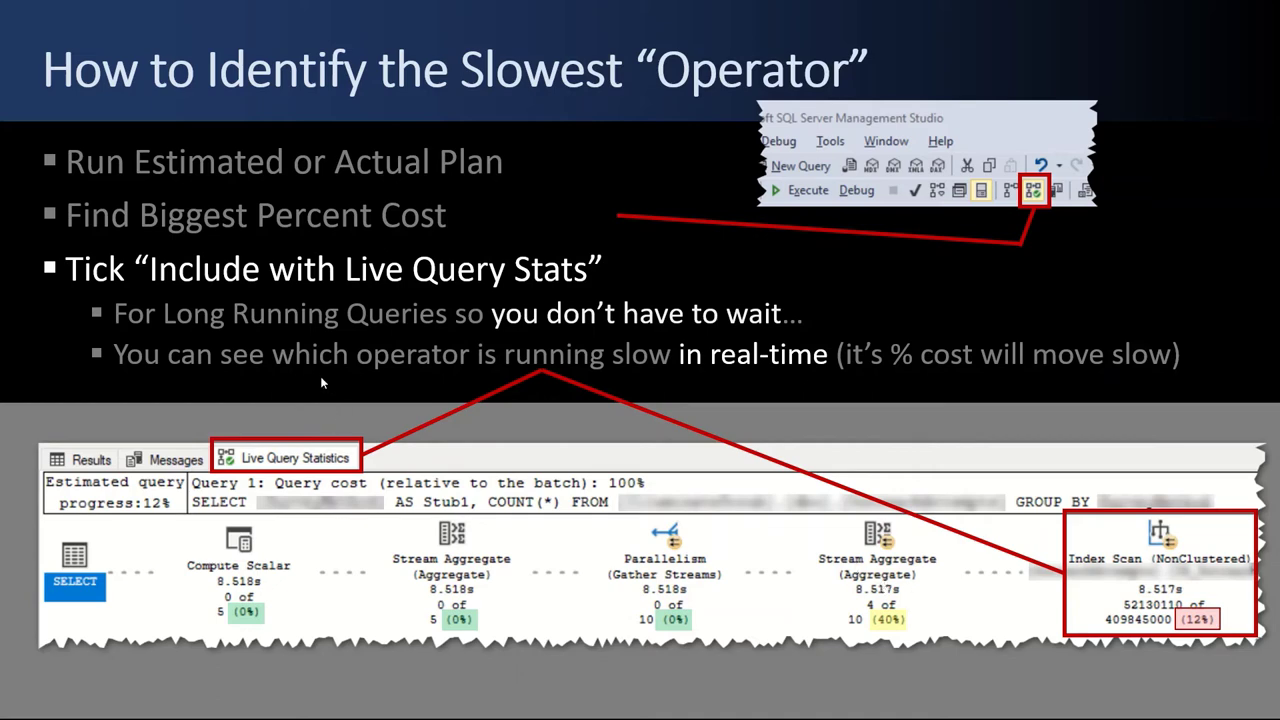
mouse_move(338, 368)
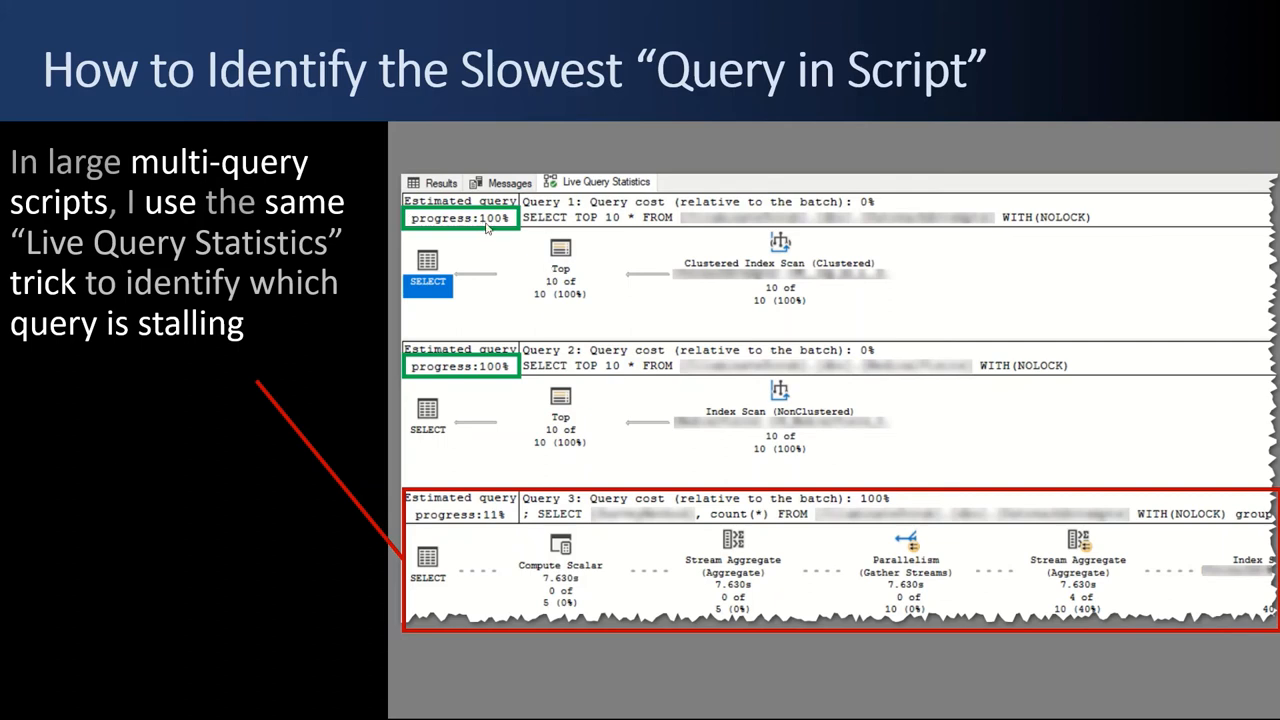
mouse_move(460, 382)
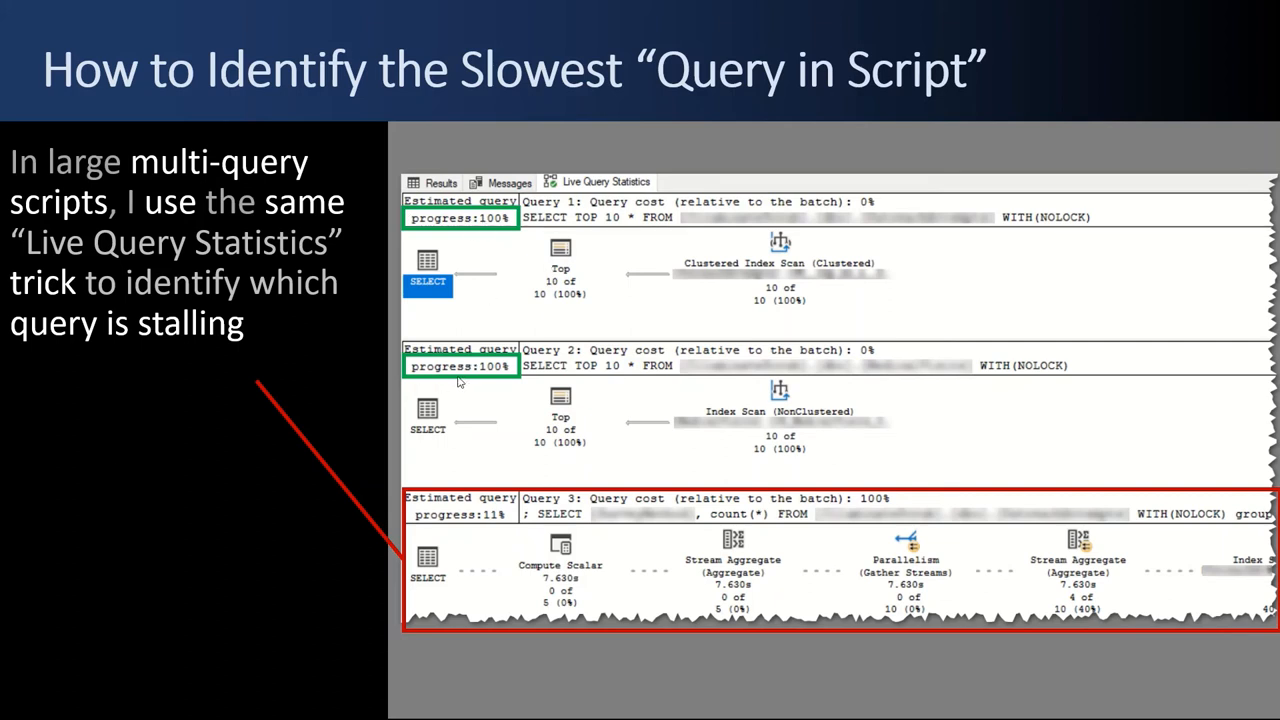
mouse_move(484, 378)
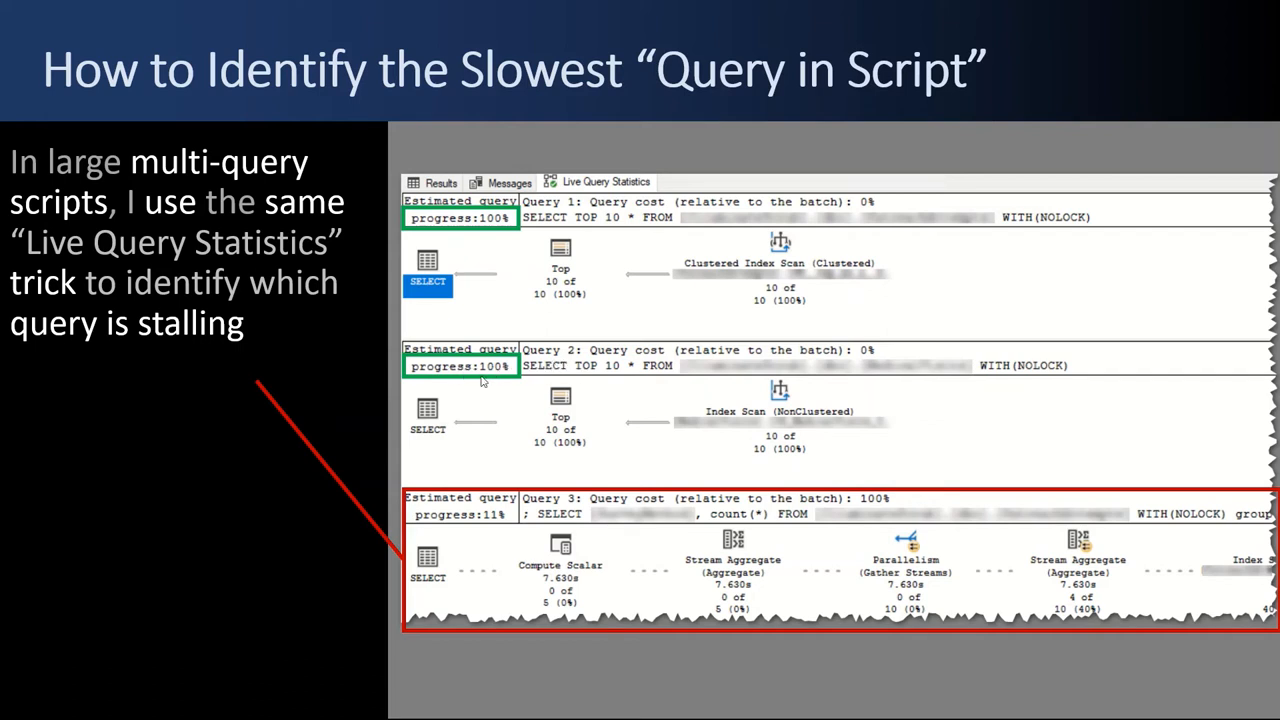
mouse_move(532, 528)
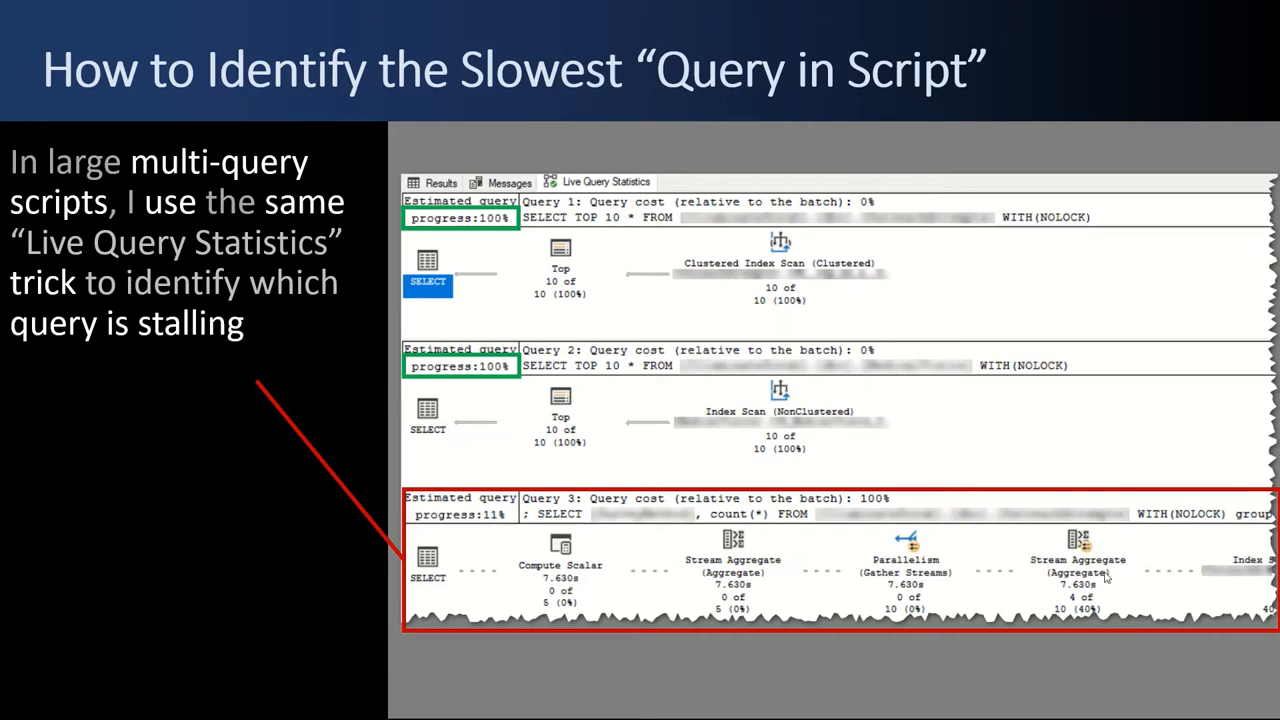
mouse_move(1224, 568)
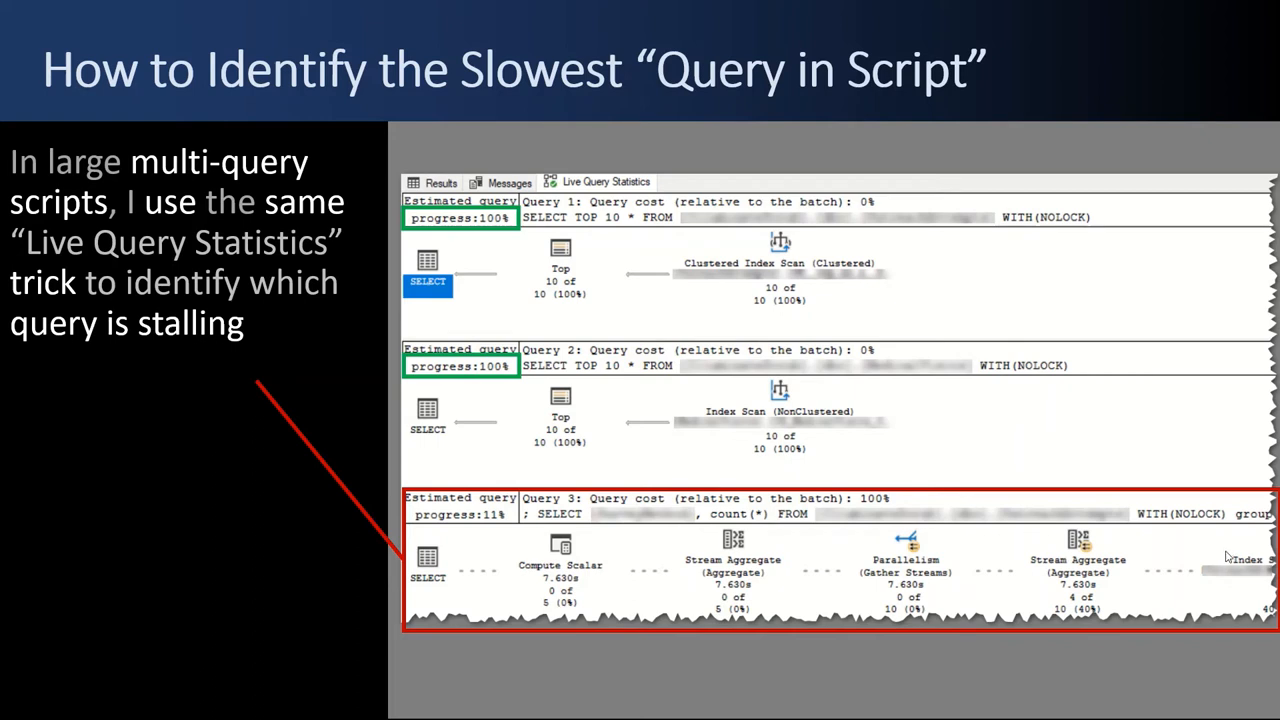
mouse_move(1218, 574)
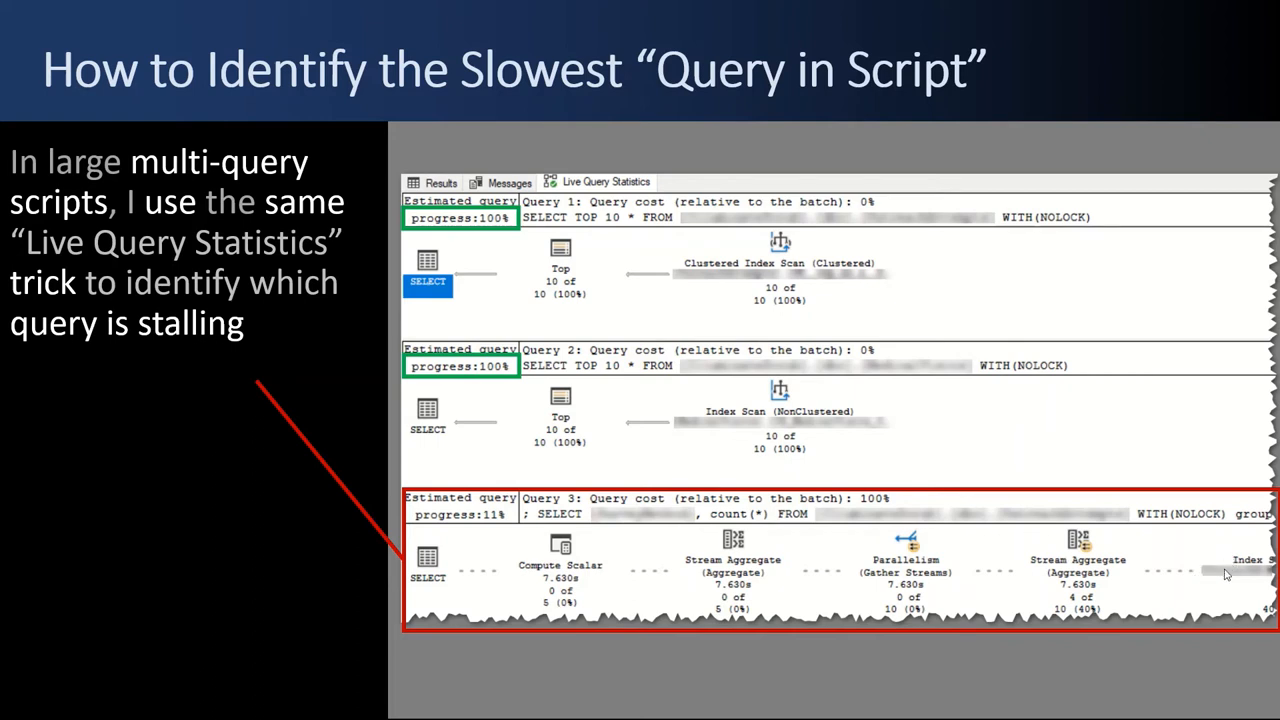
mouse_move(184, 180)
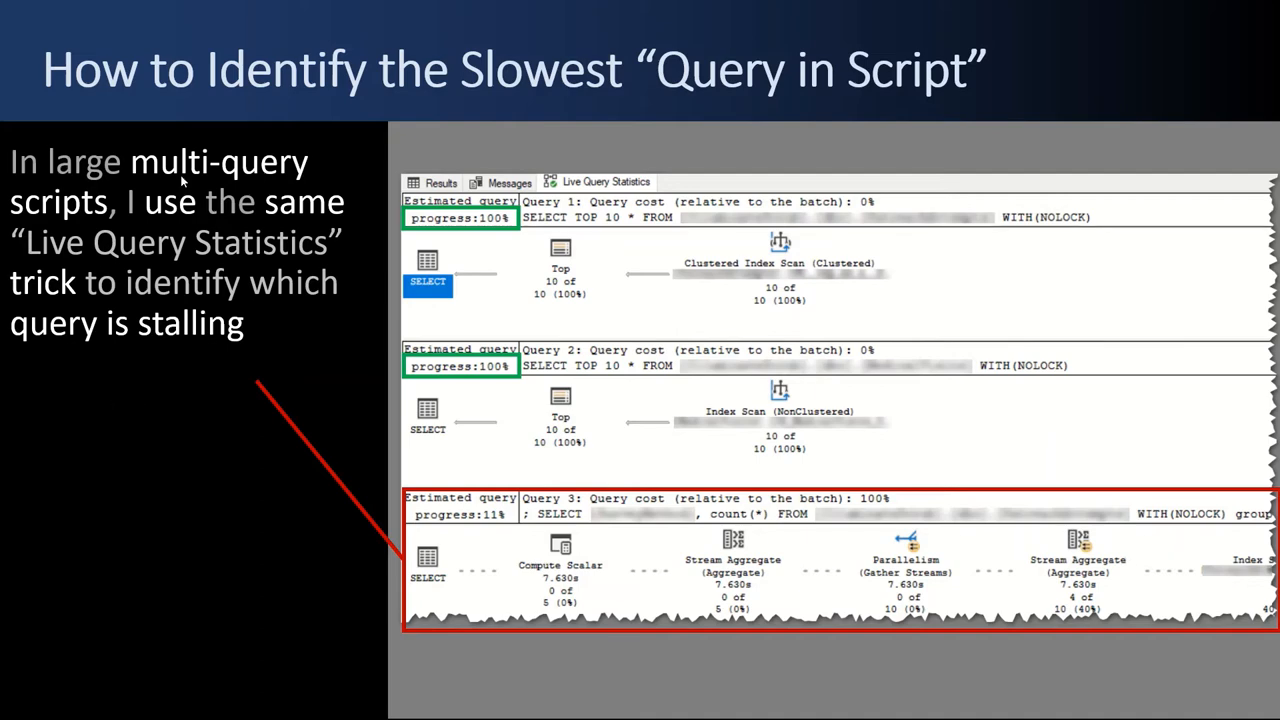
- Advance to the 'How to Identify and Fix Clustered Index Scans' slide
key("right")
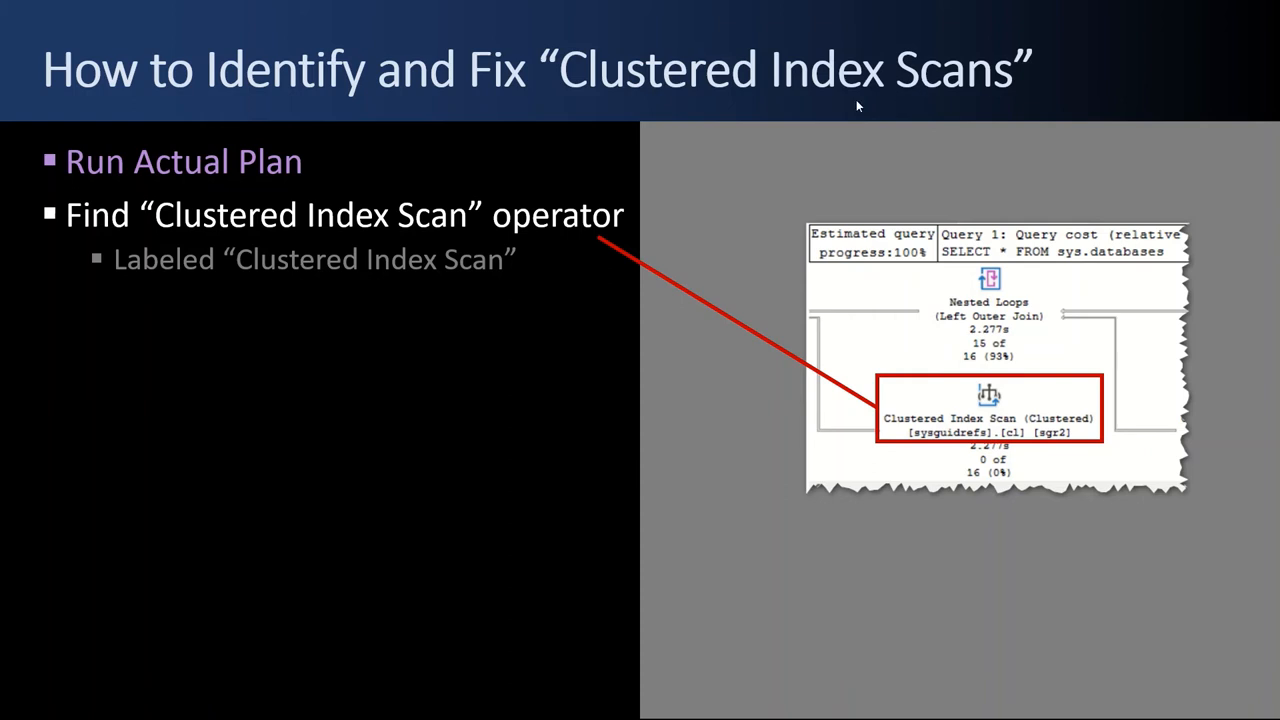
mouse_move(838, 96)
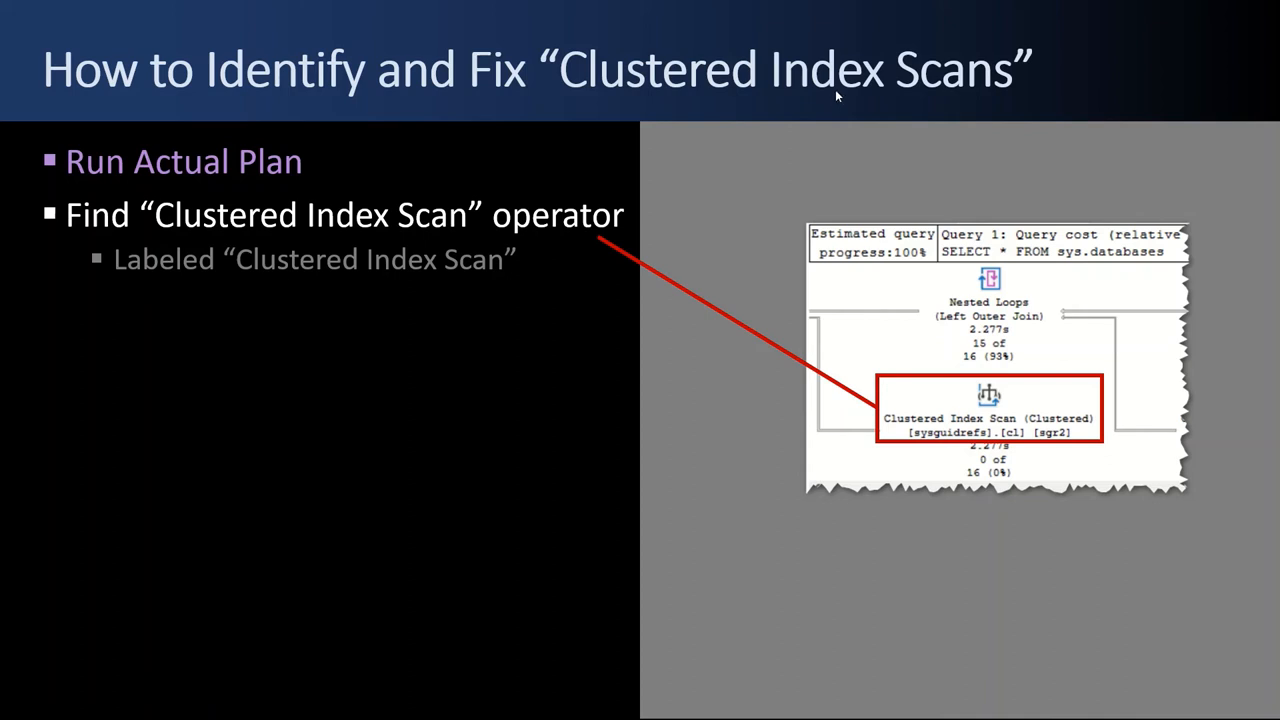
mouse_move(616, 164)
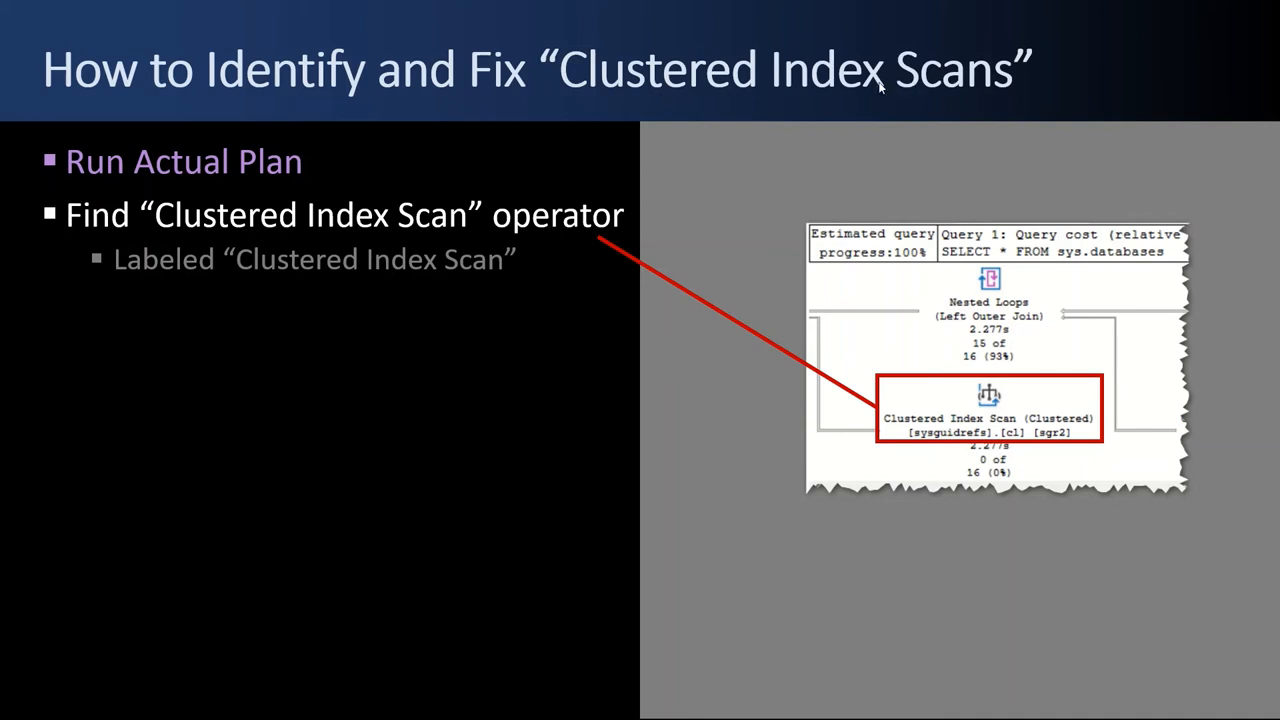
mouse_move(240, 184)
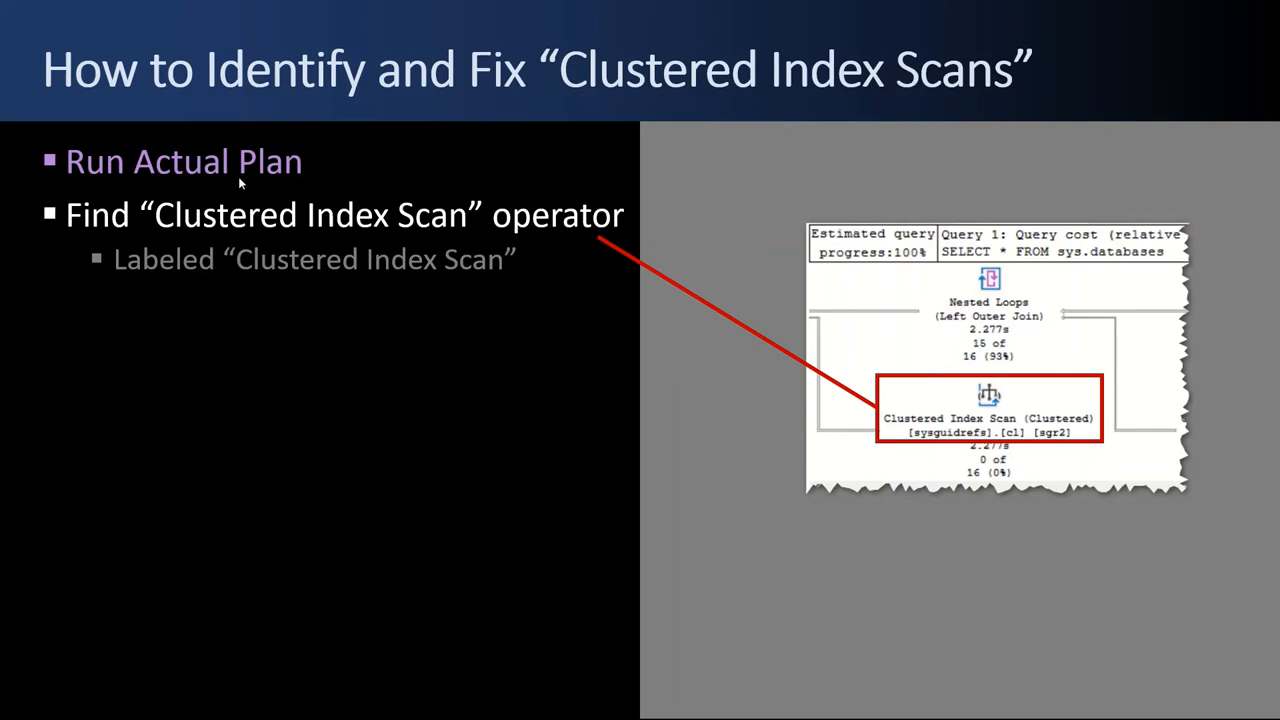
mouse_move(996, 404)
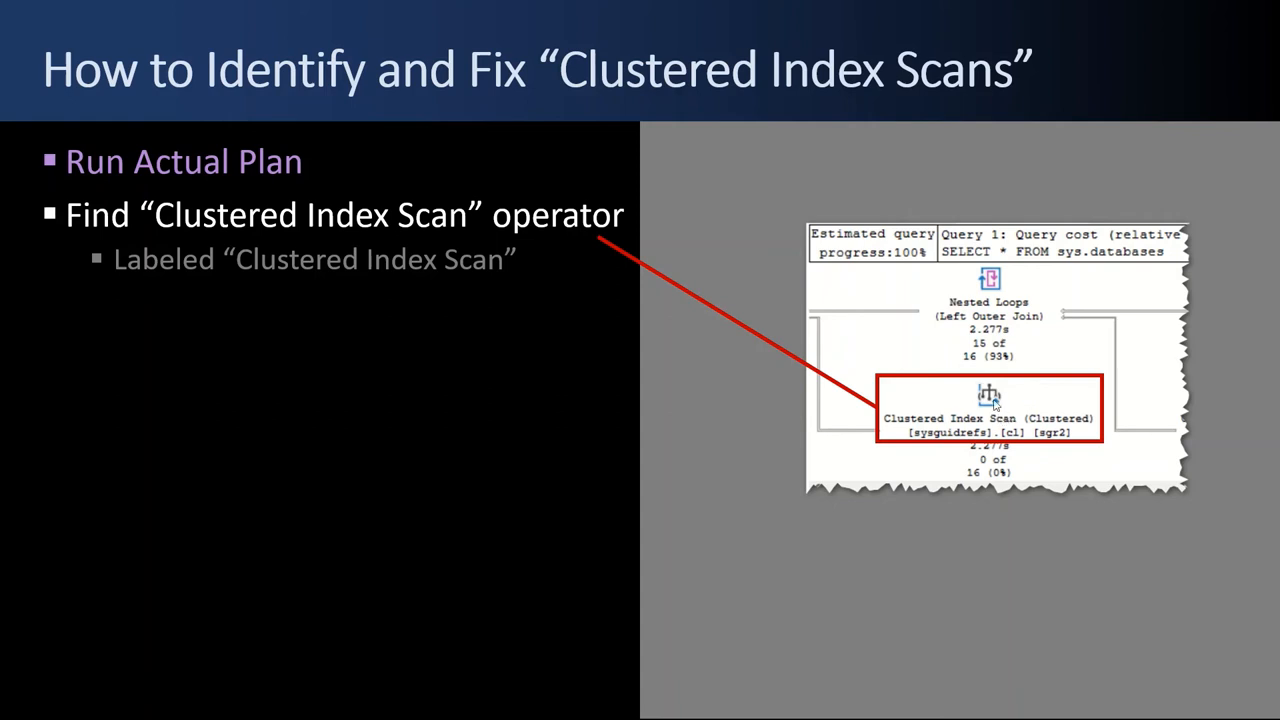
mouse_move(924, 448)
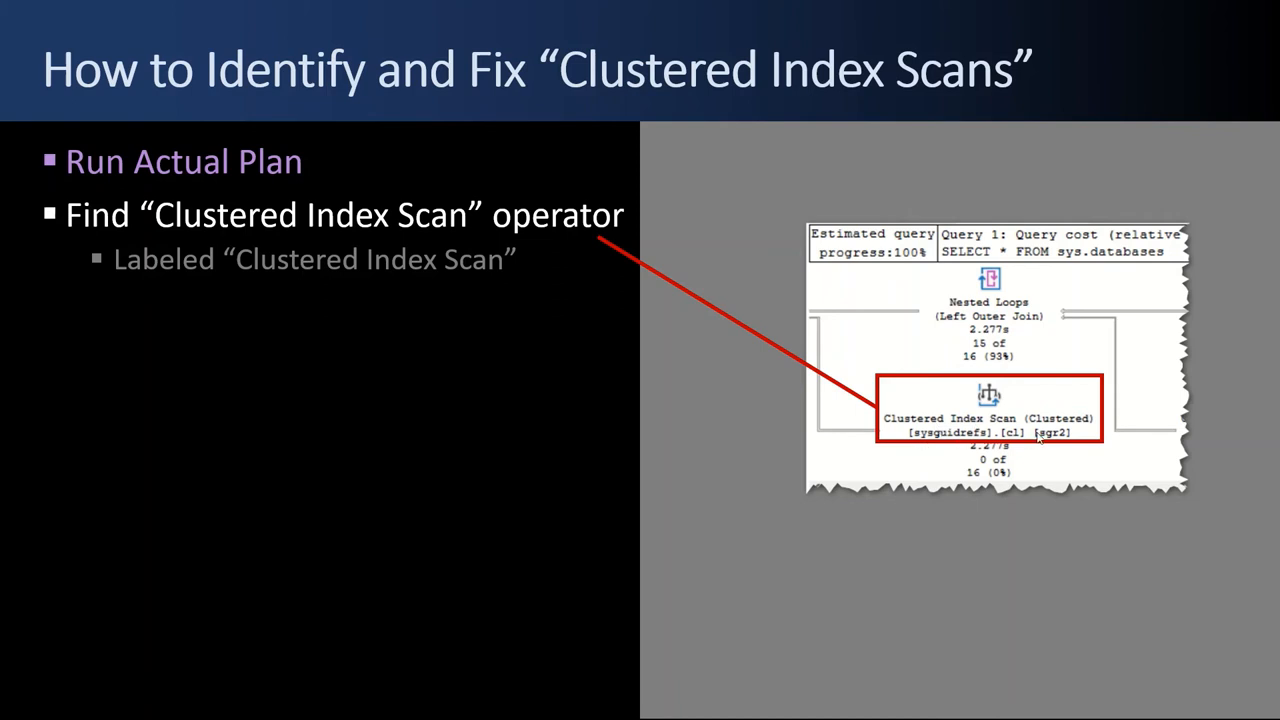
mouse_move(390, 318)
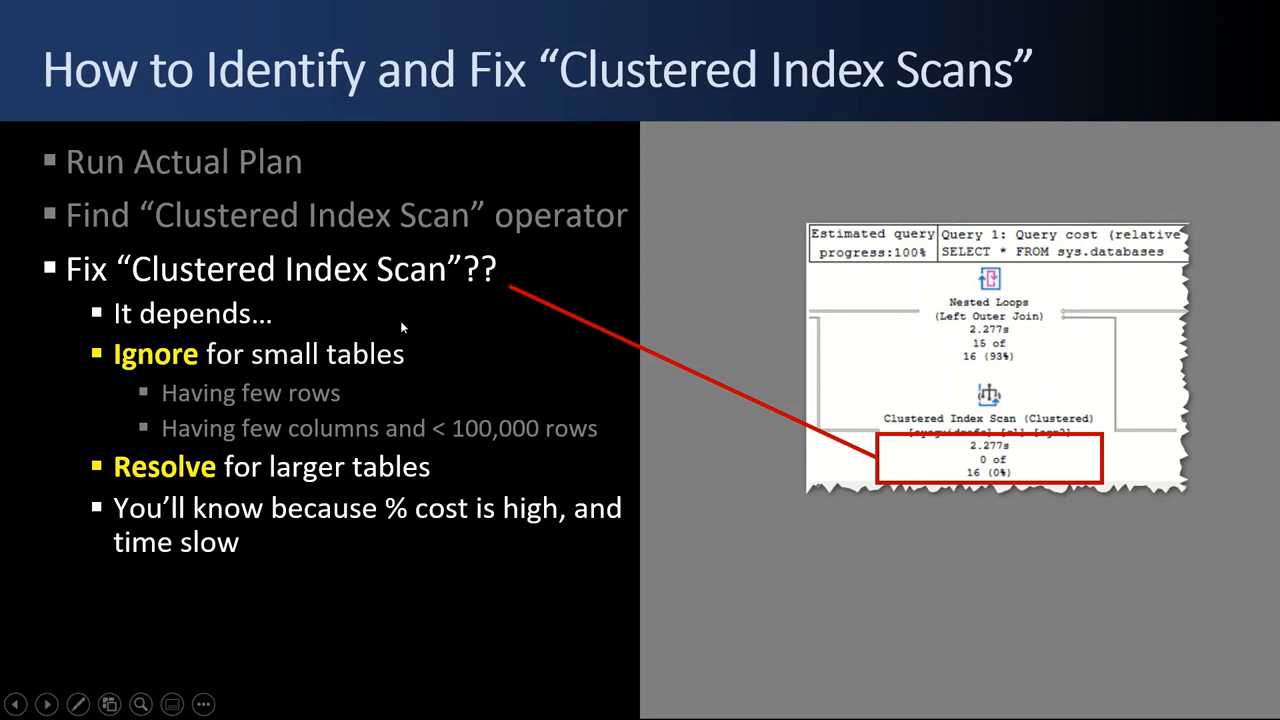
mouse_move(420, 310)
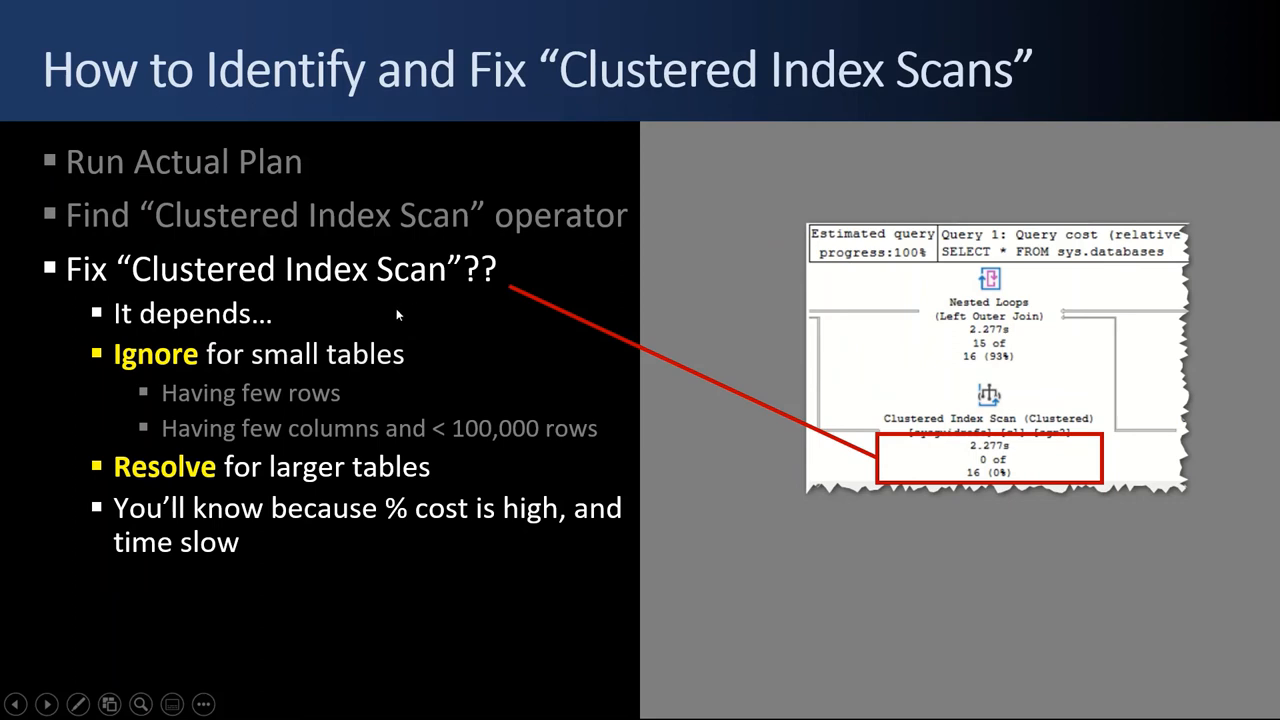
mouse_move(420, 364)
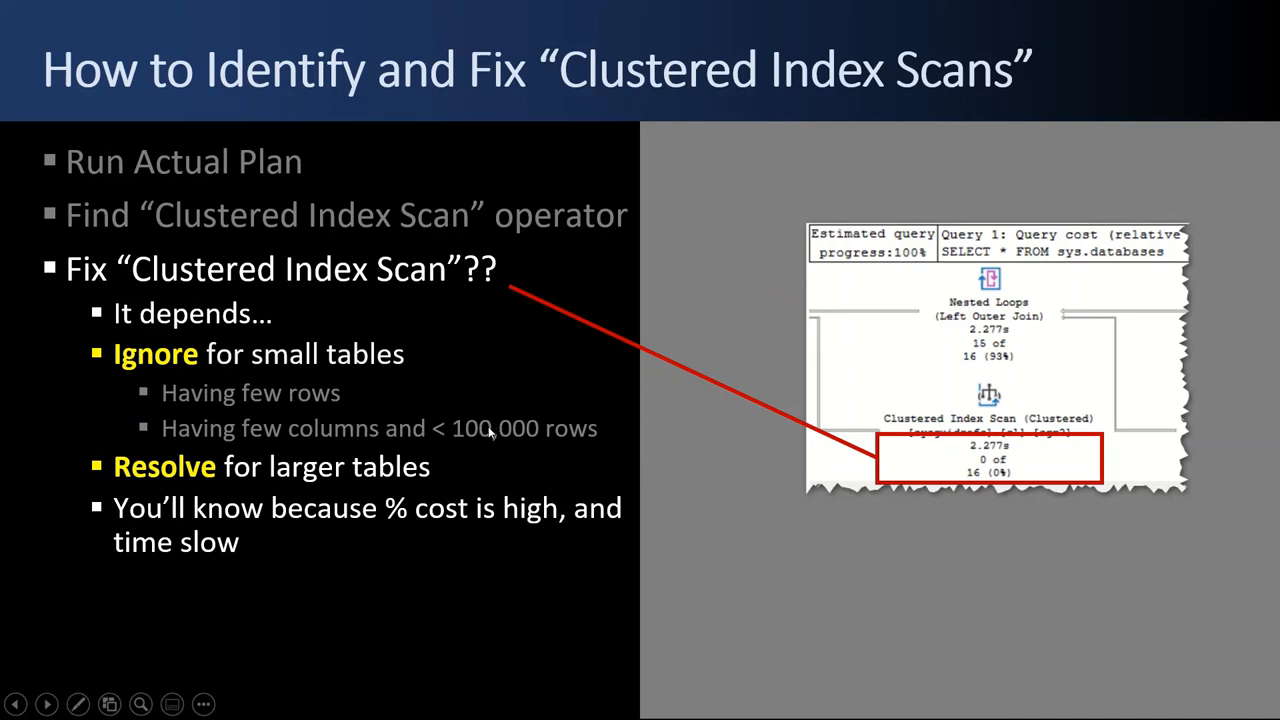
mouse_move(496, 438)
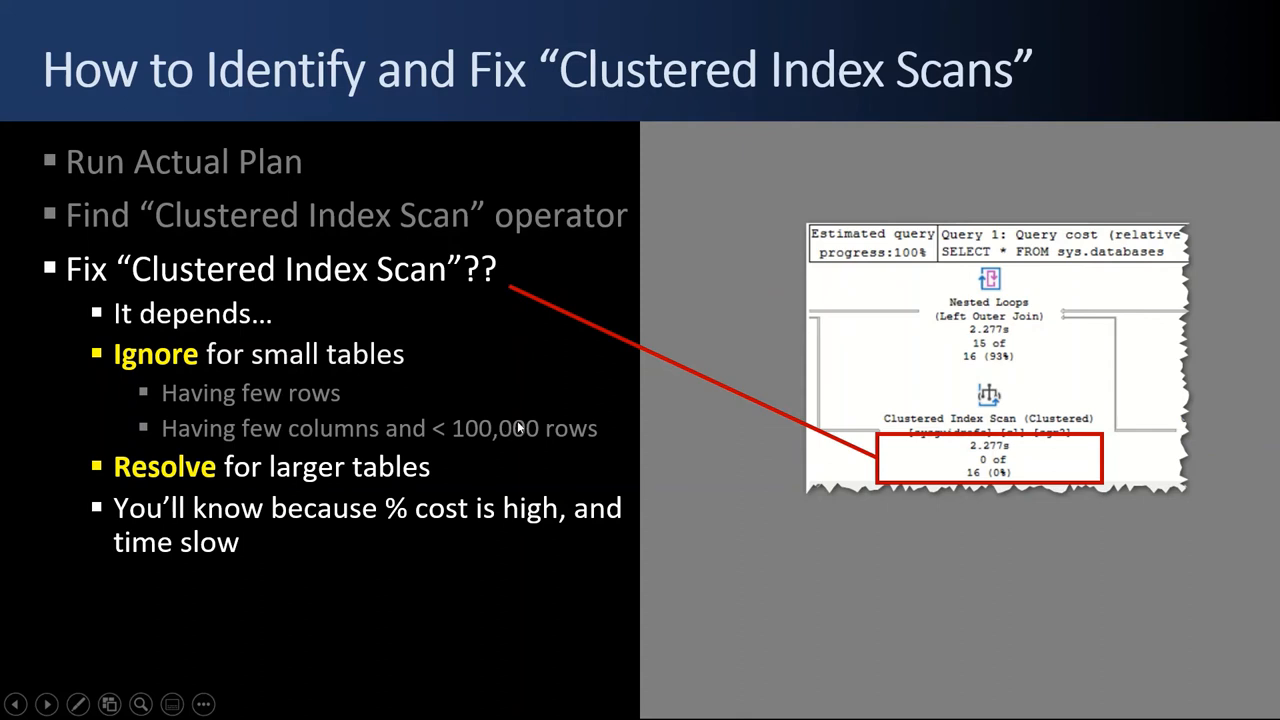
mouse_move(518, 428)
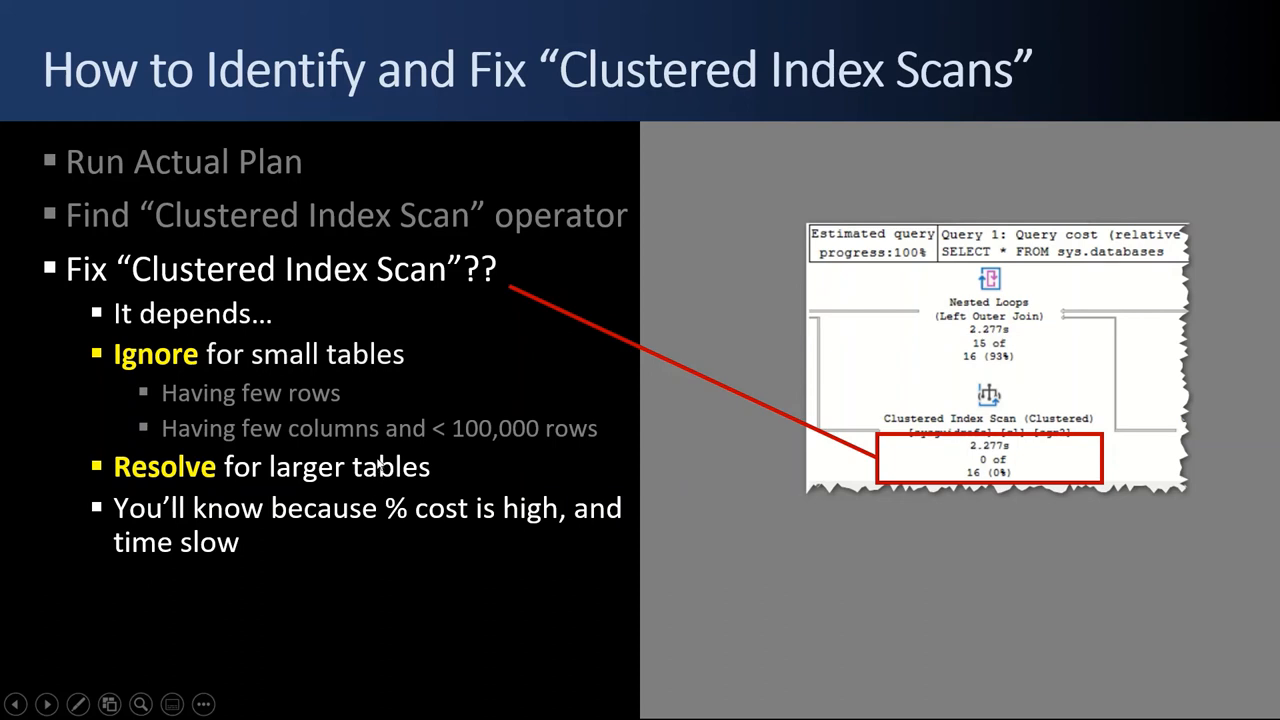
mouse_move(376, 444)
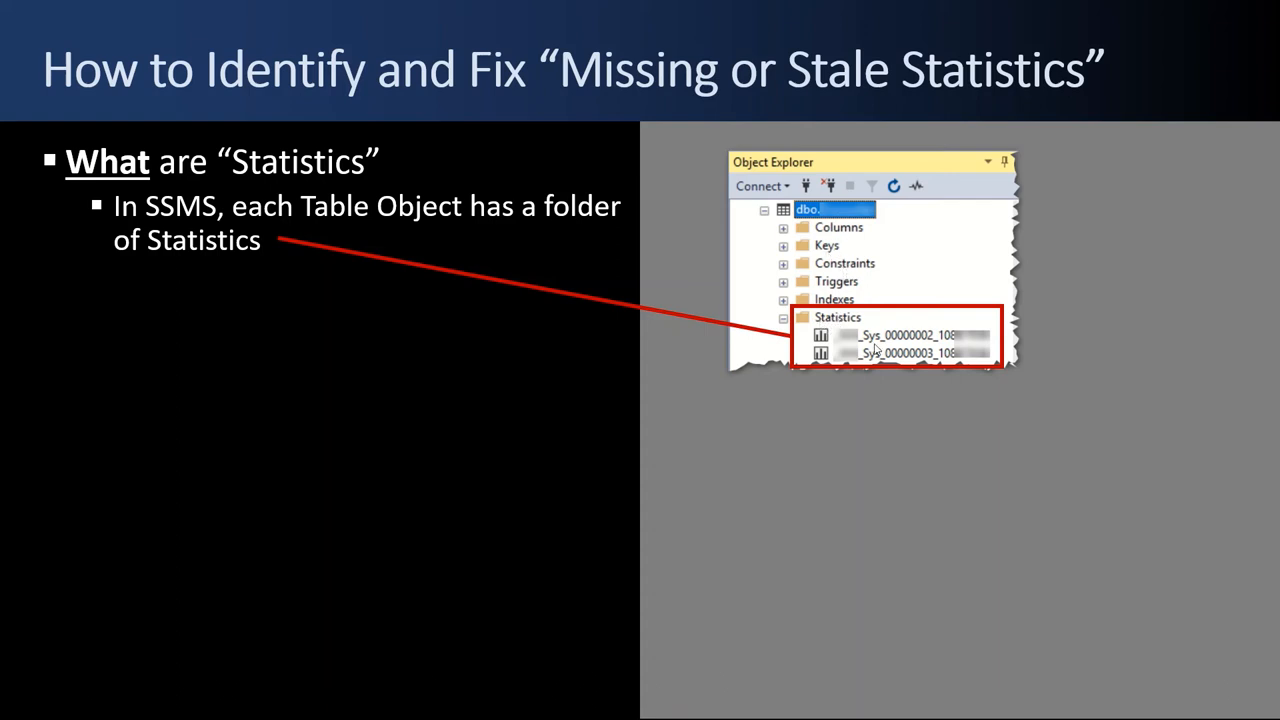
mouse_move(300, 332)
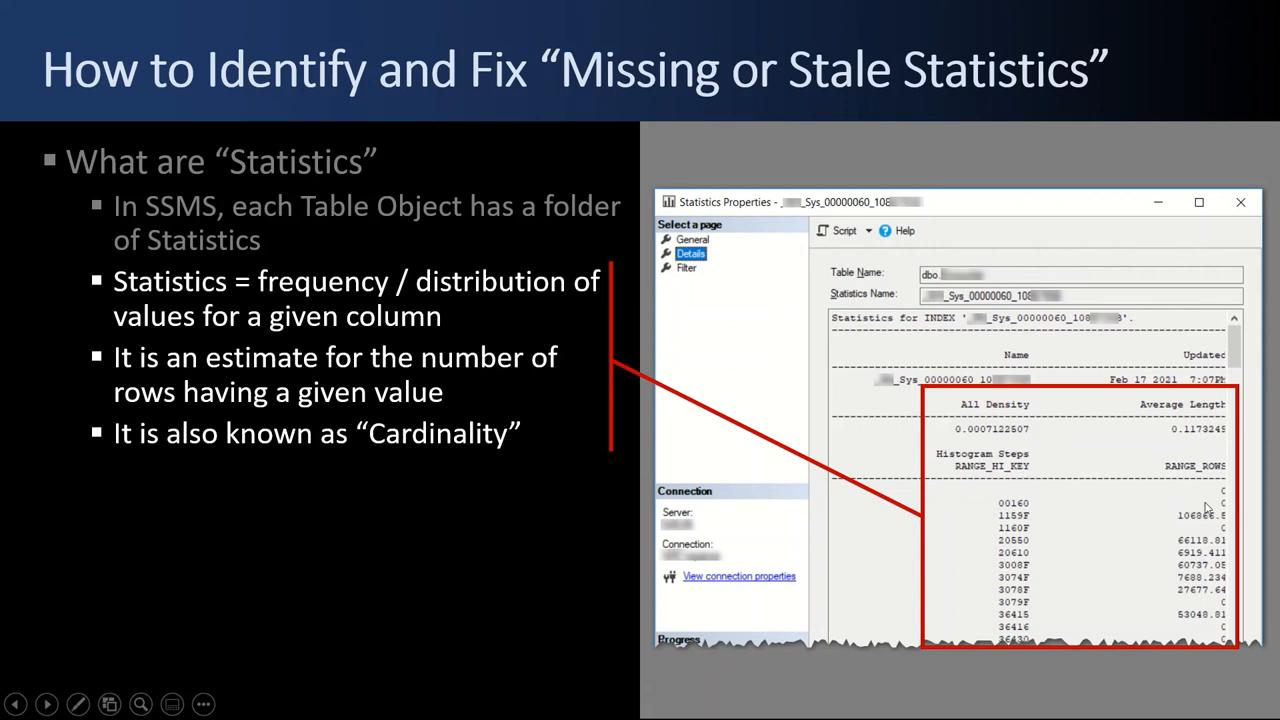
mouse_move(908, 512)
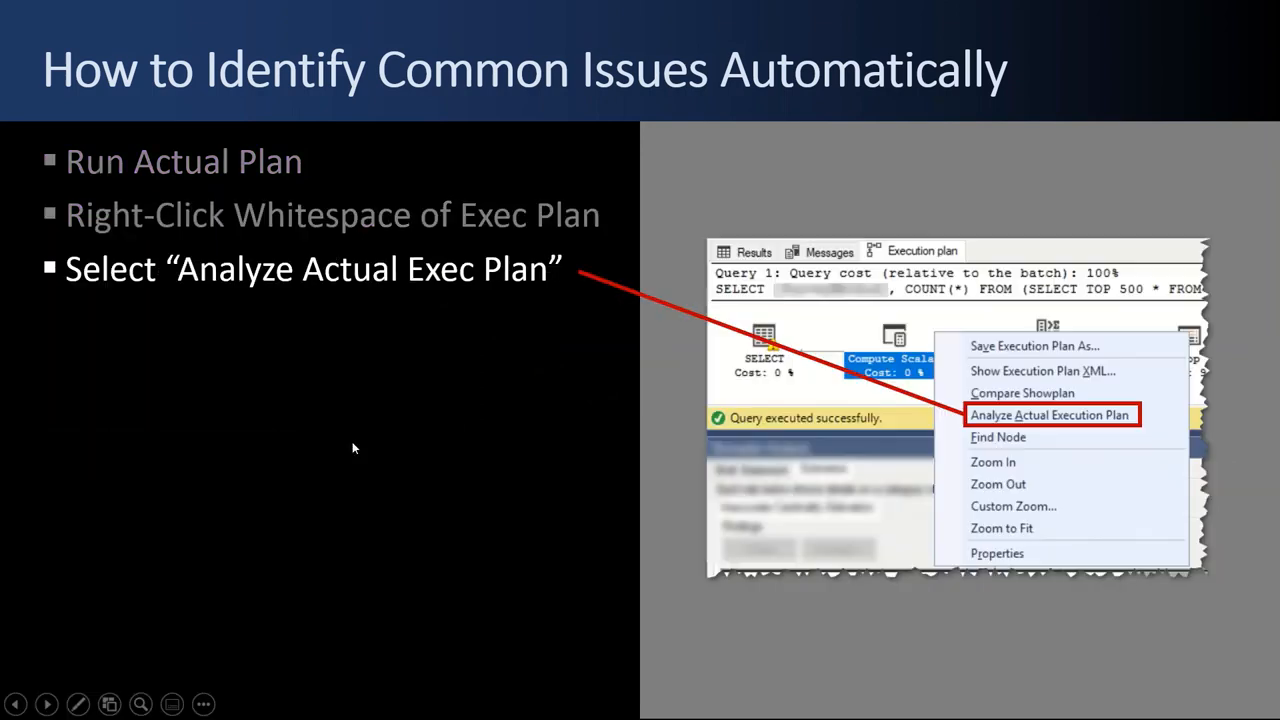
mouse_move(948, 490)
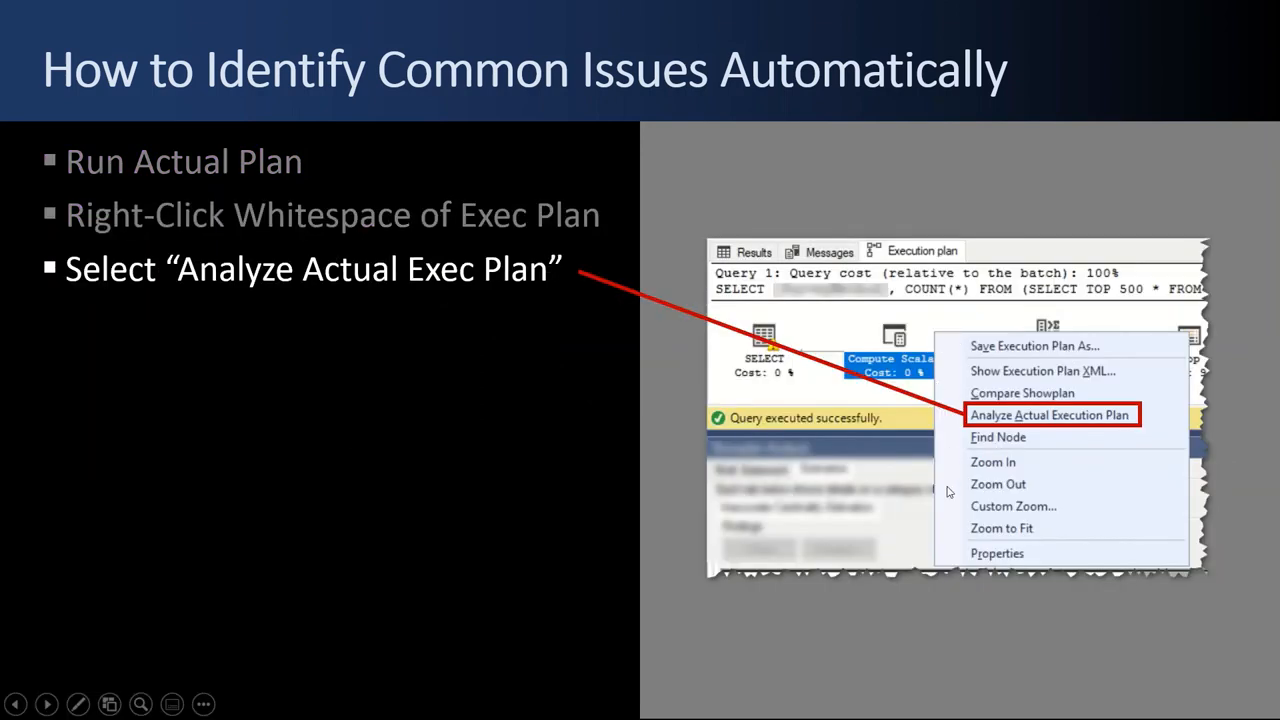
mouse_move(1058, 420)
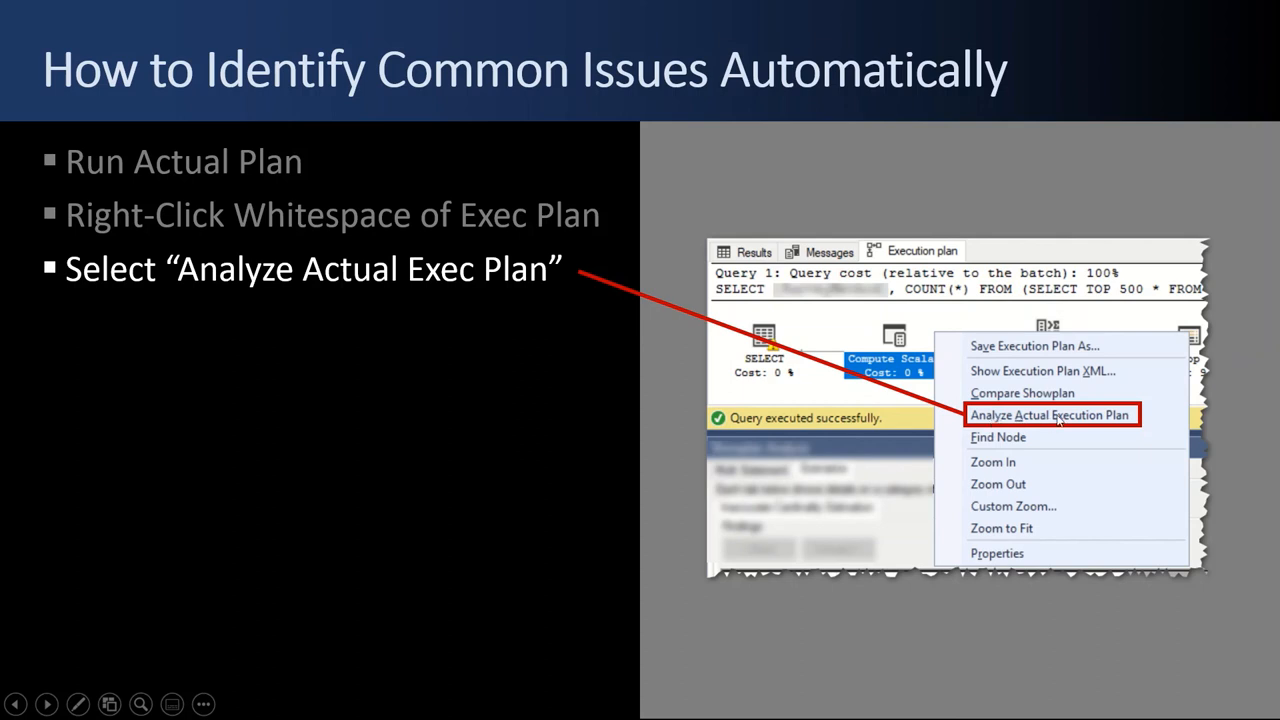
mouse_move(852, 400)
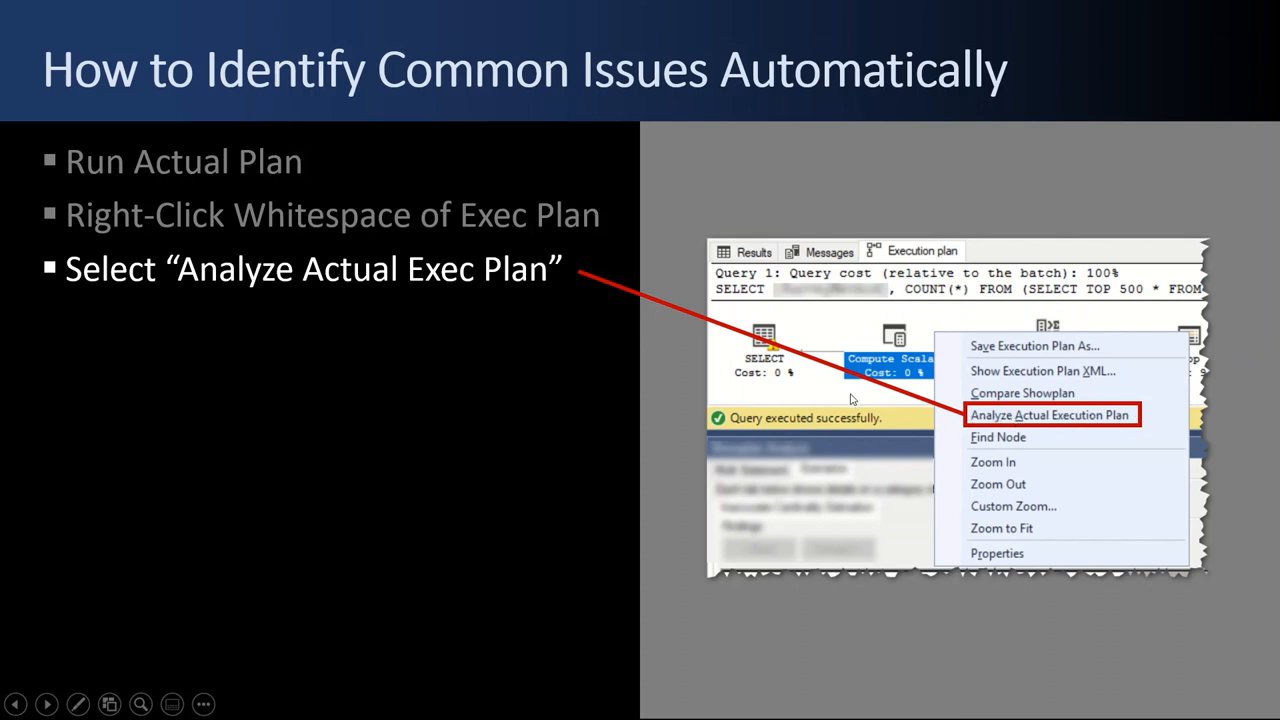